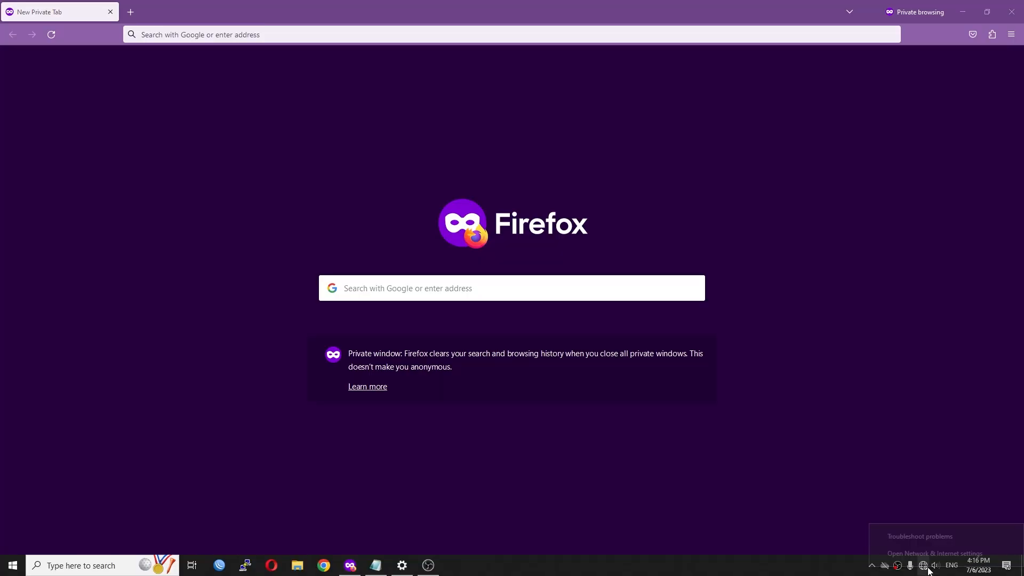
- Go from network settings to Network Connections and select the wired Ethernet adapter
left_click(934, 553)
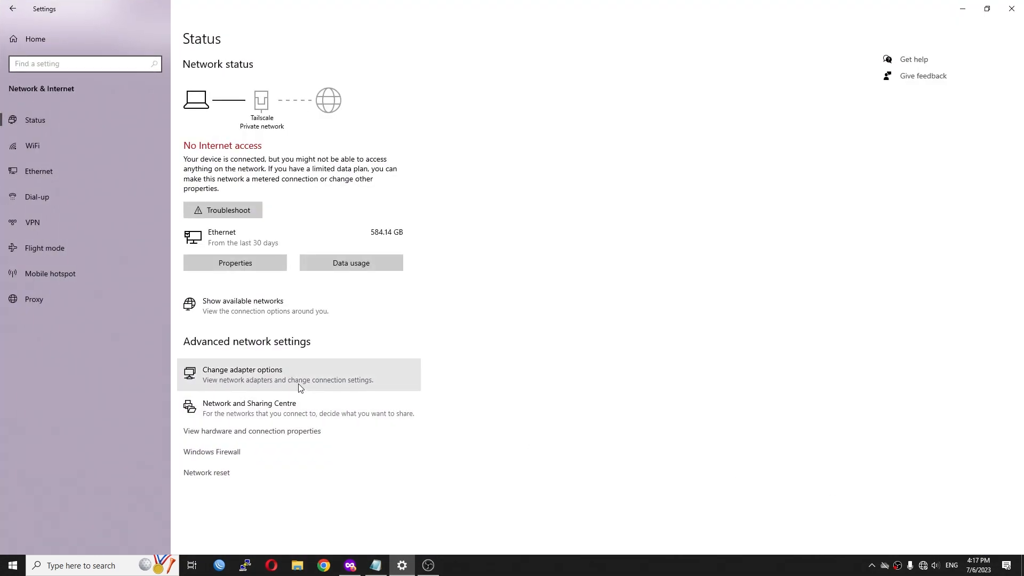
left_click(241, 374)
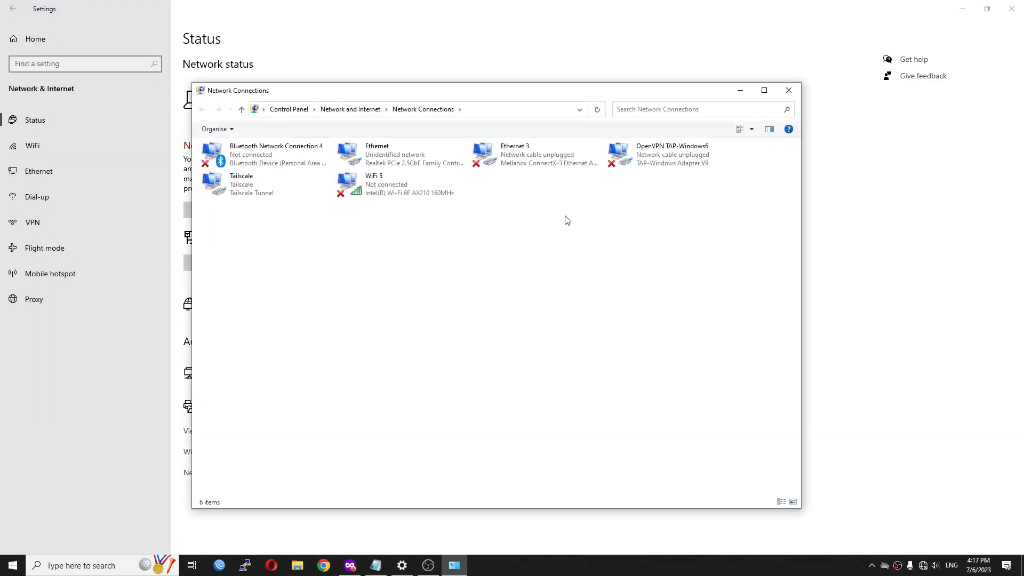
left_click(395, 154)
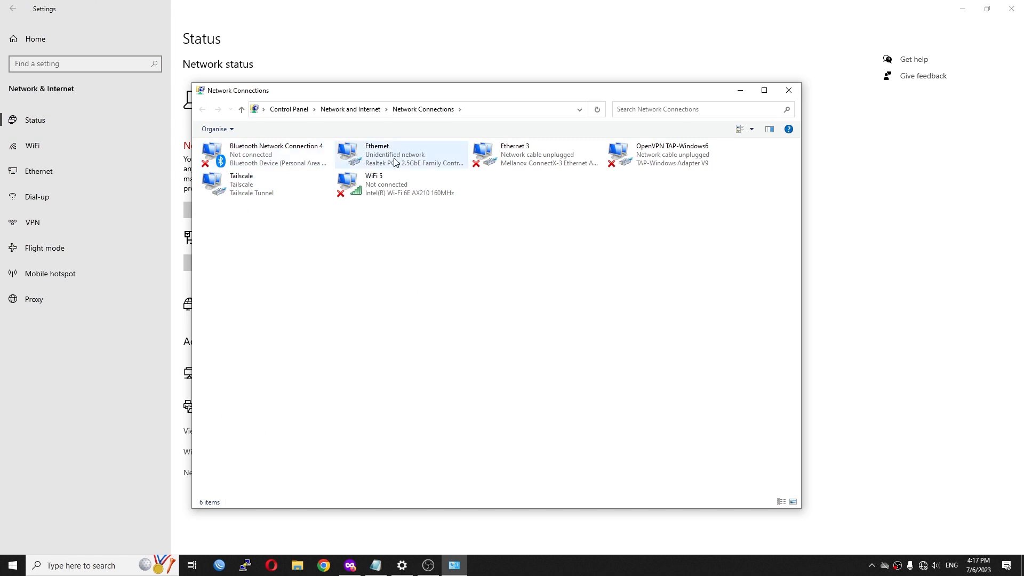
left_click(398, 155)
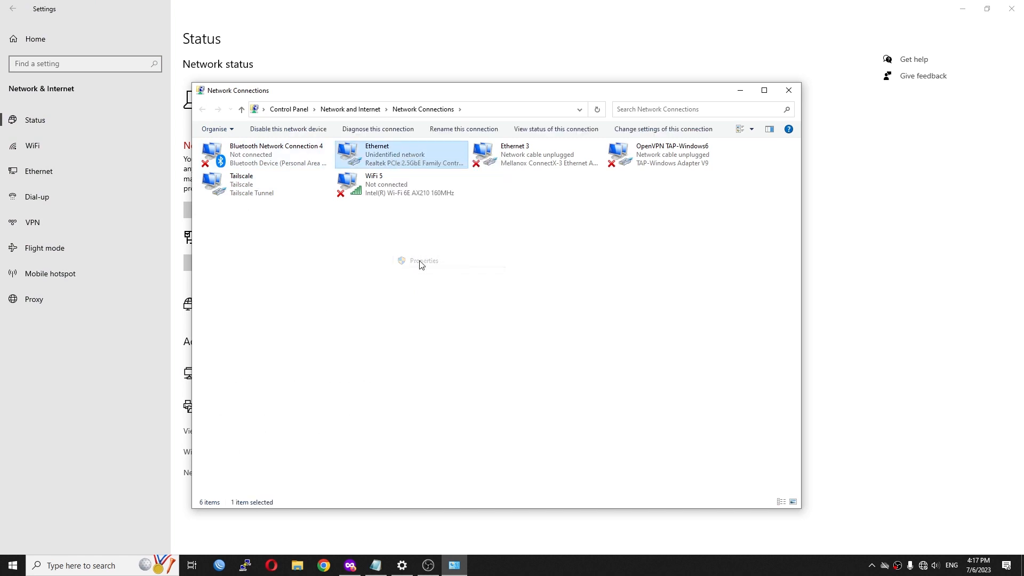
- Set Ethernet IPv4 to static address 192.168.1.7 with subnet mask 255.255.255.0
left_click(422, 261)
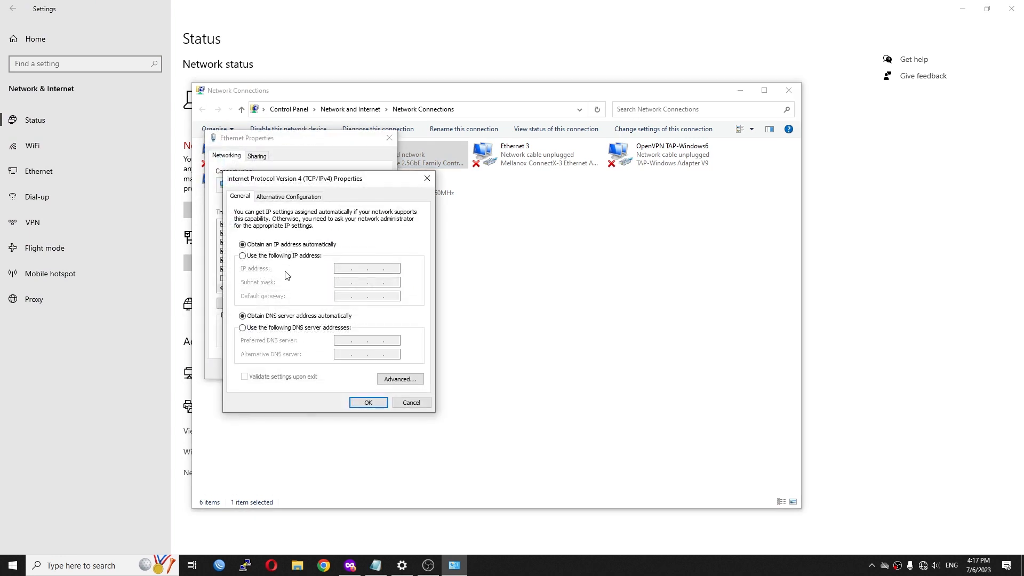
left_click(242, 256)
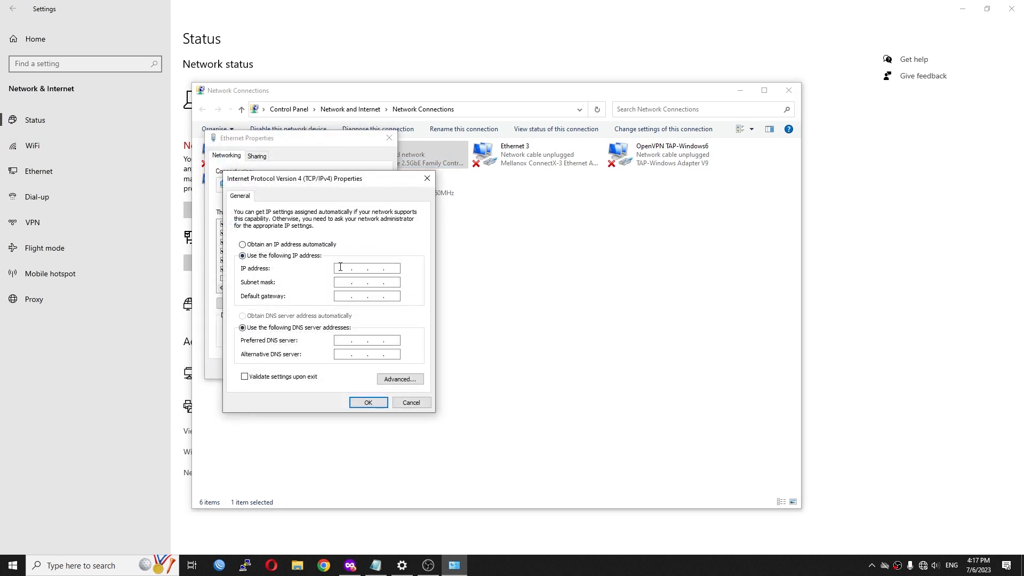
type("192 .  .  .")
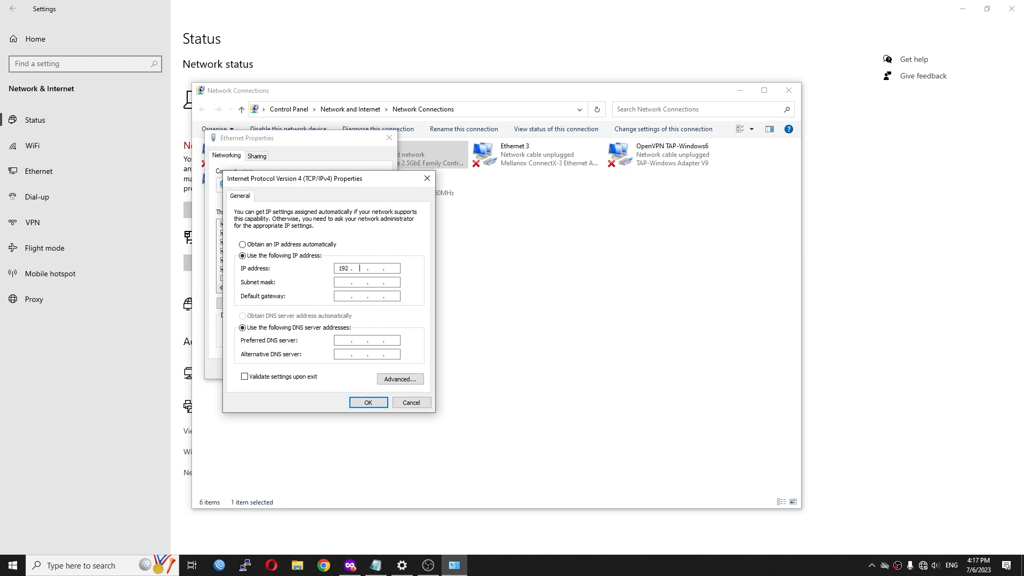
type("168")
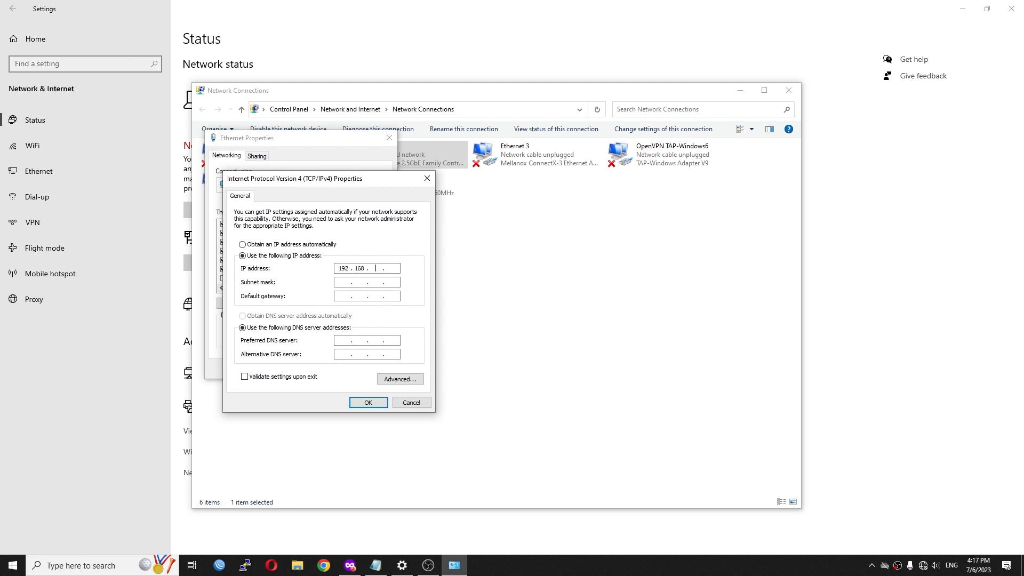
type("1")
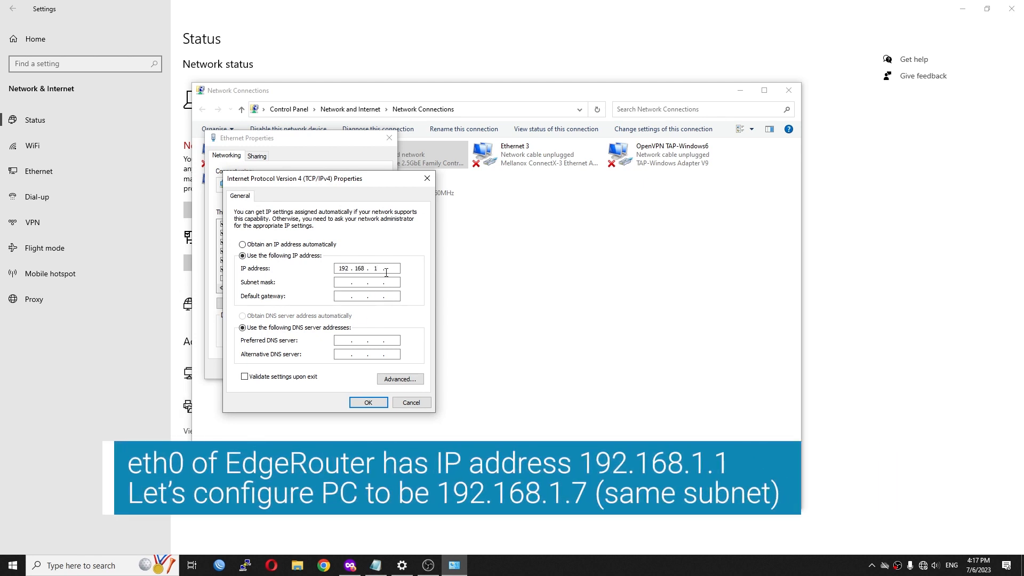
mouse_move(409, 271)
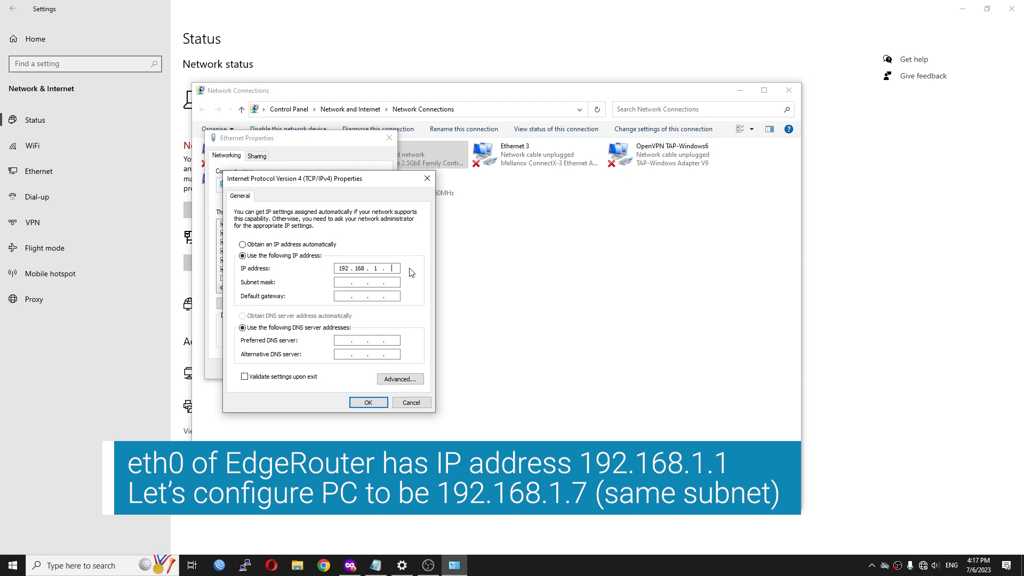
type("7")
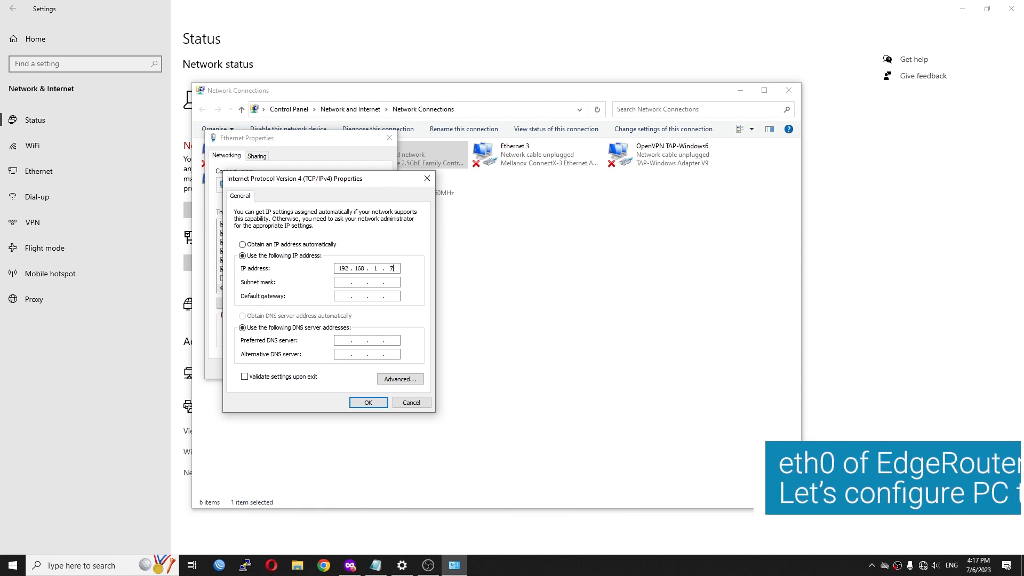
left_click(366, 281)
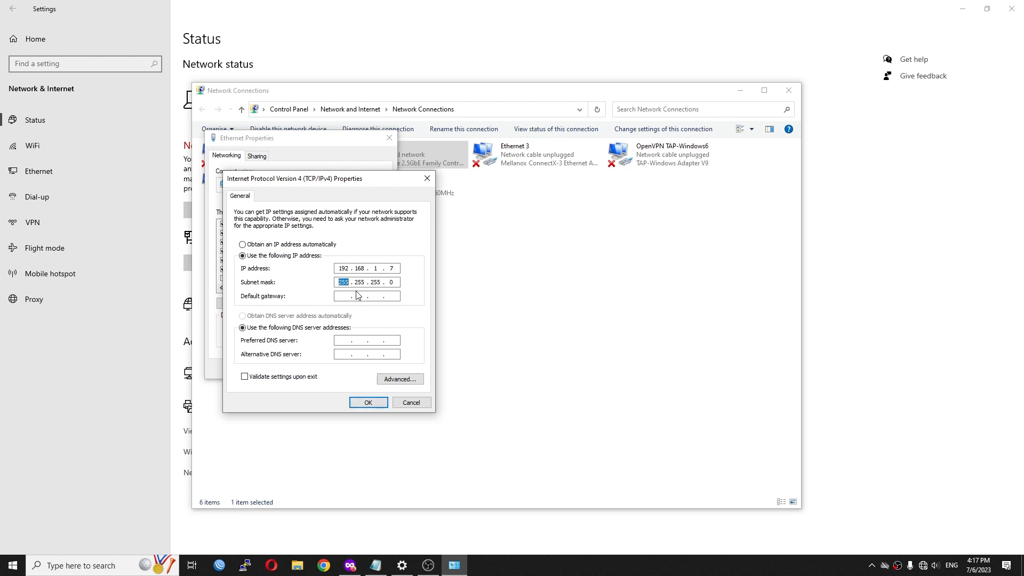
mouse_move(361, 292)
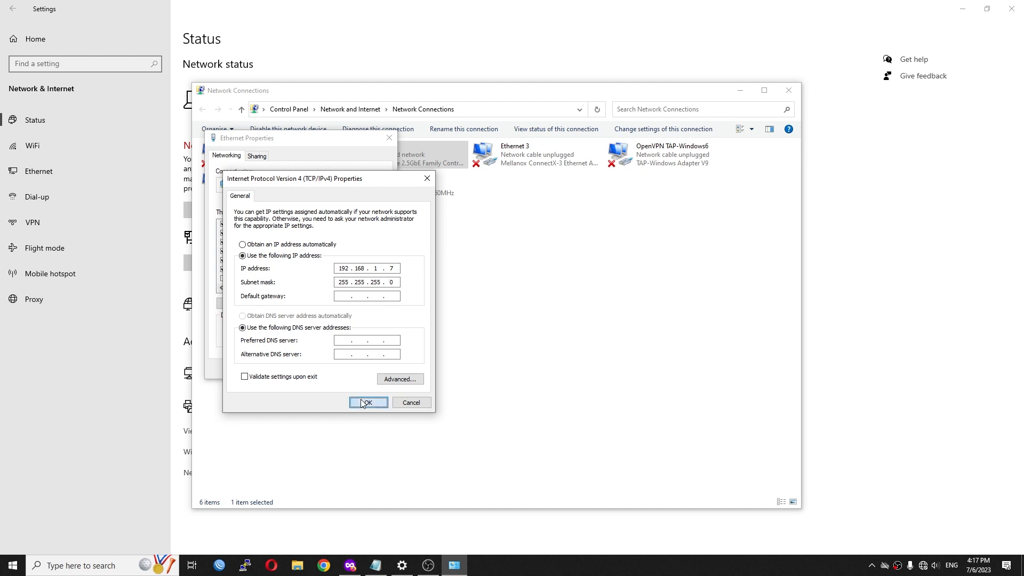
left_click(367, 402)
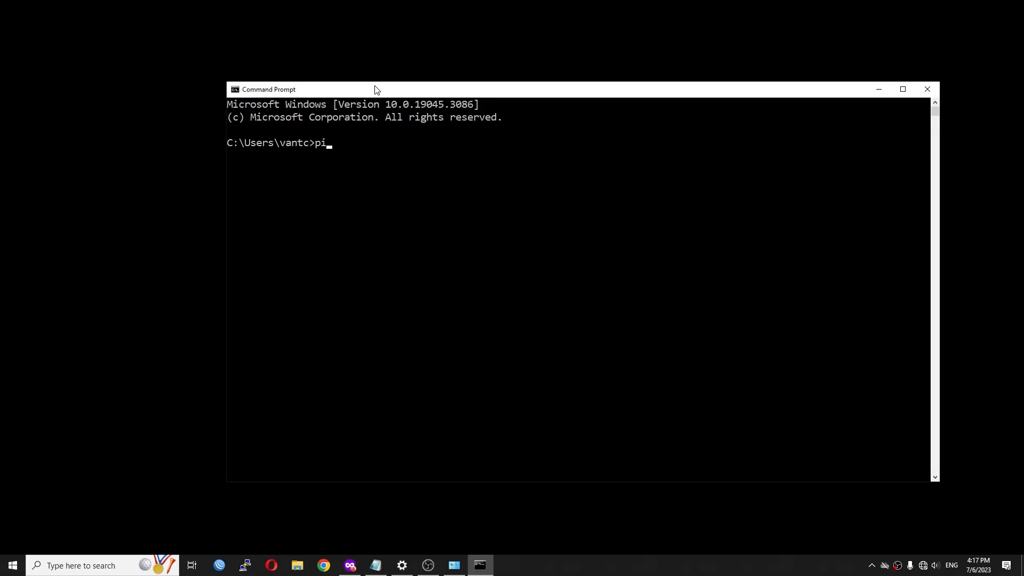
- Ping 192.168.1.1 from Command Prompt and stop once replies arrive
type("ng 192.168.1.1")
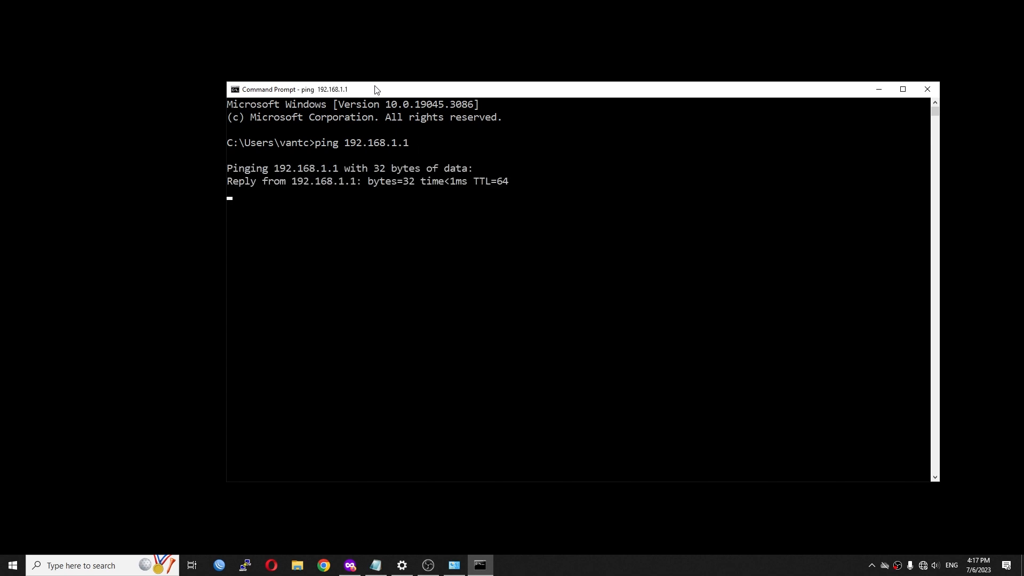
key("ctrl+c")
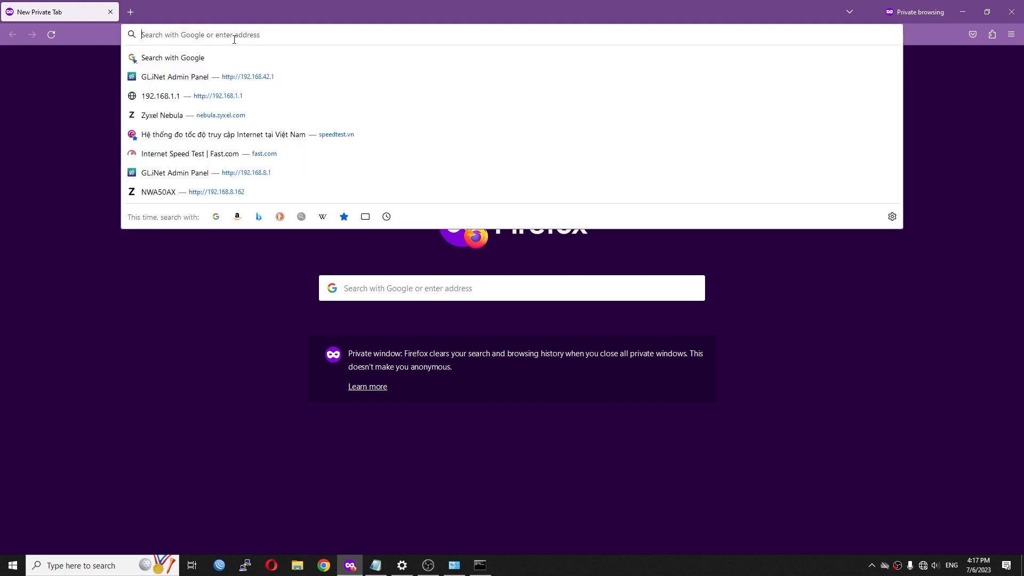
- Load 192.168.1.1 and accept the self-signed certificate warning
key("Escape")
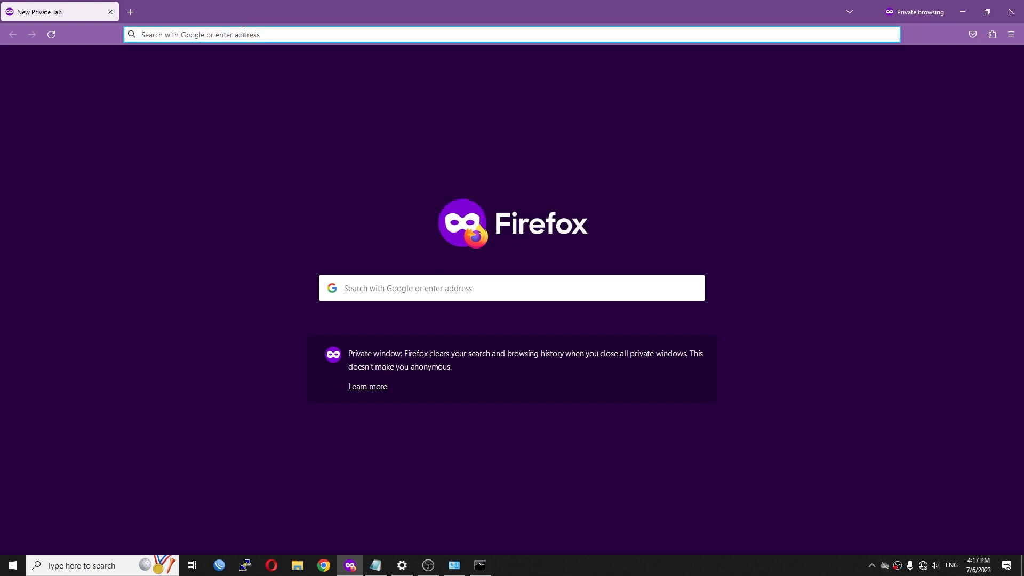
type("192.168.1.1")
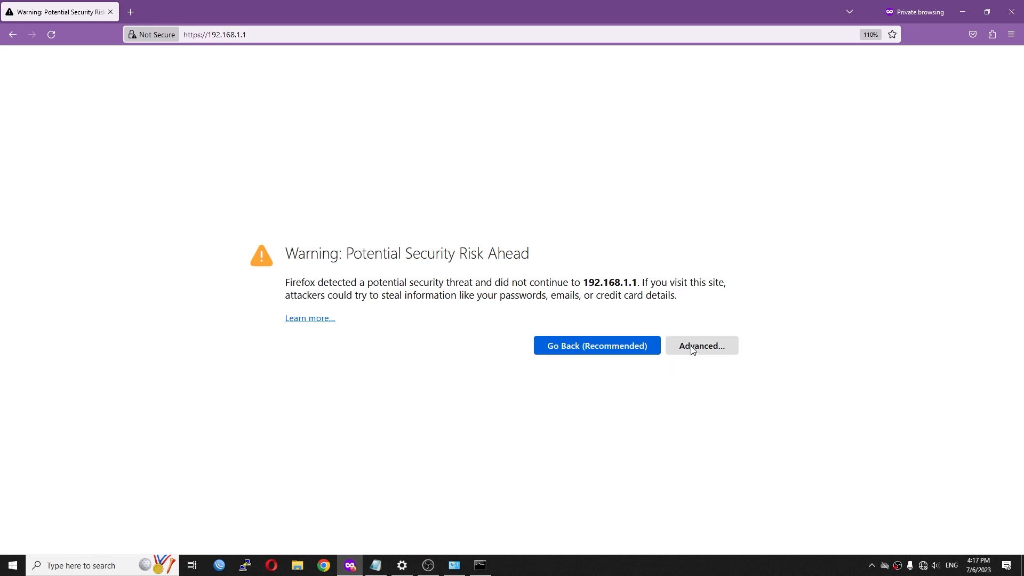
left_click(701, 345)
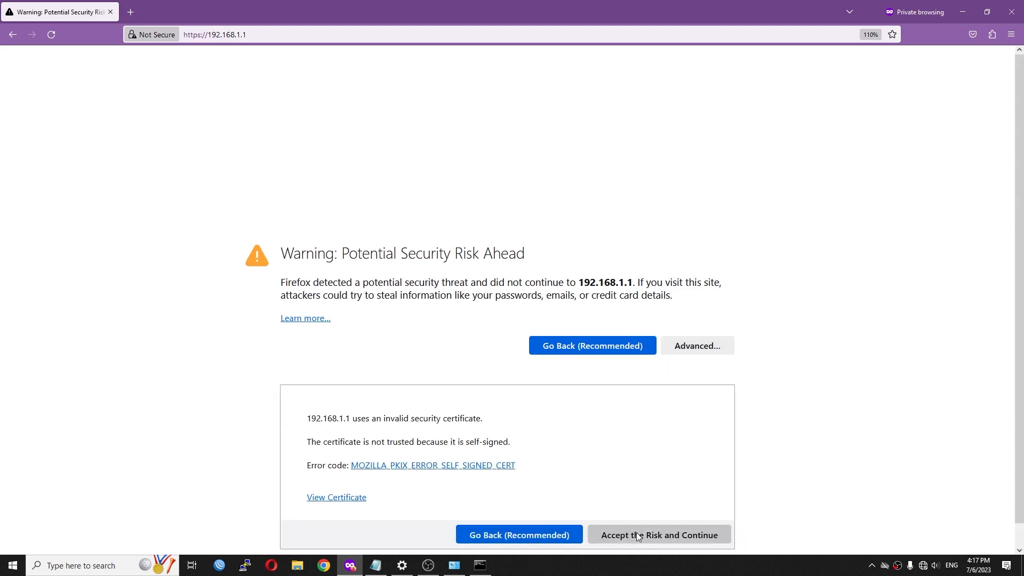
left_click(659, 534)
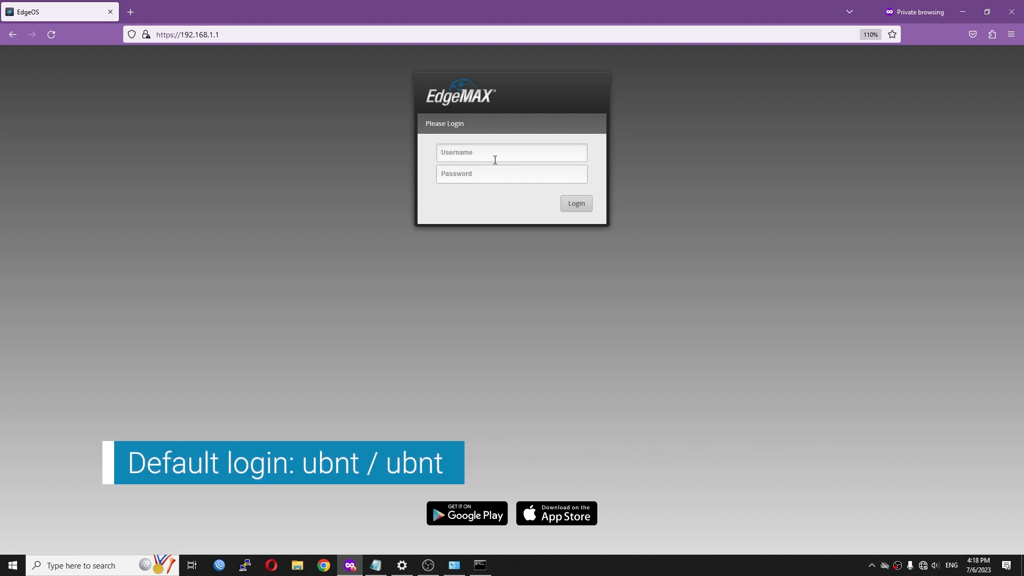
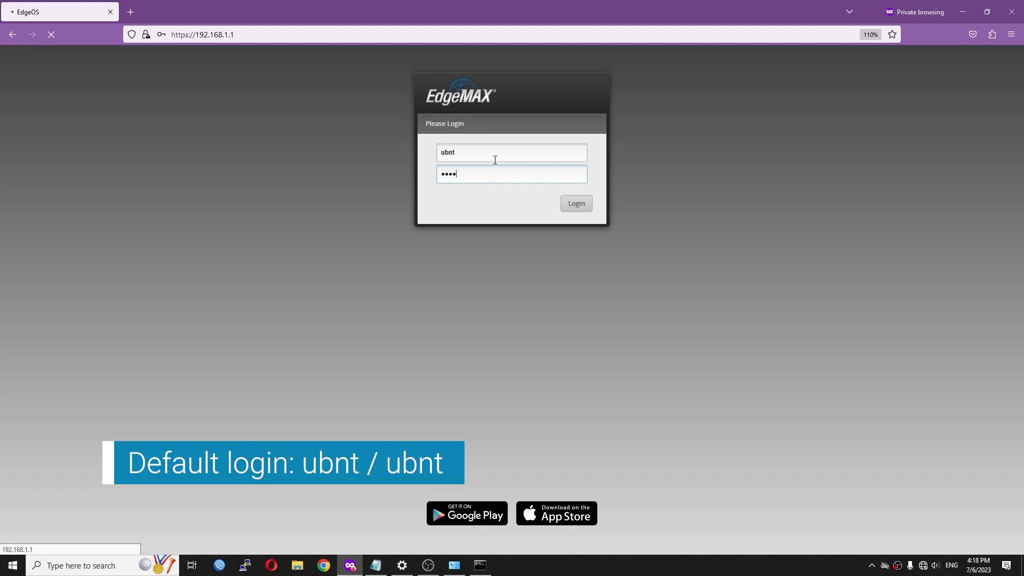
left_click(575, 203)
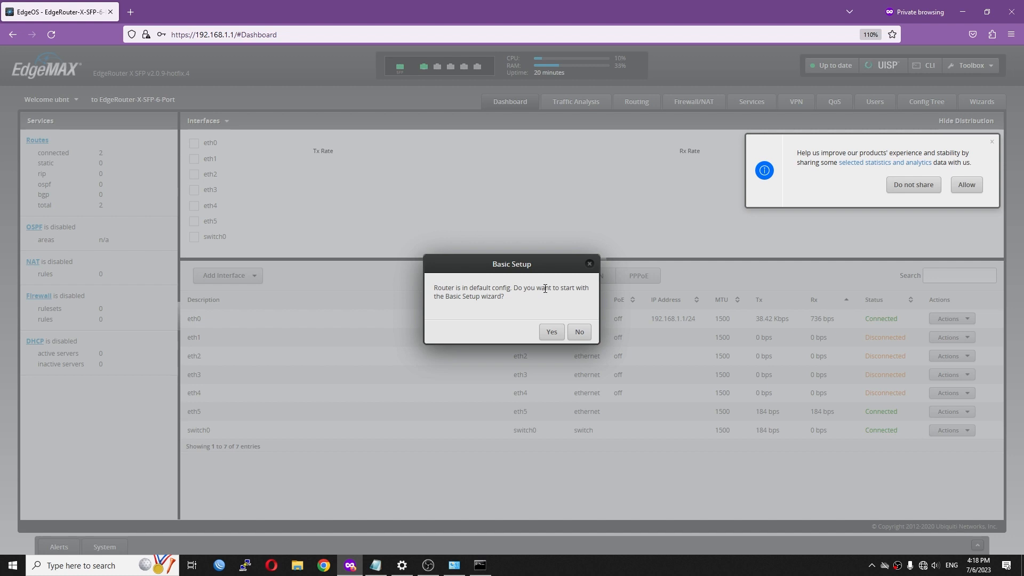
mouse_move(519, 298)
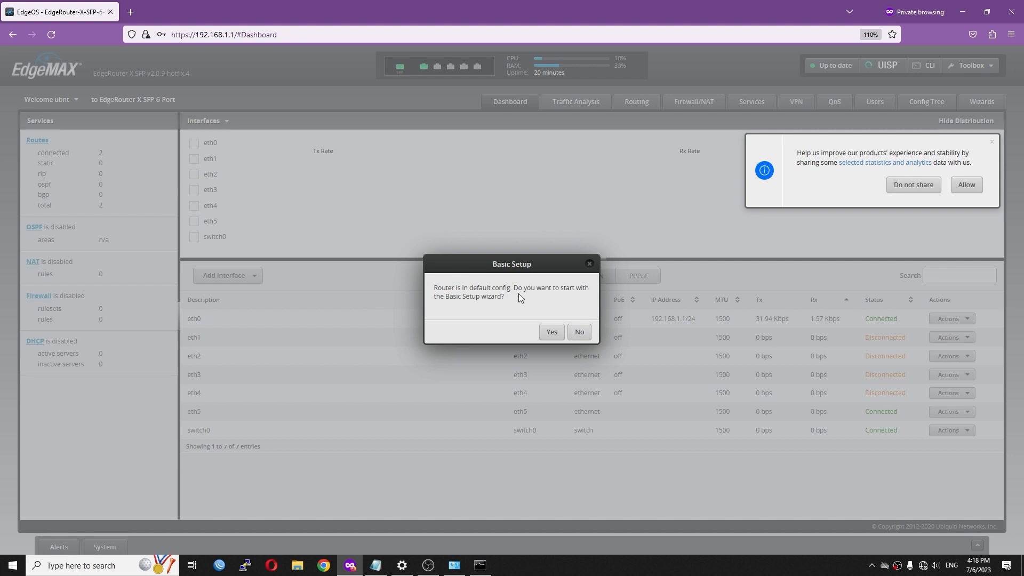
mouse_move(520, 299)
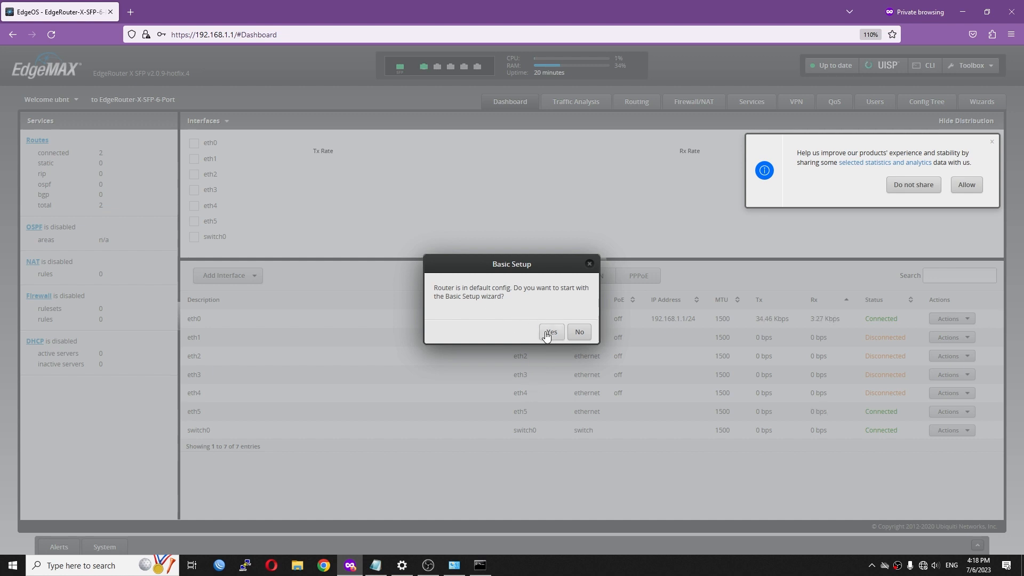
- Accept the dashboard prompt to launch the Basic Setup wizard
left_click(550, 331)
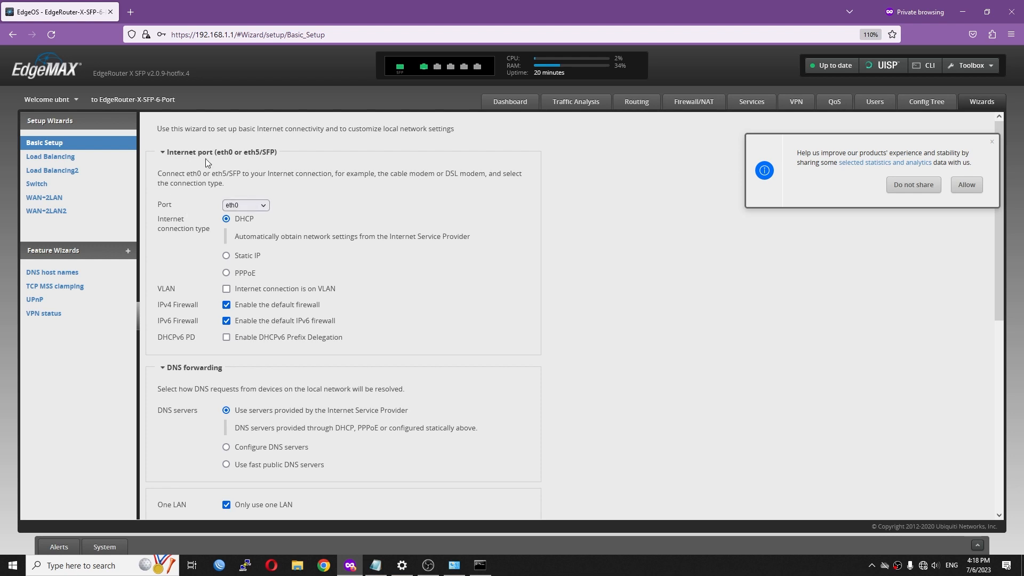
- Choose eth5/SFP as the Internet port and enable the VLAN option
left_click(246, 205)
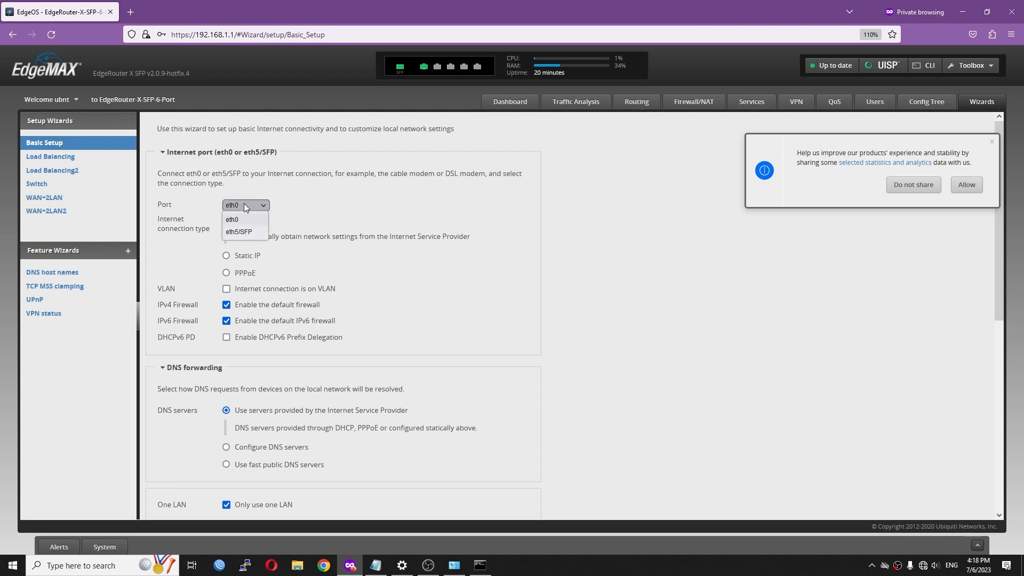
left_click(238, 231)
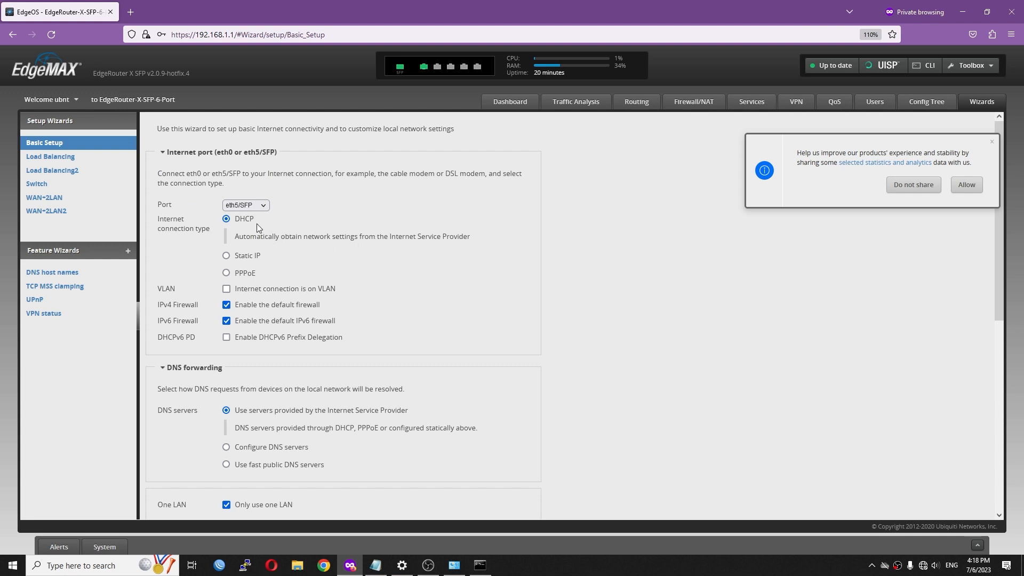
mouse_move(266, 240)
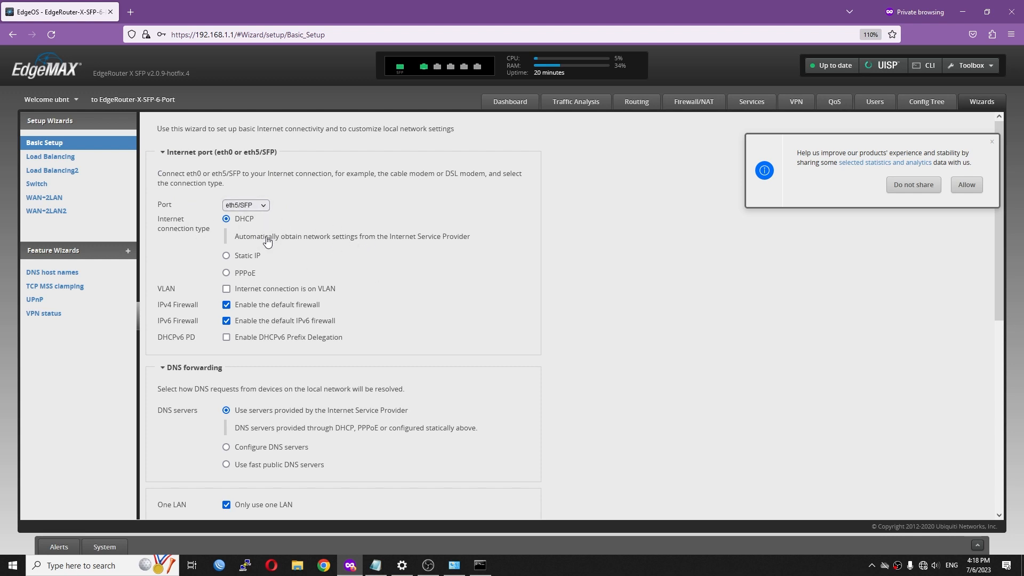
mouse_move(239, 278)
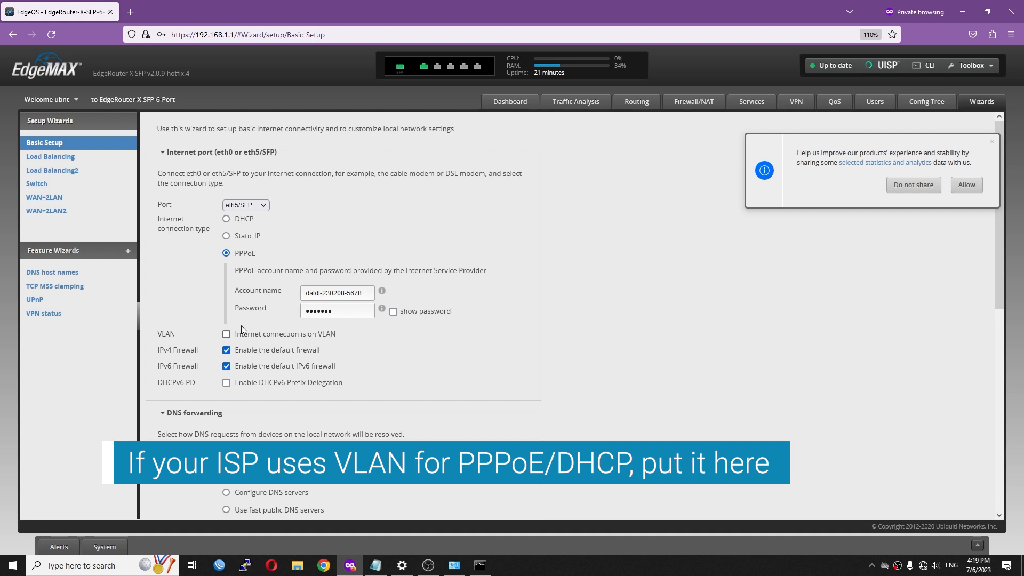
left_click(227, 334)
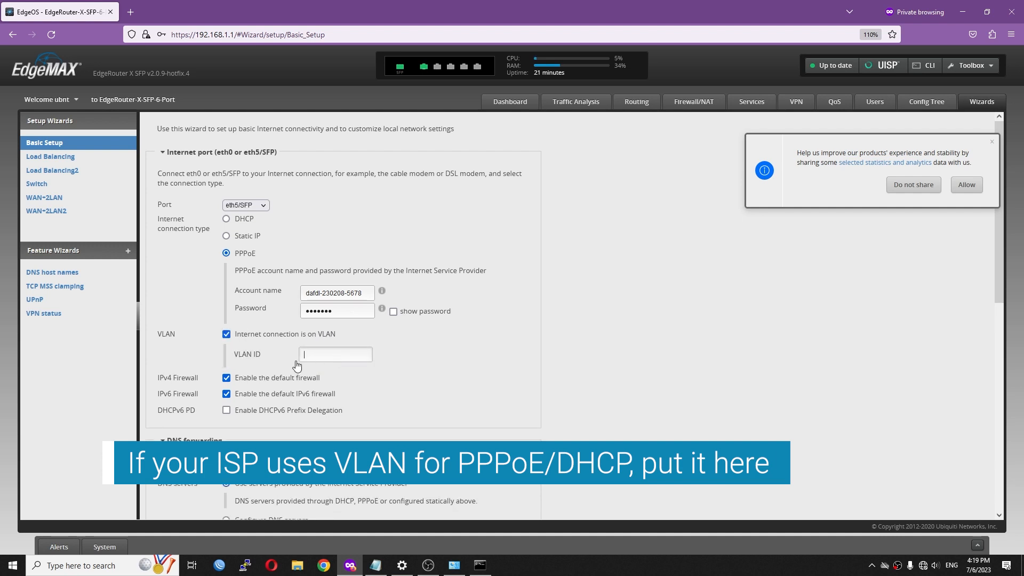
left_click(227, 333)
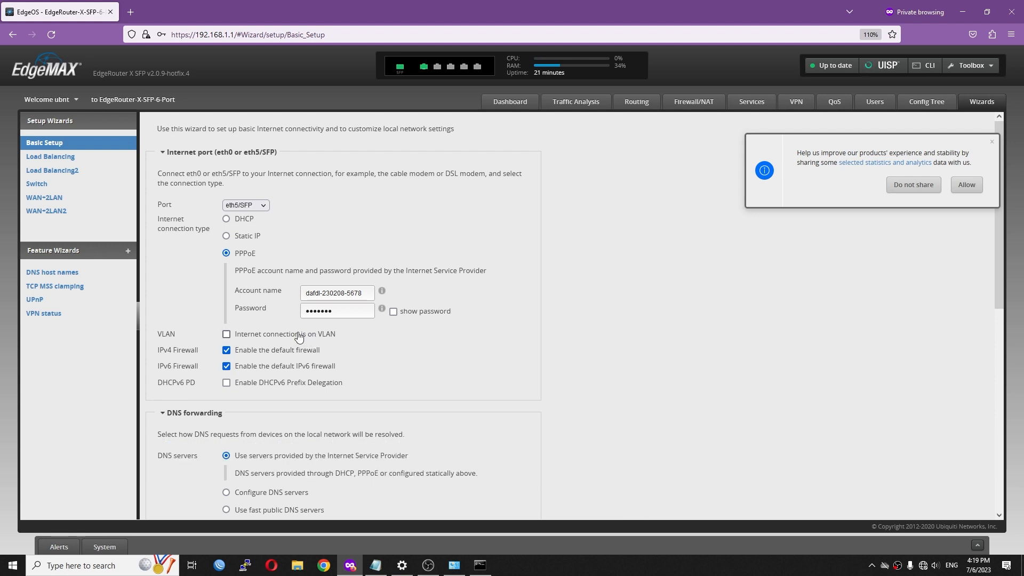
- Enter DNS servers 8.8.8.8 and 1.1.1.1 in the wizard
scroll("down", 3)
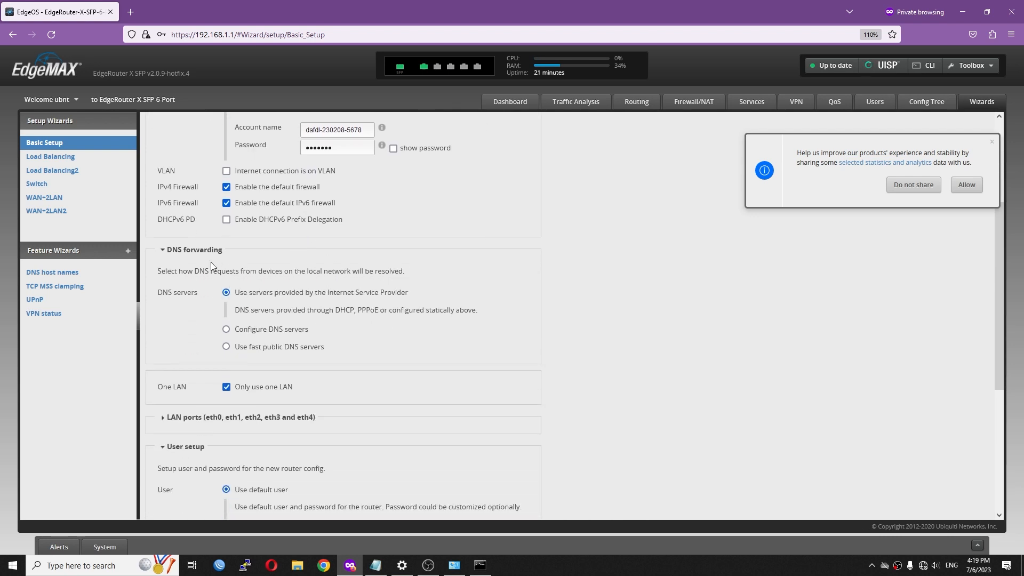
mouse_move(312, 263)
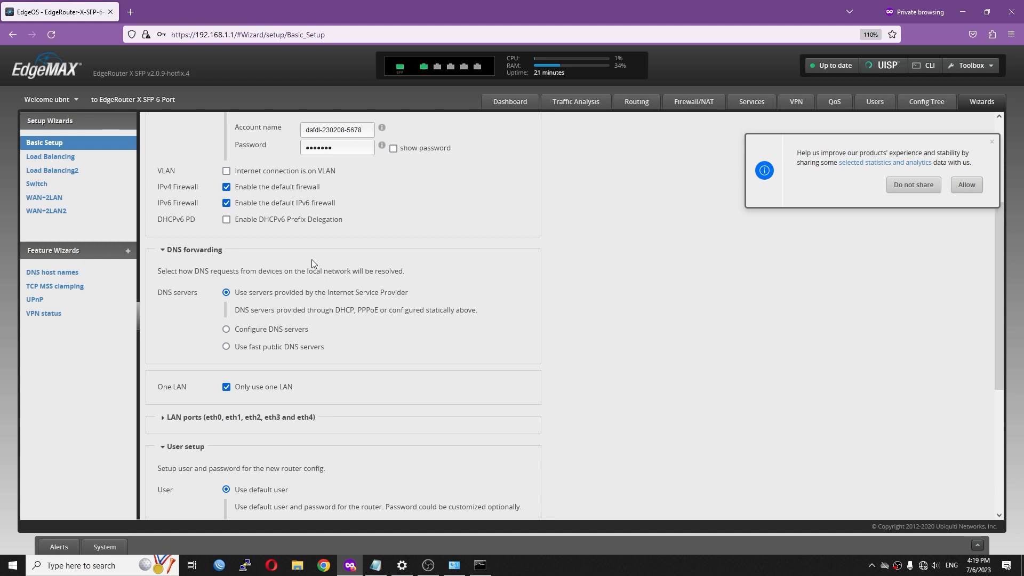
mouse_move(358, 323)
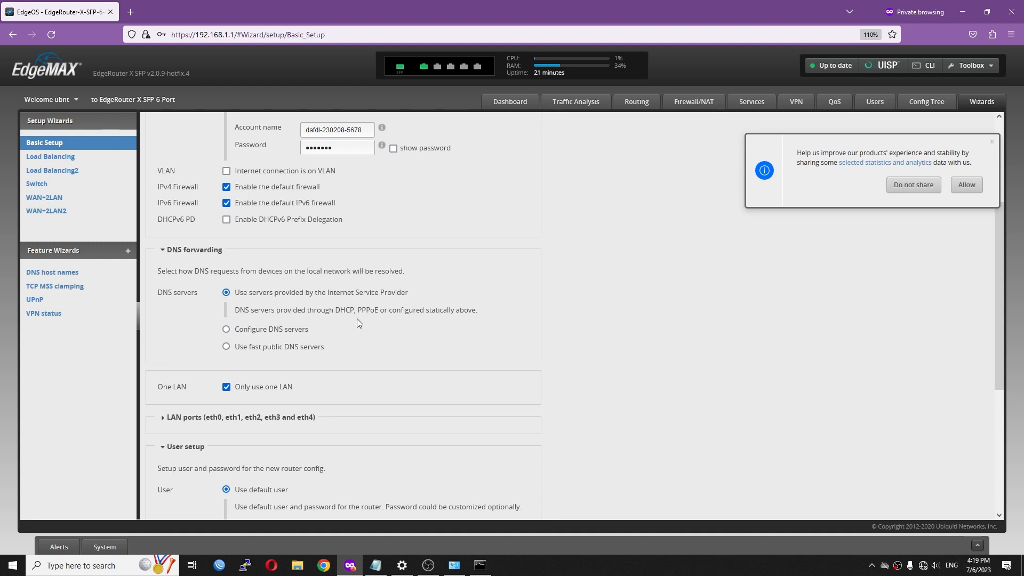
mouse_move(314, 306)
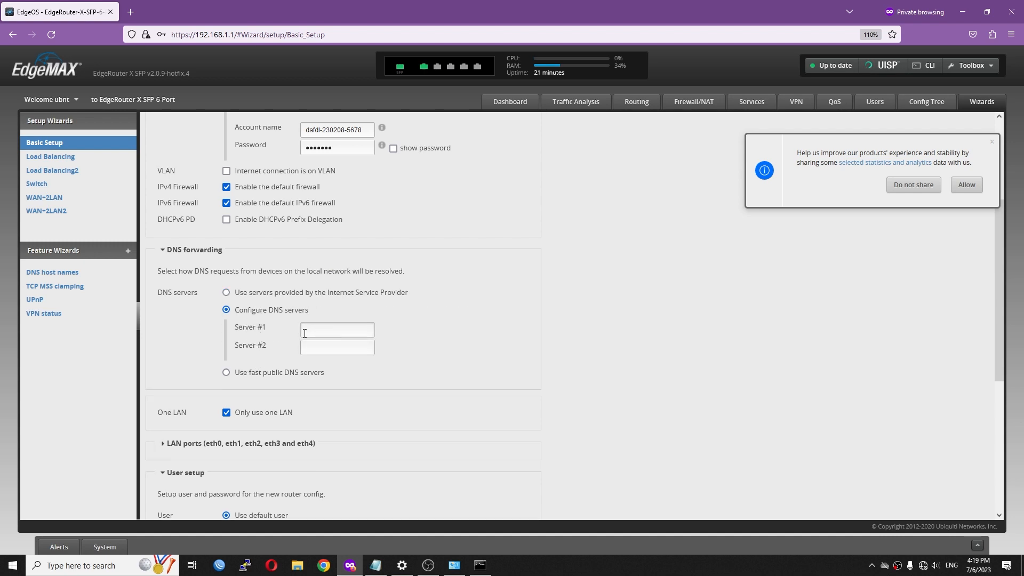
type("8")
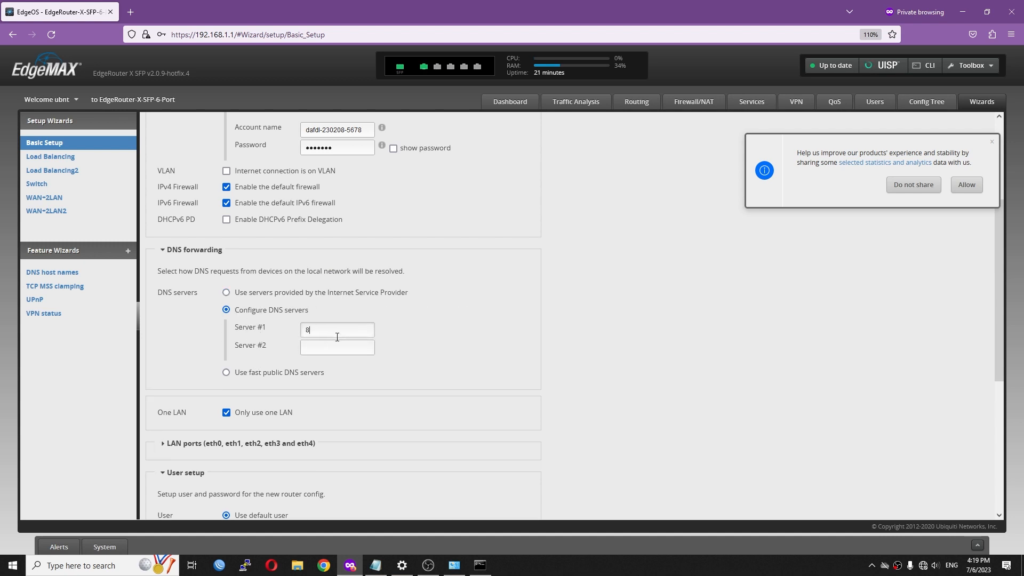
type(".8.8.8")
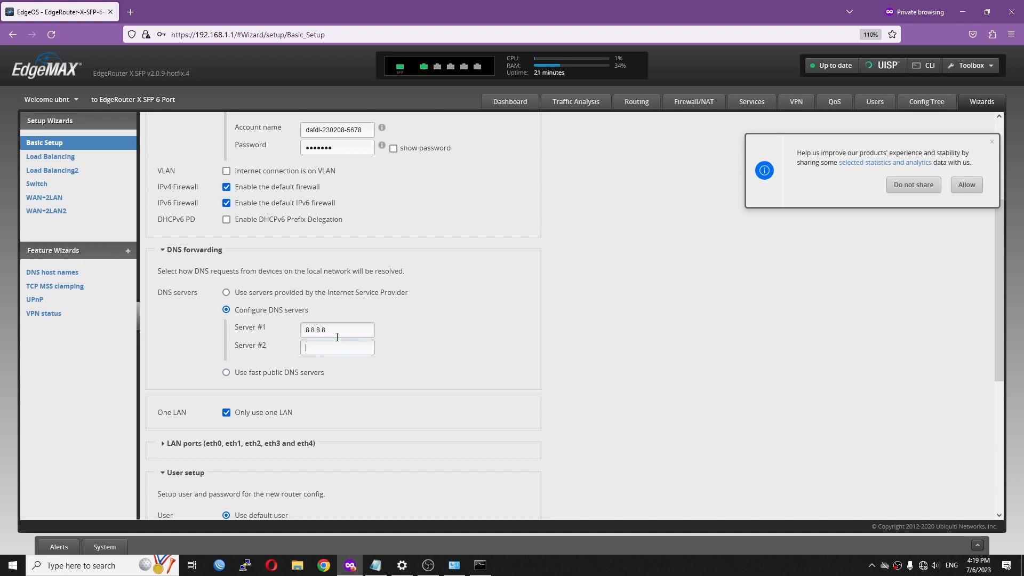
type("1.1.1.1")
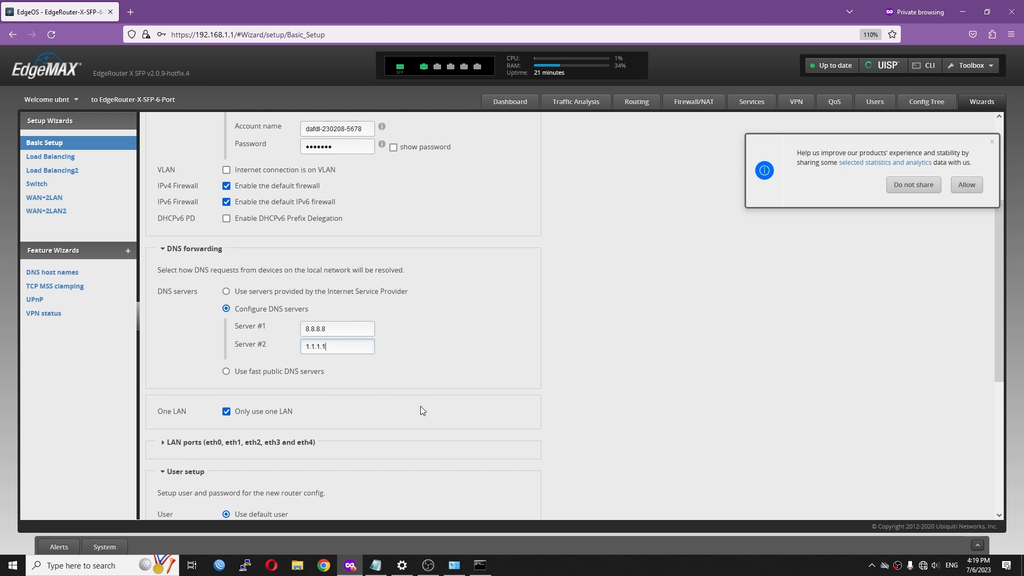
scroll("down", 3)
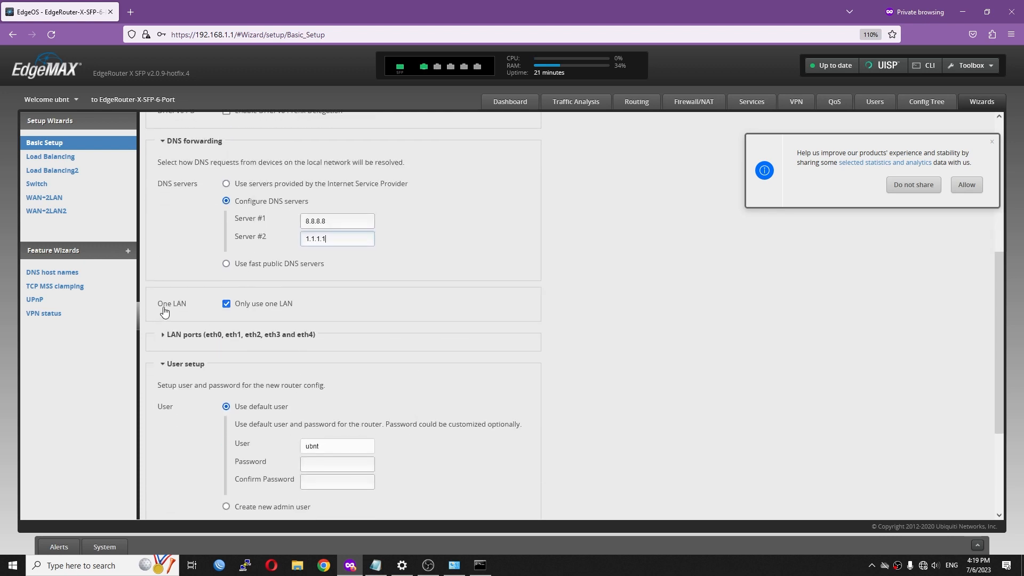
mouse_move(261, 314)
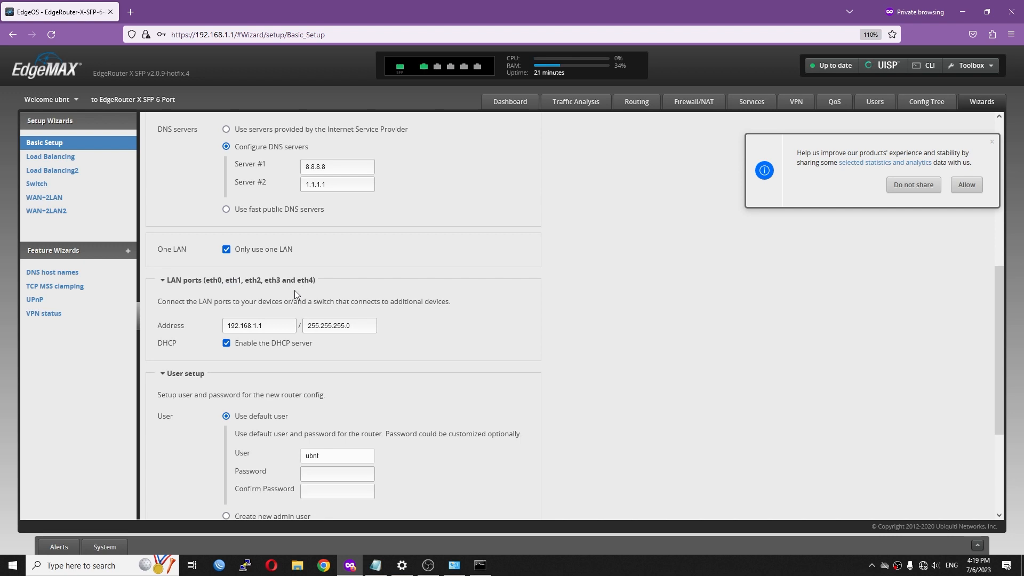
mouse_move(248, 288)
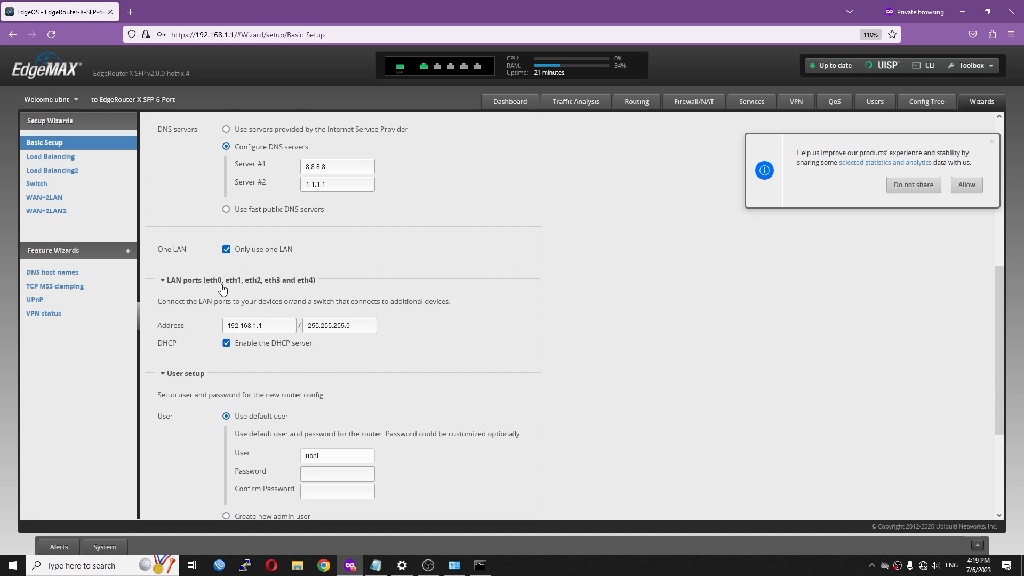
mouse_move(319, 287)
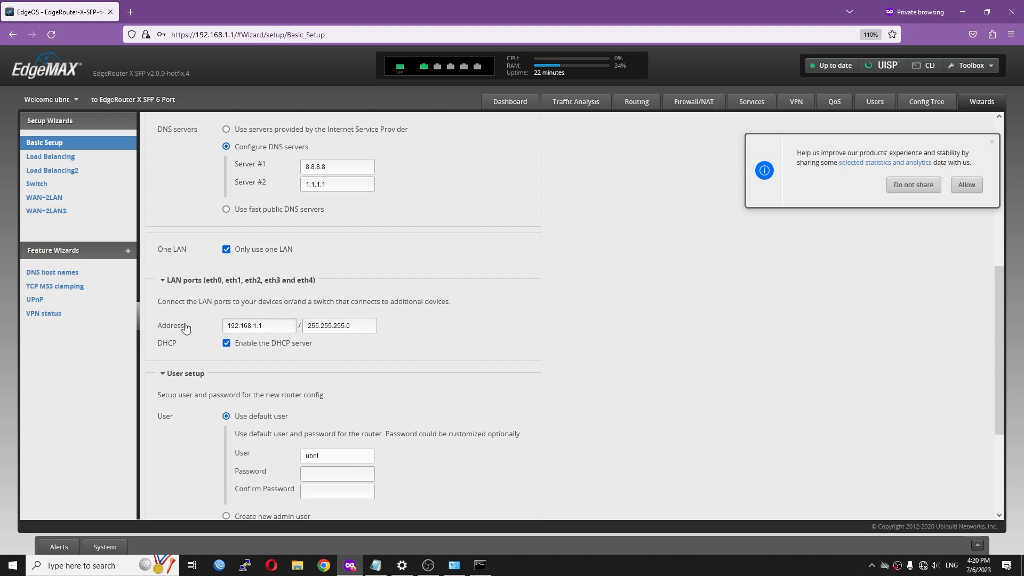
mouse_move(333, 315)
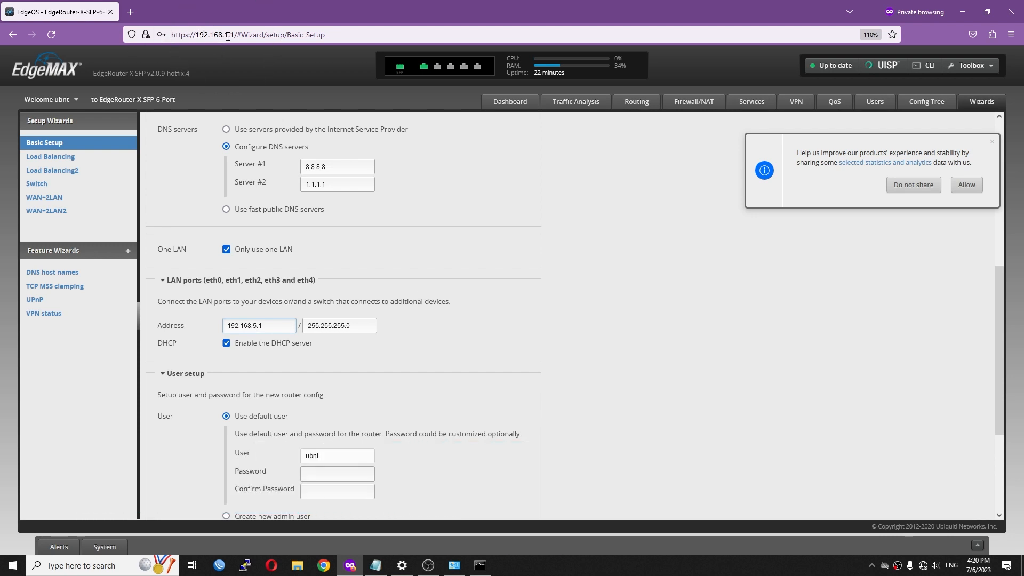
- Create new admin user 'vantd' with its password
left_click(258, 325)
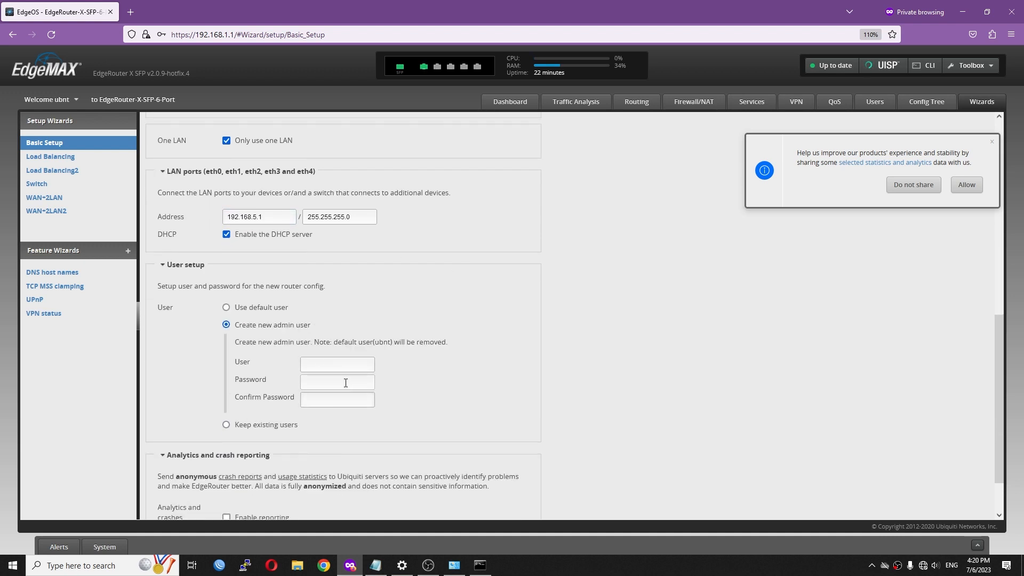
type("vantd")
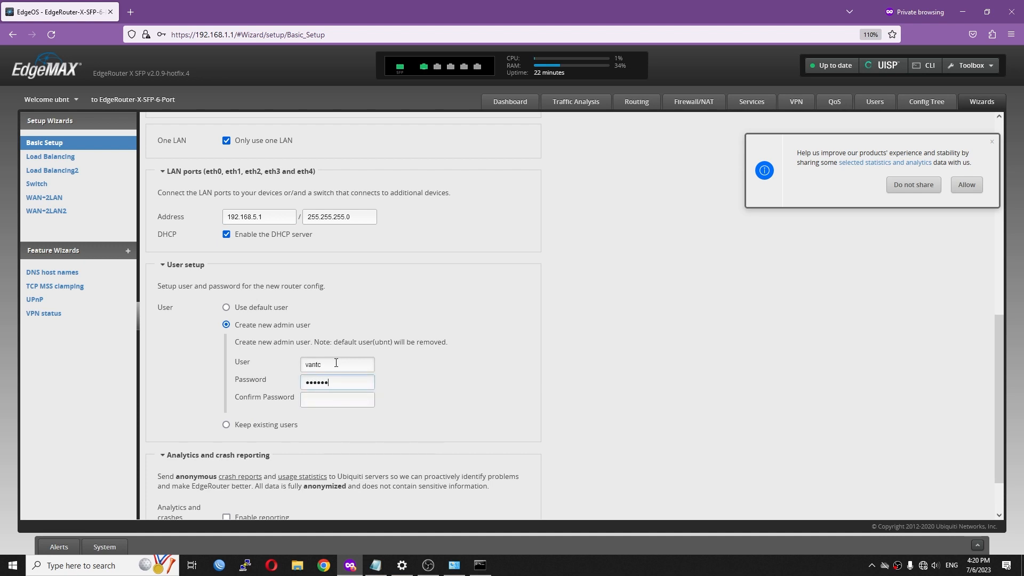
type("••••••••")
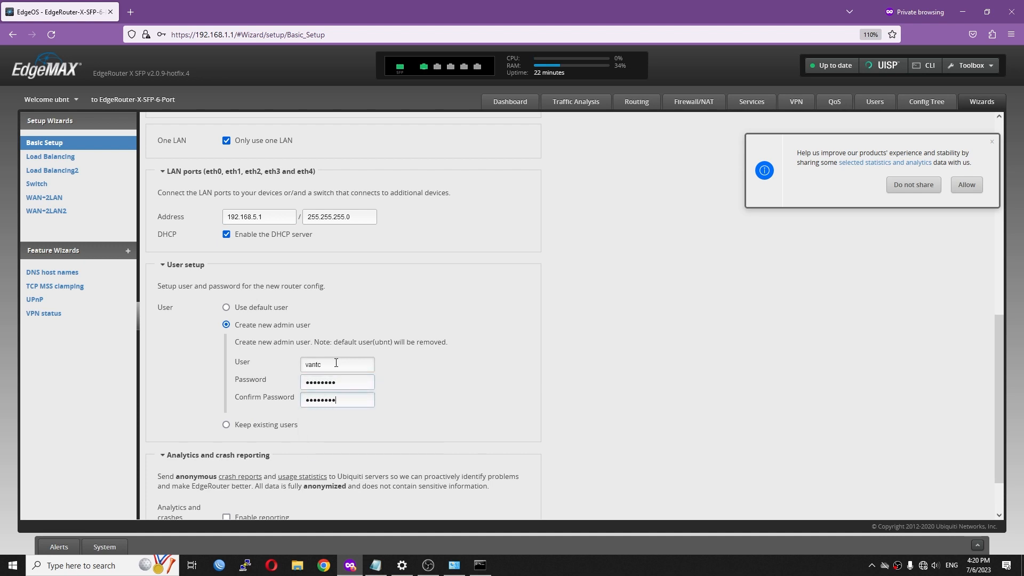
scroll("down", 3)
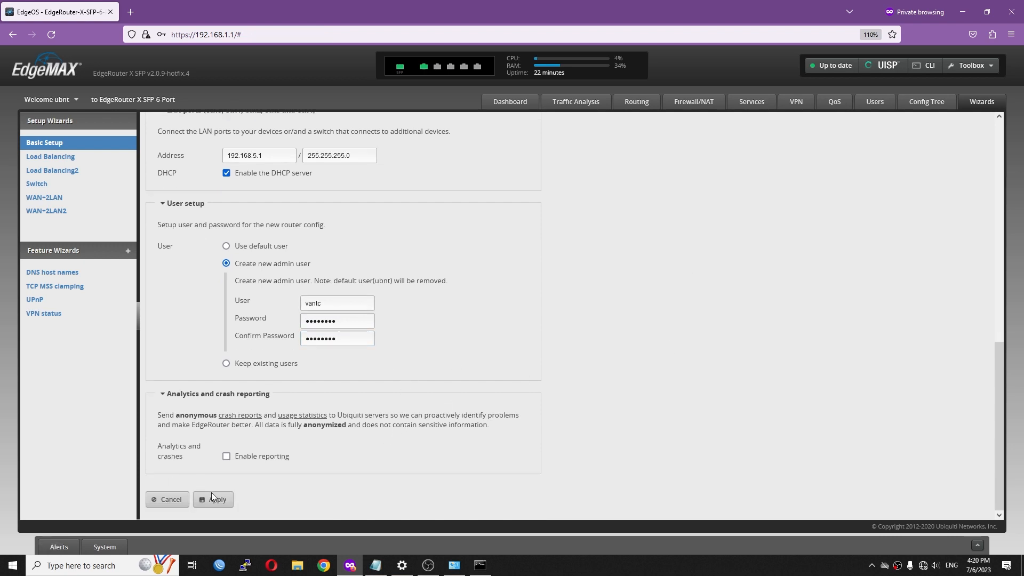
- Apply the Basic Setup changes and confirm rebooting the router
left_click(216, 499)
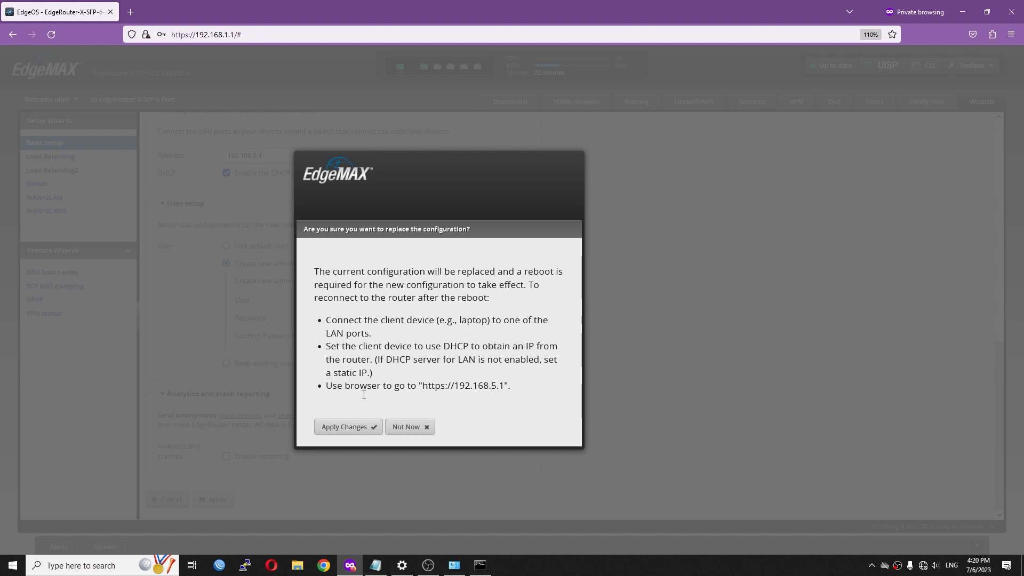
left_click(346, 427)
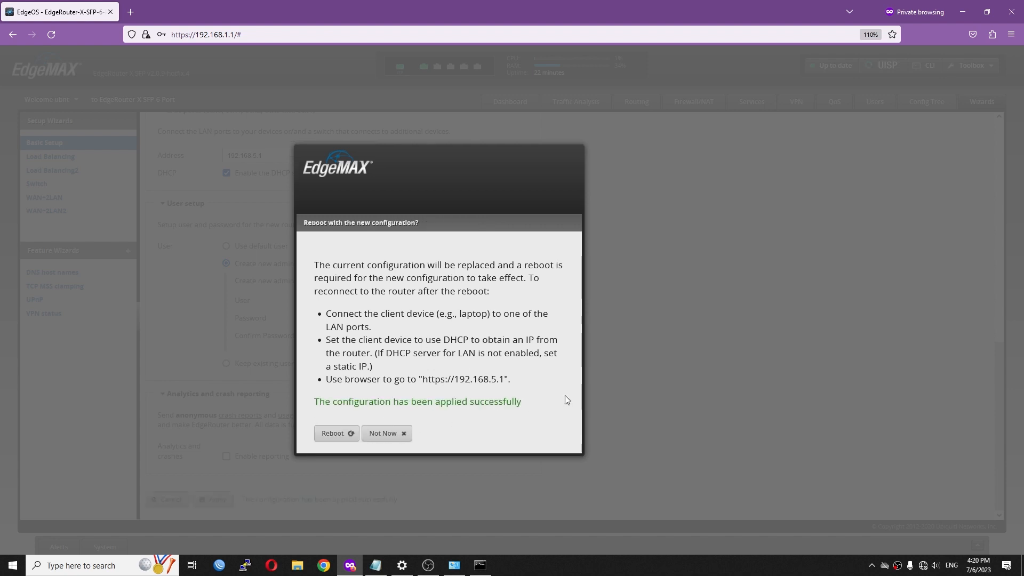
left_click(335, 433)
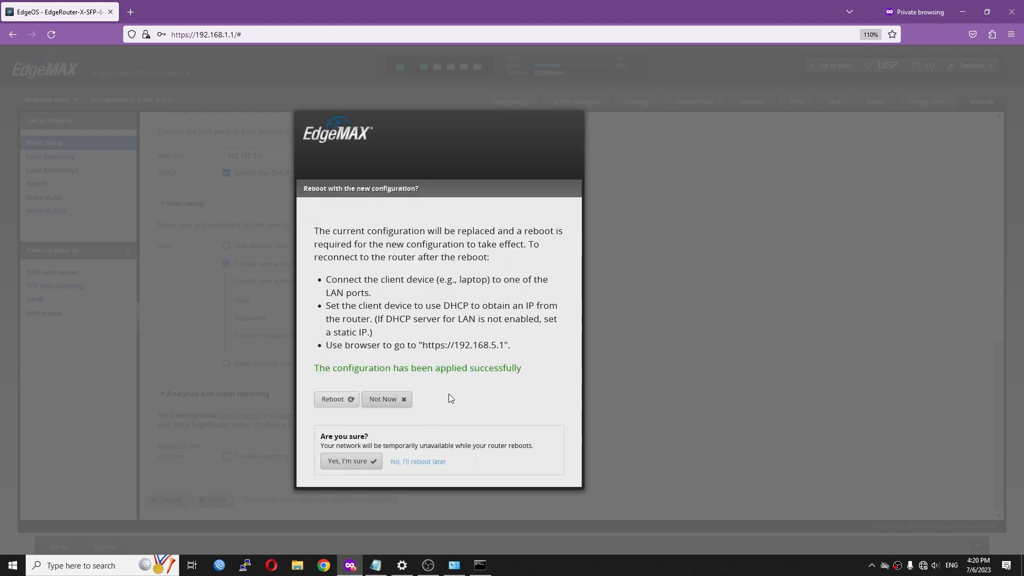
left_click(351, 460)
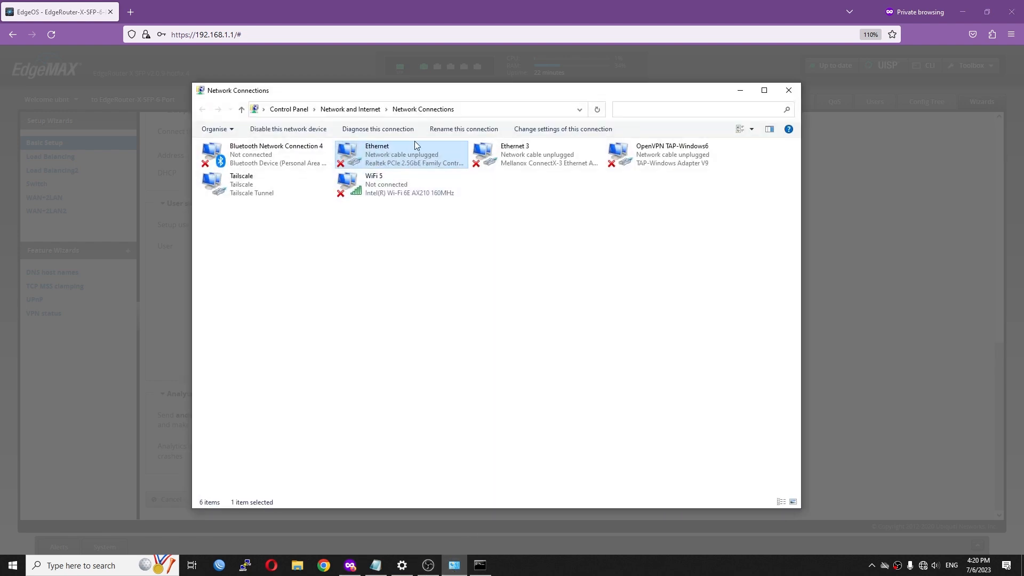
- Confirm the Ethernet adapter's IPv4 and DNS are back on automatic
right_click(402, 155)
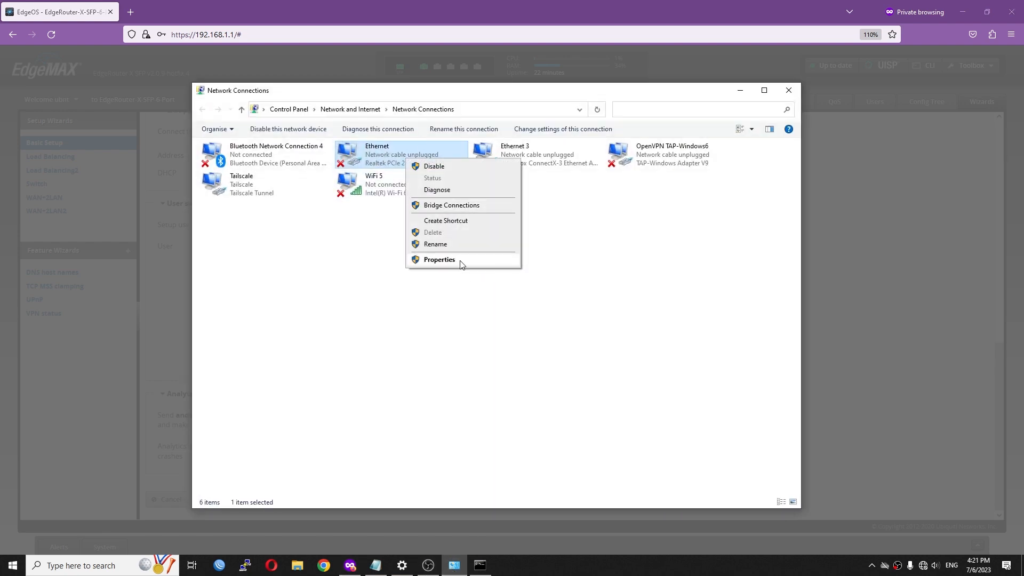
left_click(438, 259)
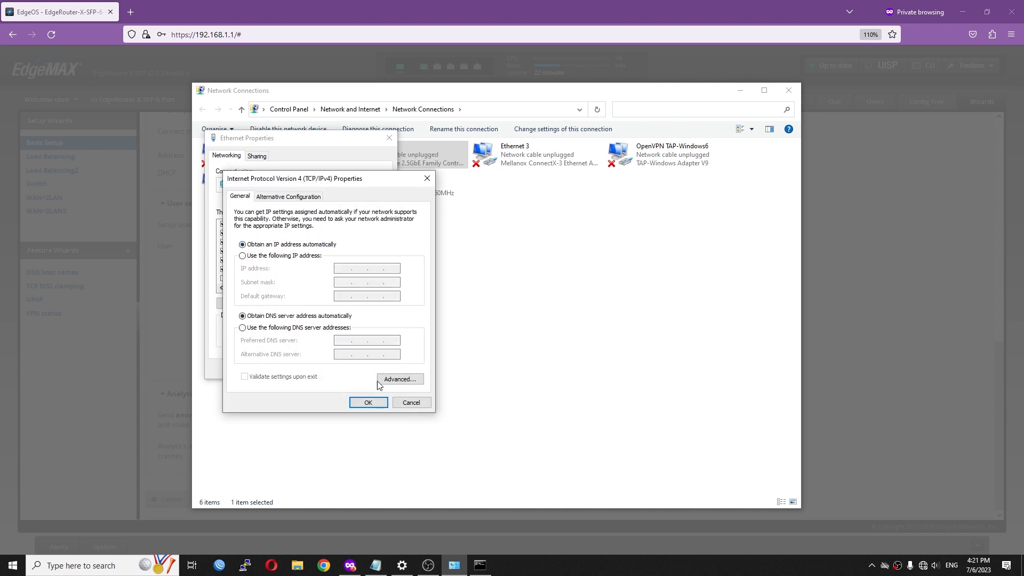
left_click(366, 402)
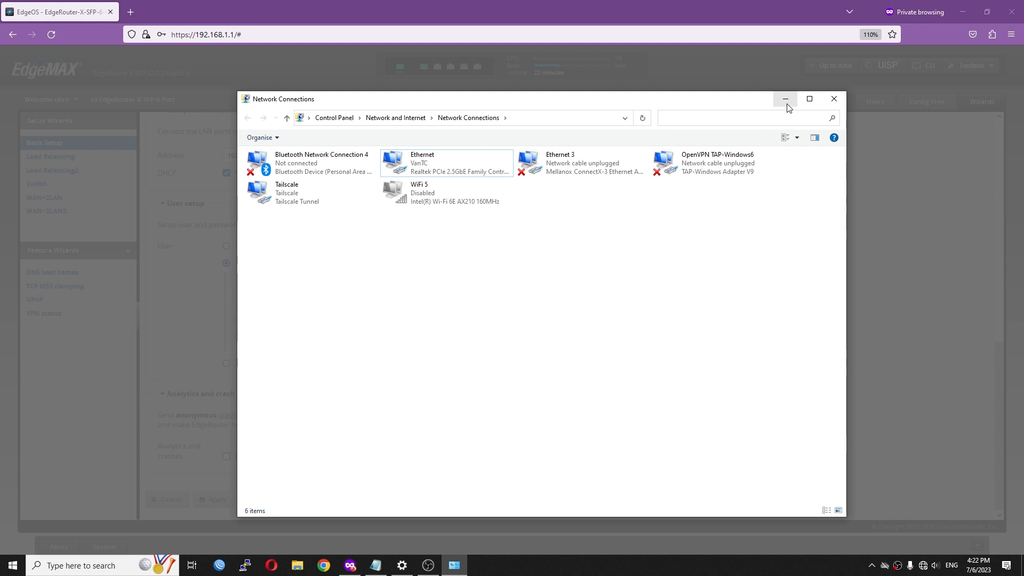
mouse_move(785, 99)
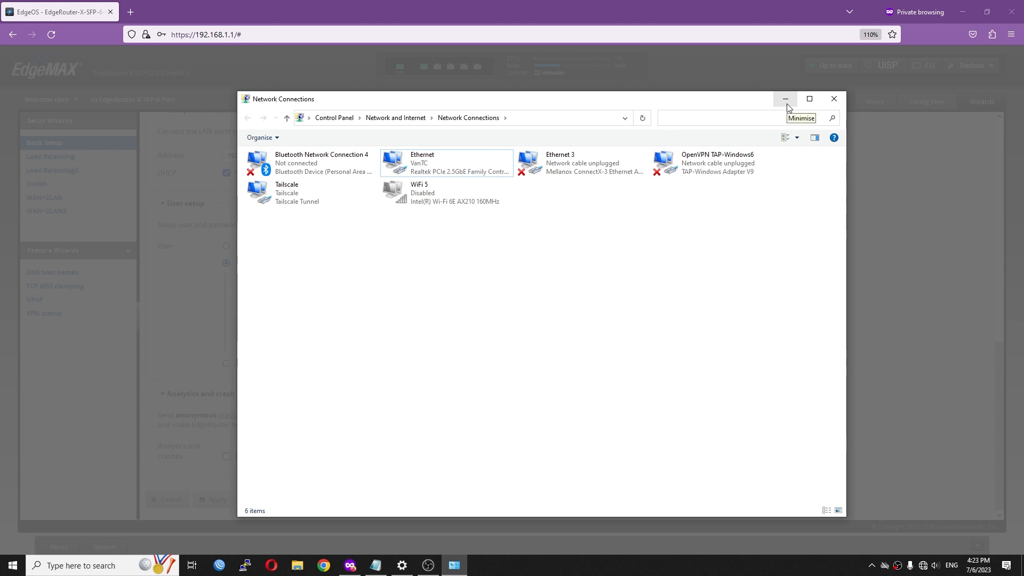
- View the Ethernet connection details showing 192.168.5.38 and gateway 192.168.5.1
double_click(445, 163)
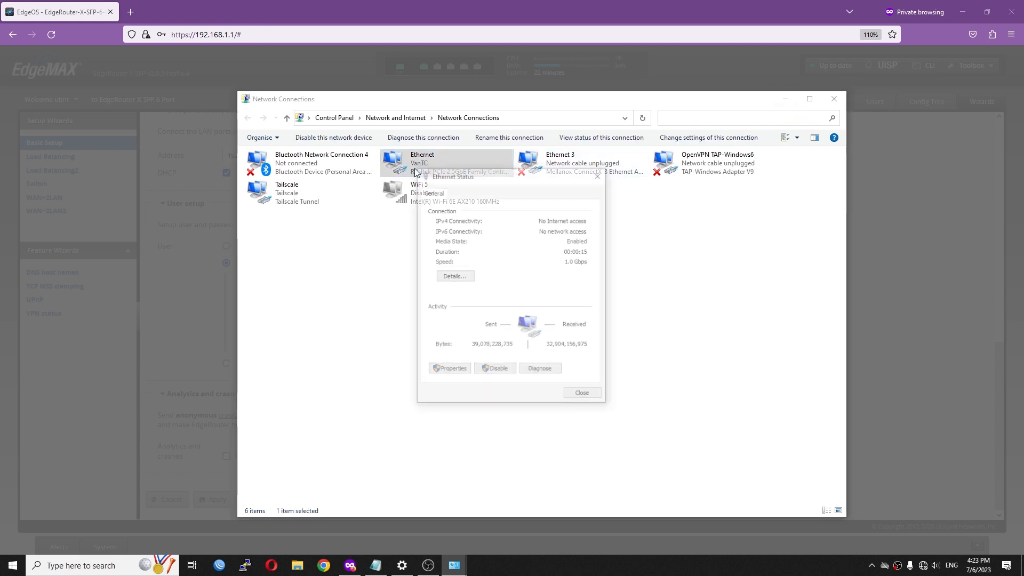
left_click(454, 275)
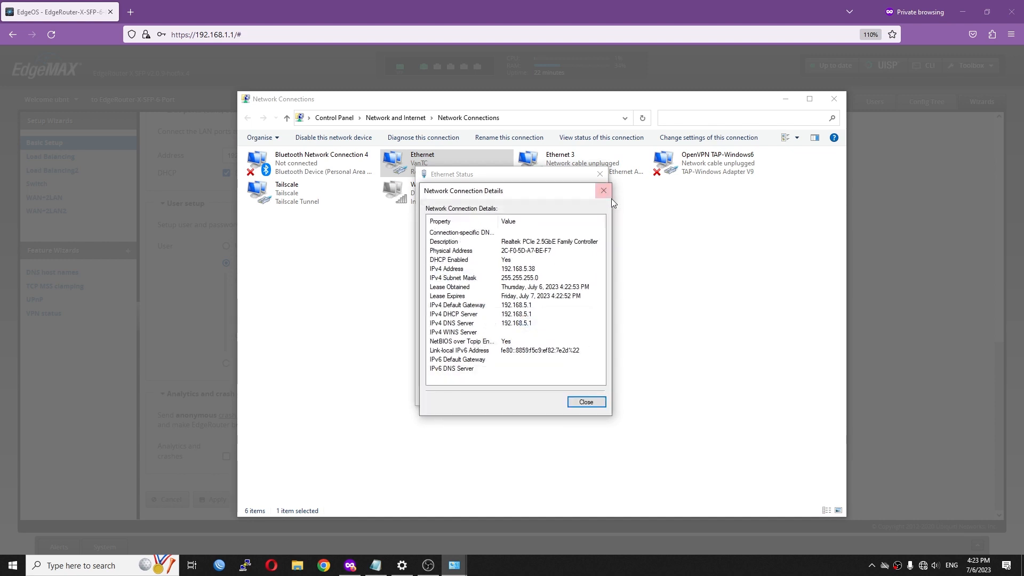
left_click(204, 34)
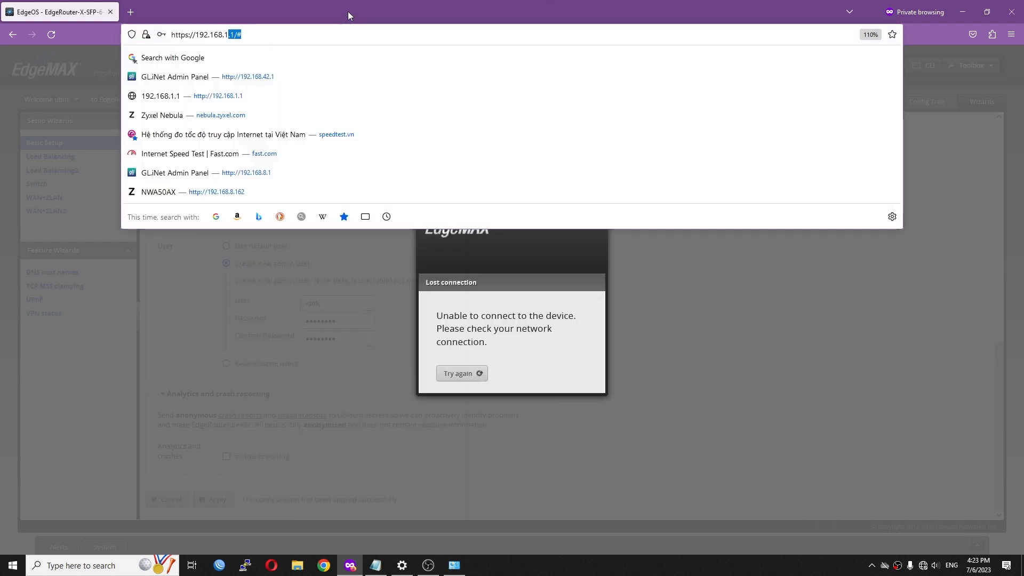
type("https://192.168.5.1")
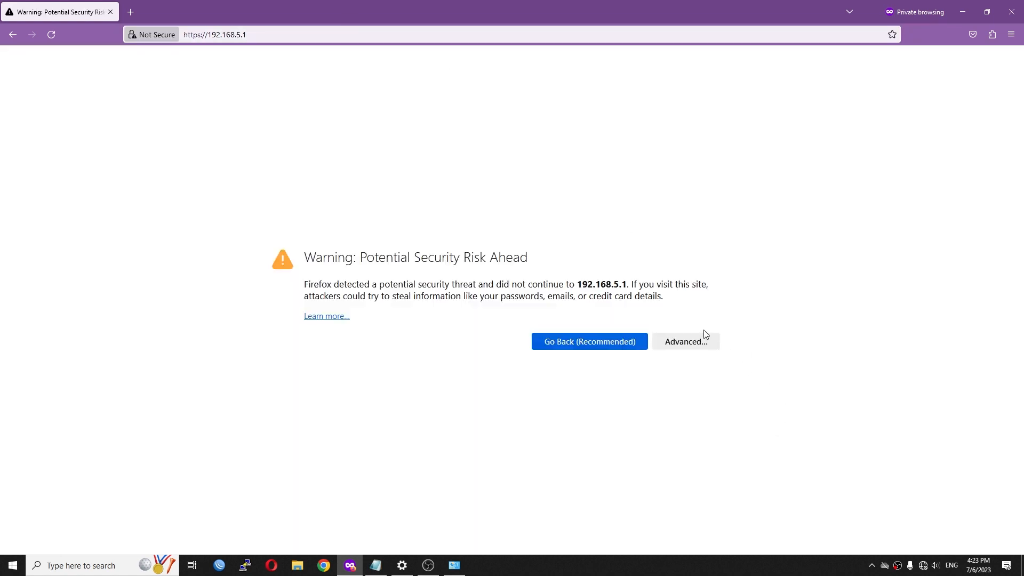
left_click(684, 341)
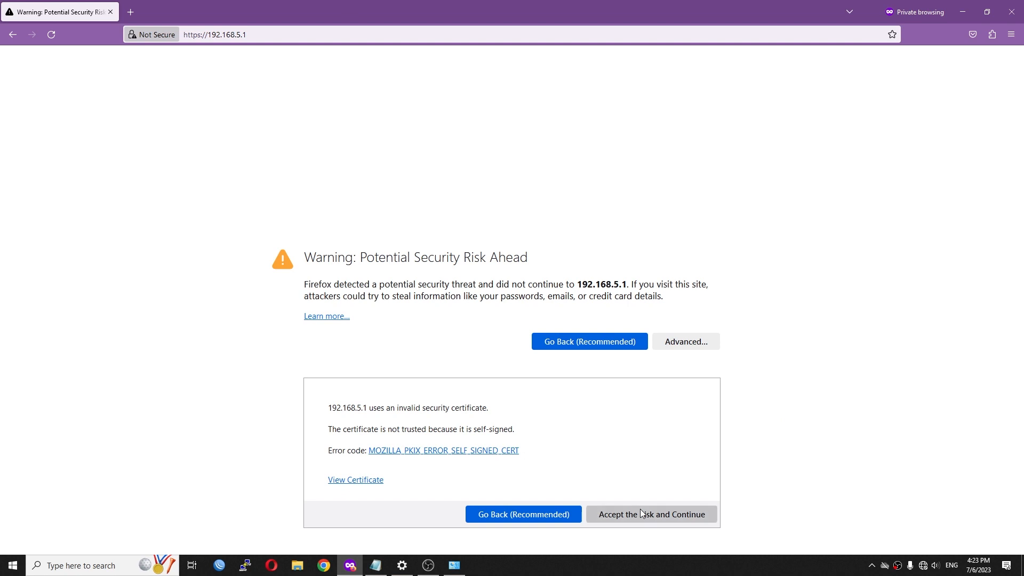
left_click(650, 514)
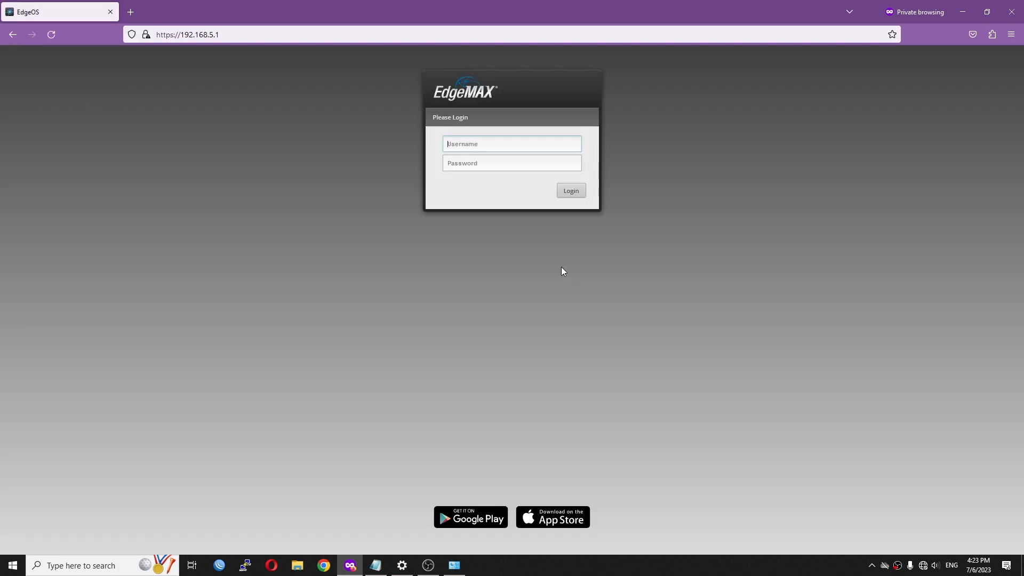
type("vantc")
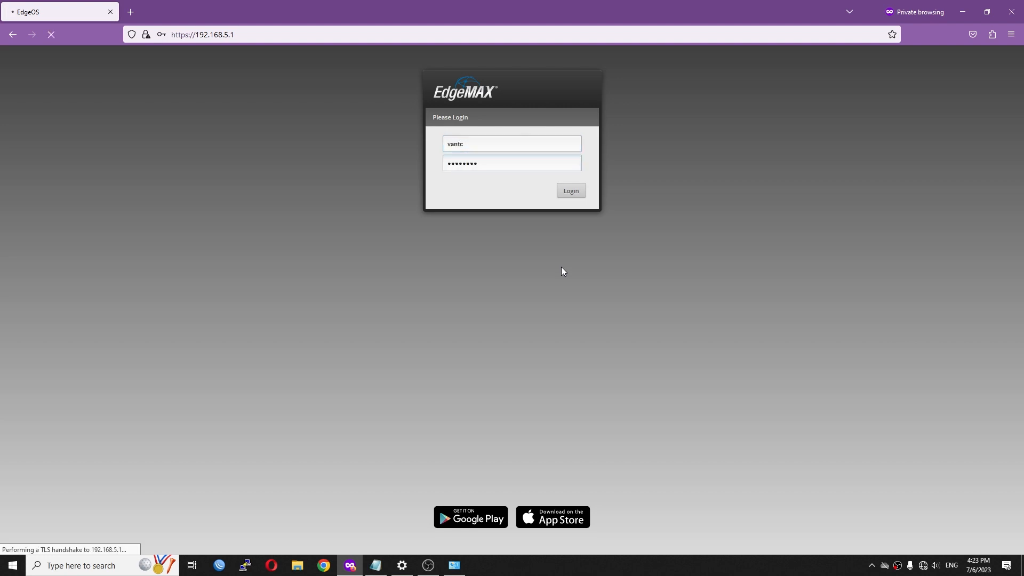
left_click(570, 190)
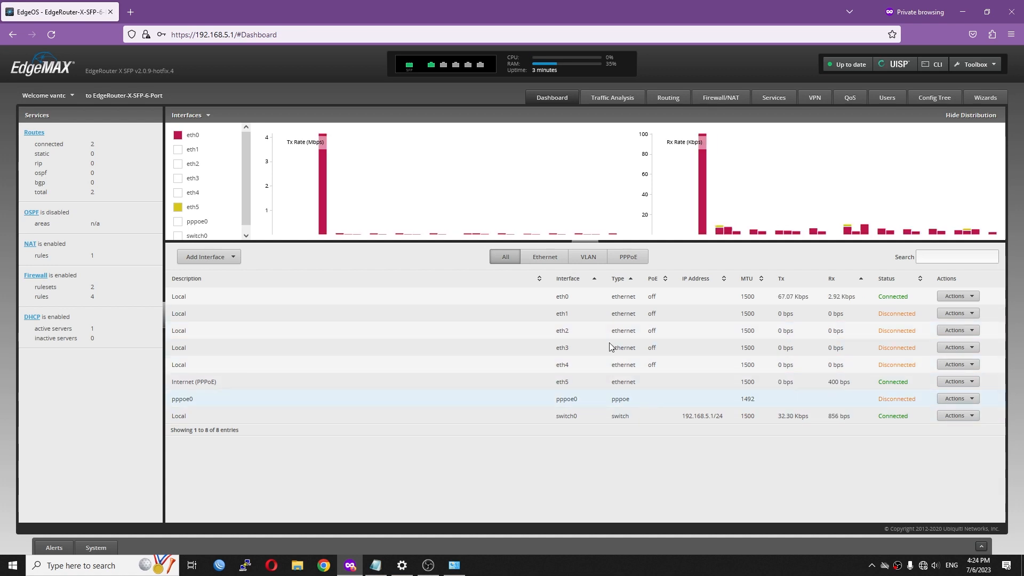
mouse_move(410, 64)
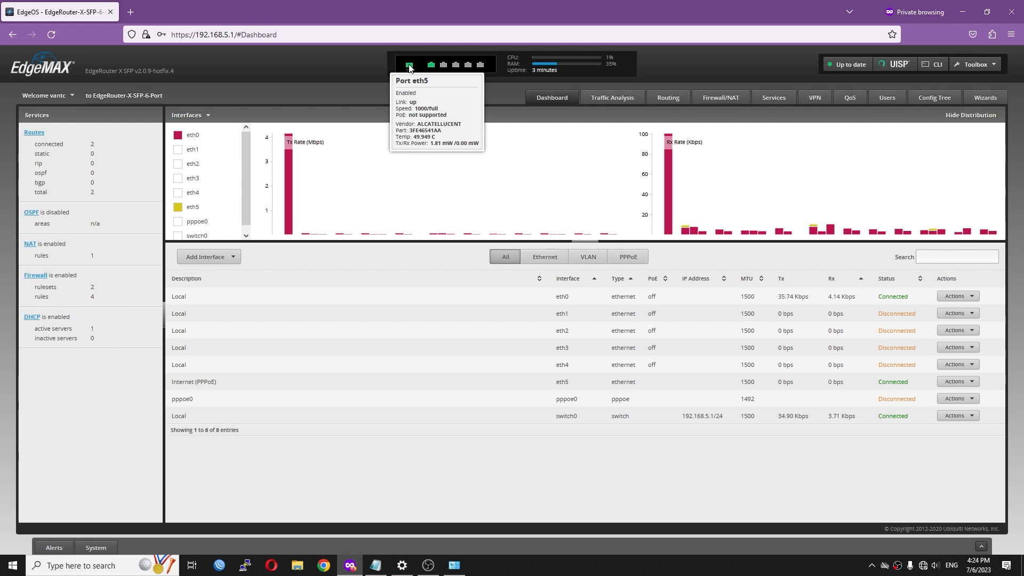
mouse_move(627, 412)
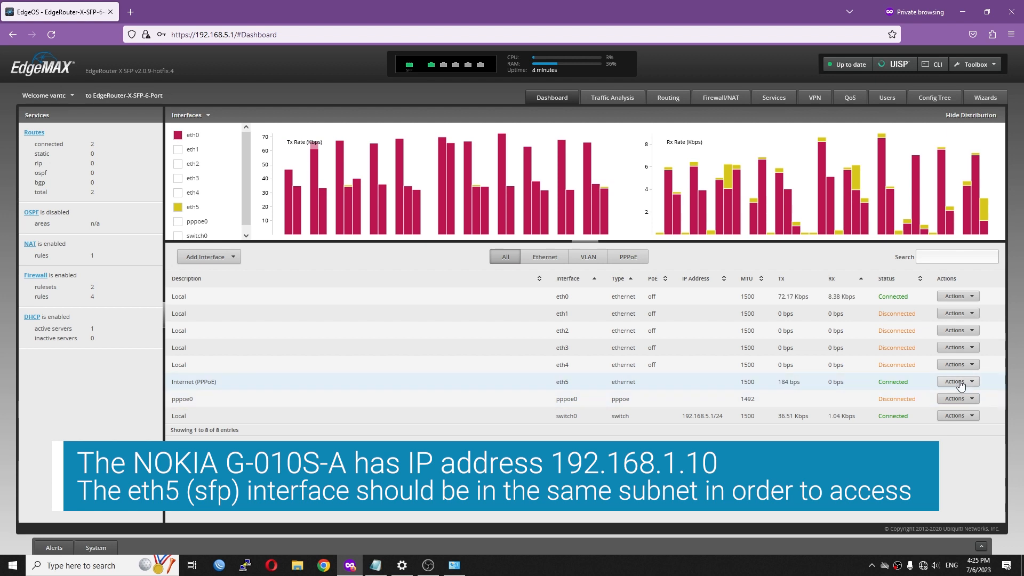
left_click(956, 381)
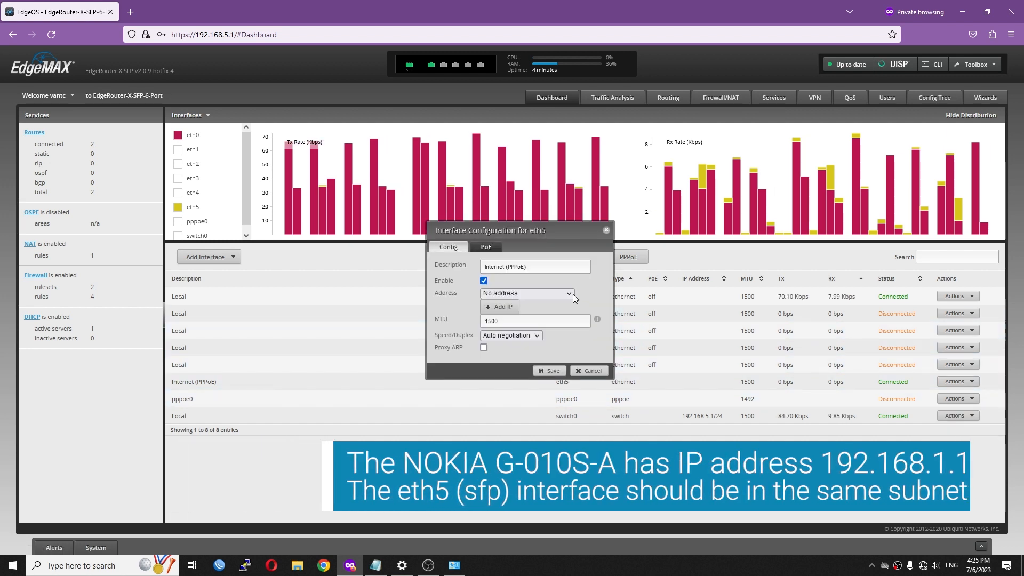
- Set eth5 to a manually defined address of 192.168.1.3/24 and save
left_click(526, 293)
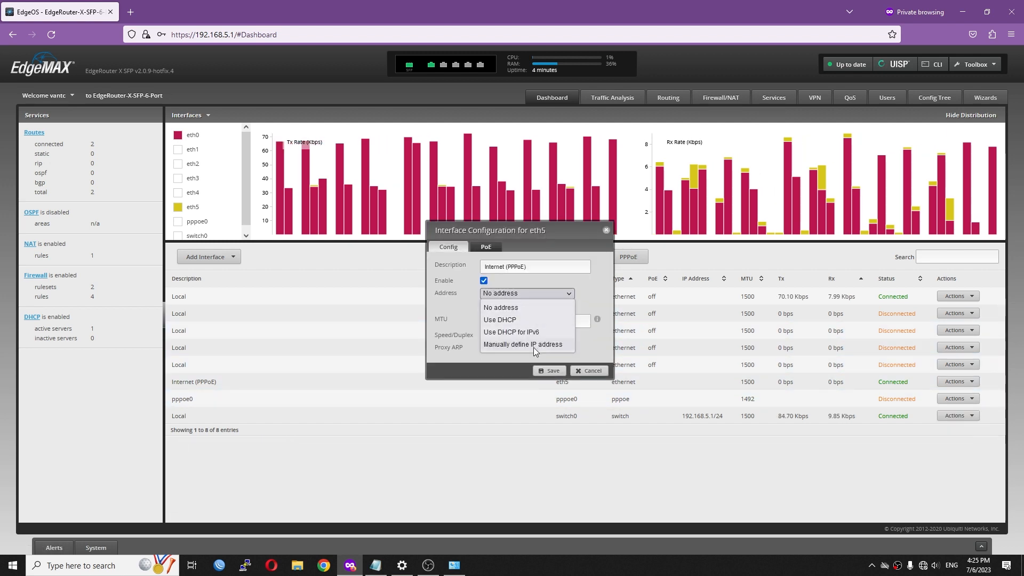
left_click(523, 344)
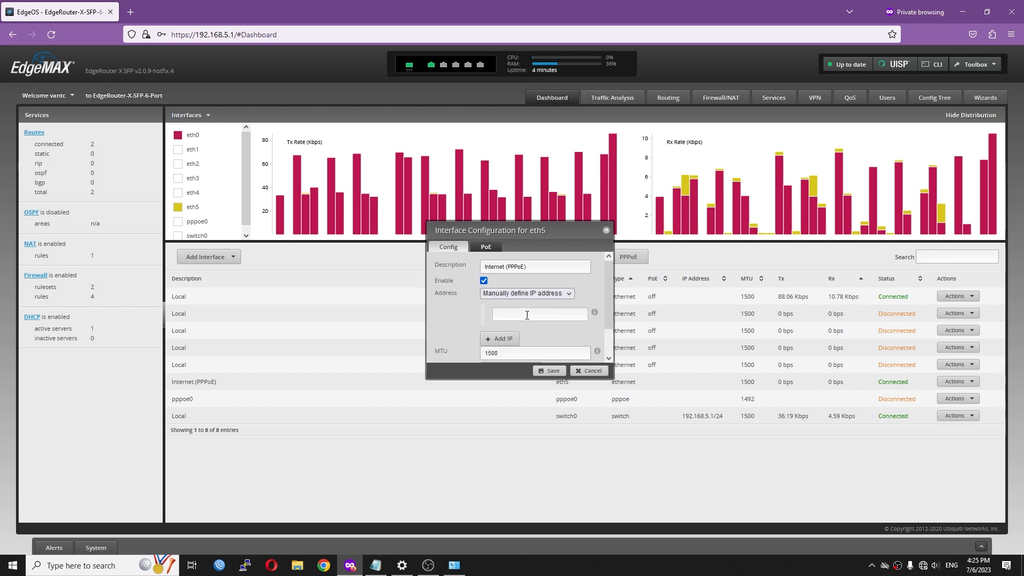
type("192.168.1.3")
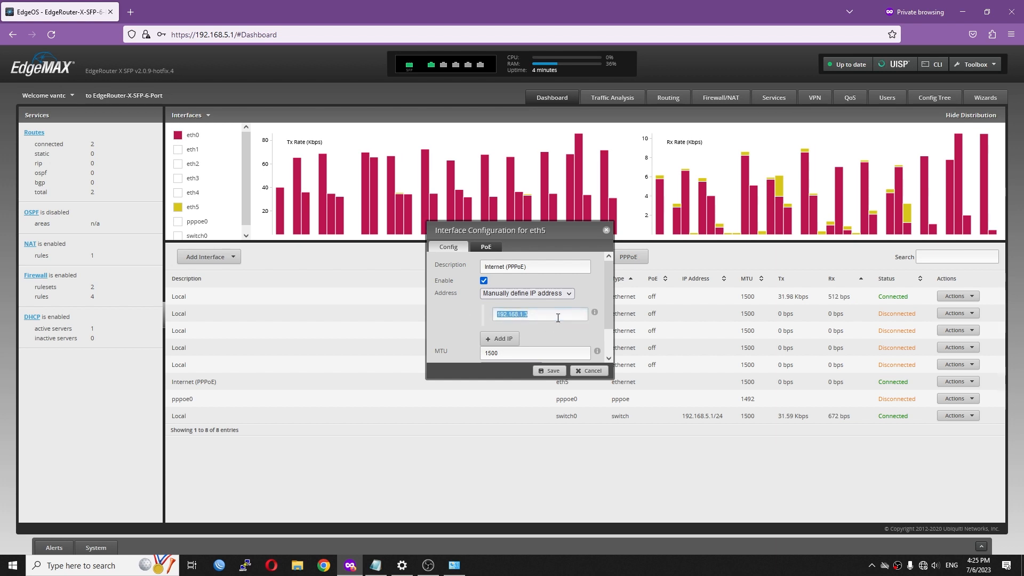
left_click(549, 370)
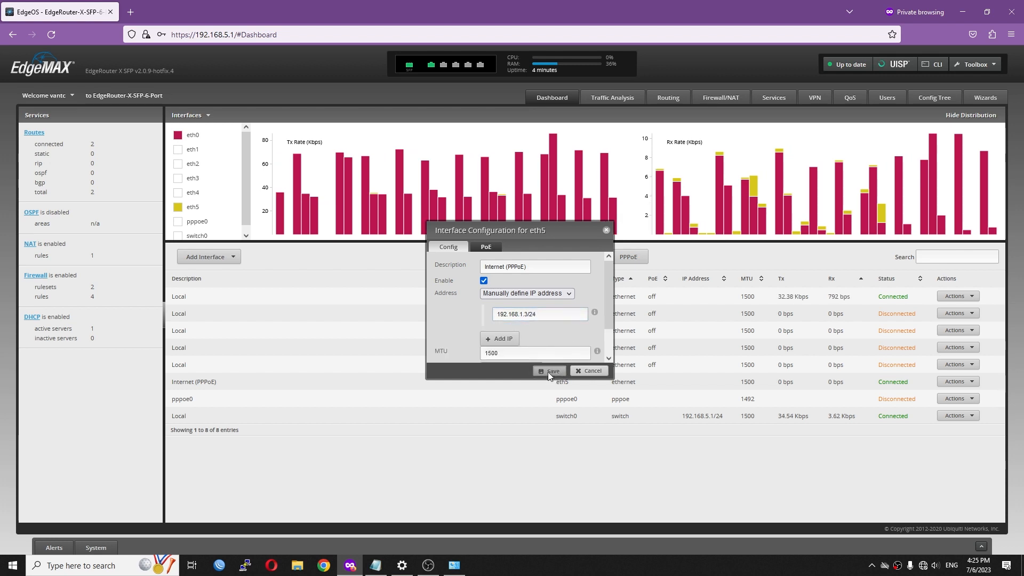
left_click(548, 370)
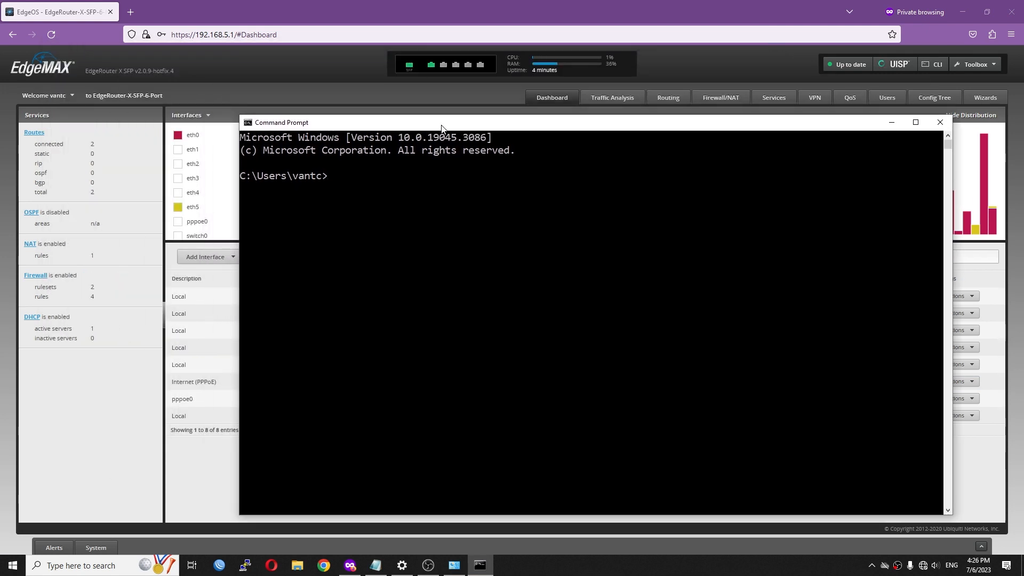
- Ping 192.168.1.3 for replies, then ping 192.168.1.10 until it times out and stop
type("ping 192.168.1.3")
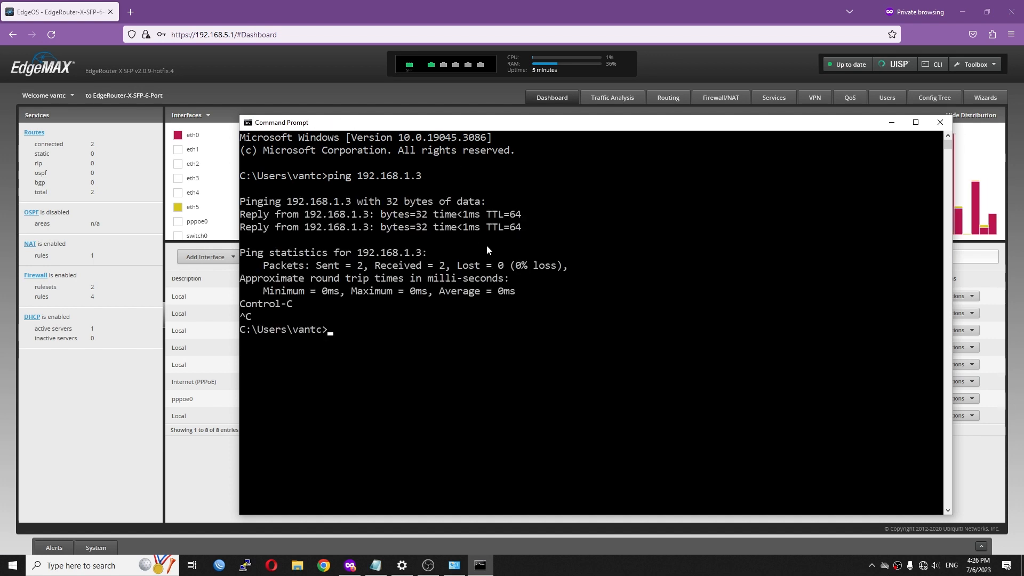
type("ping 192.168.1.10")
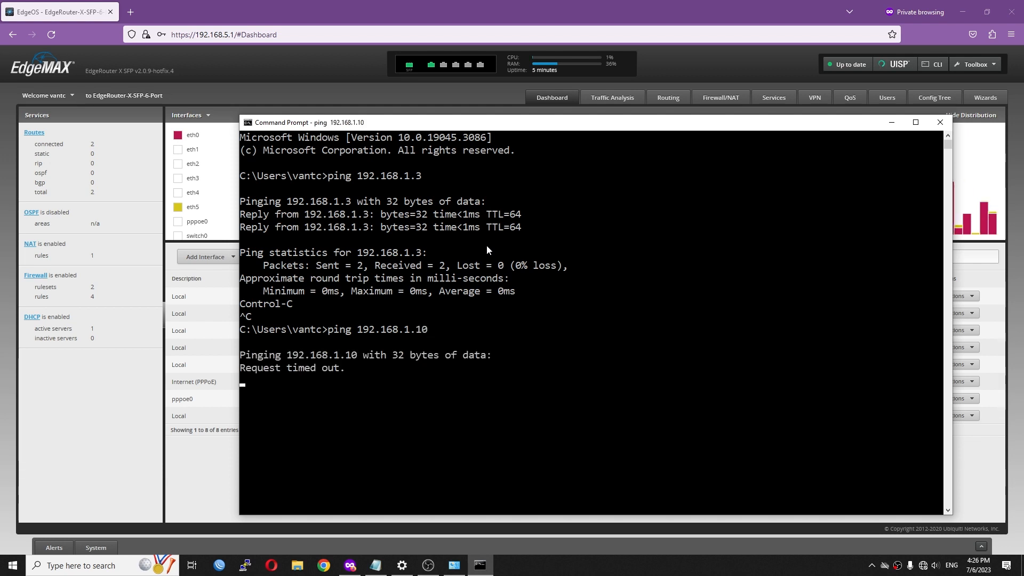
key("ctrl+c")
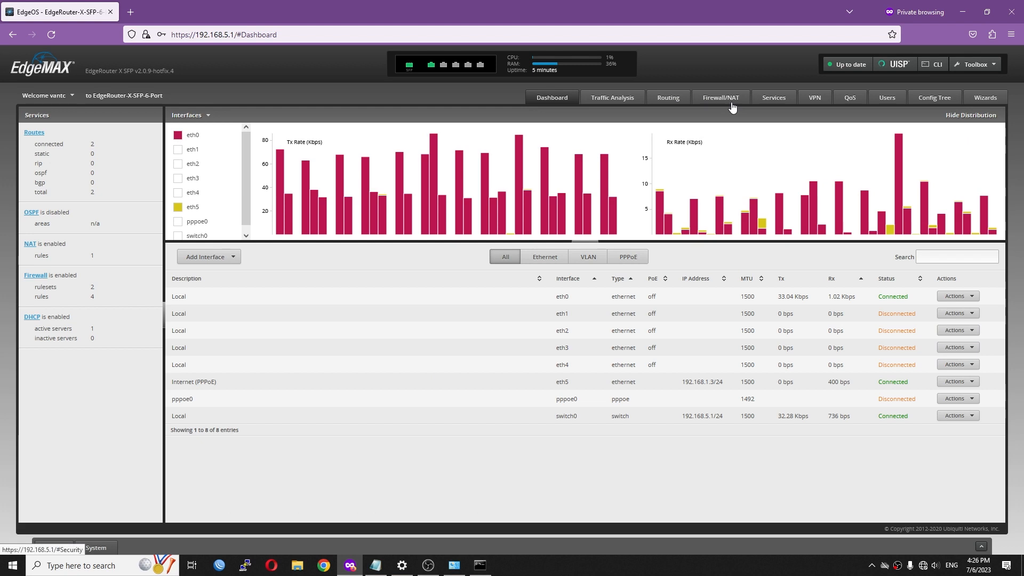
- Start a new source NAT rule under Firewall/NAT with description 'sfp'
left_click(719, 97)
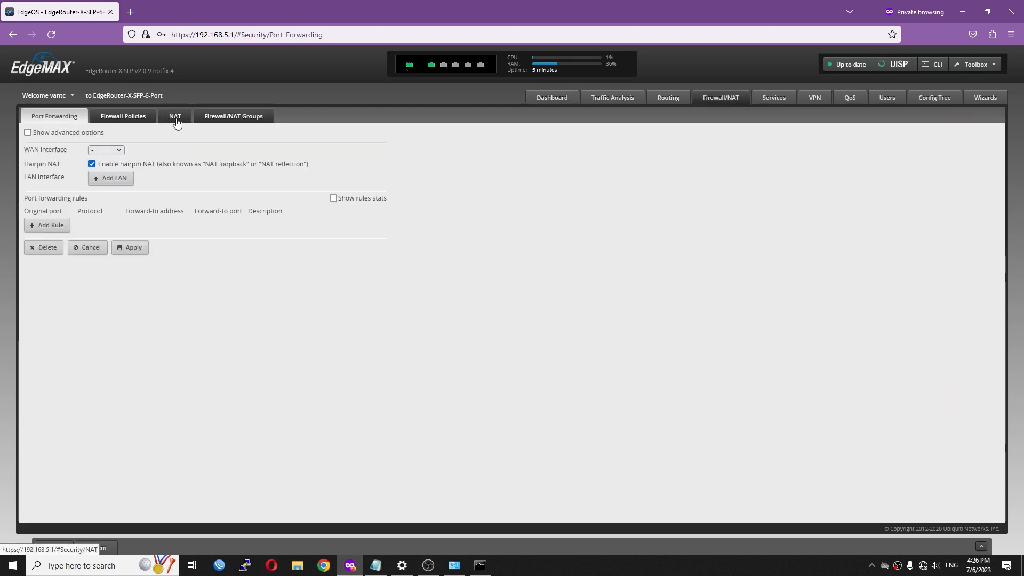
left_click(174, 116)
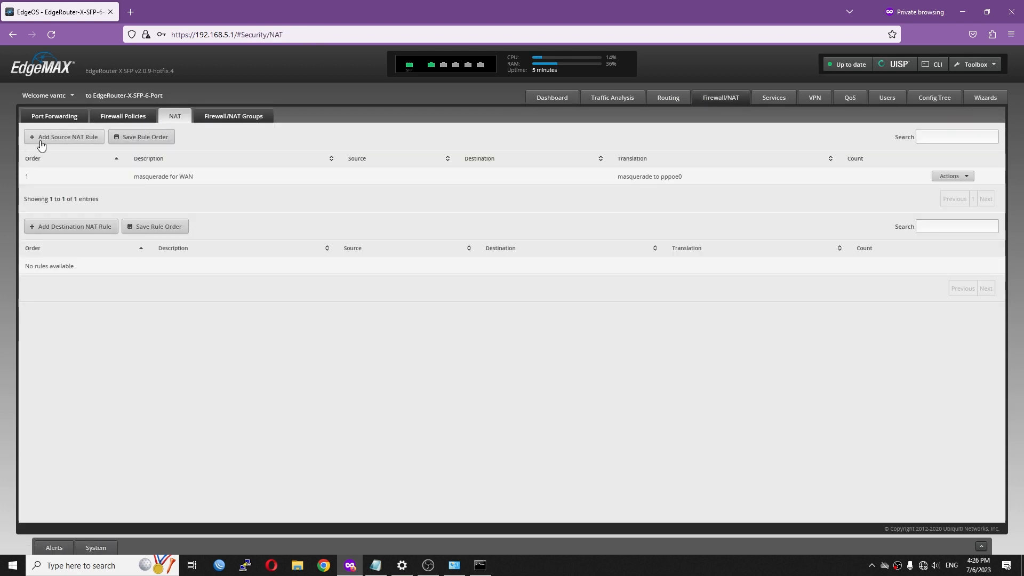
left_click(64, 136)
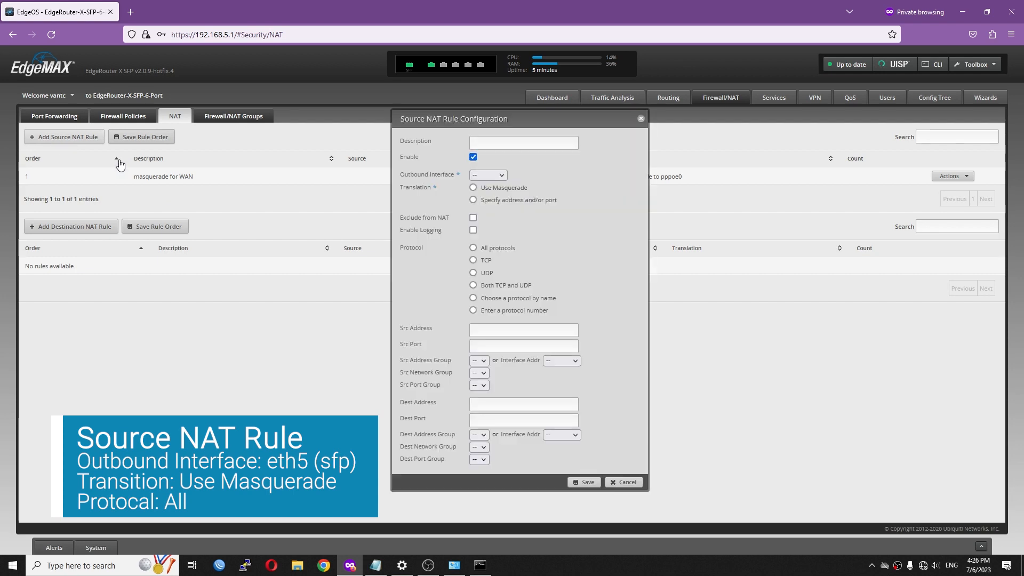
left_click(523, 143)
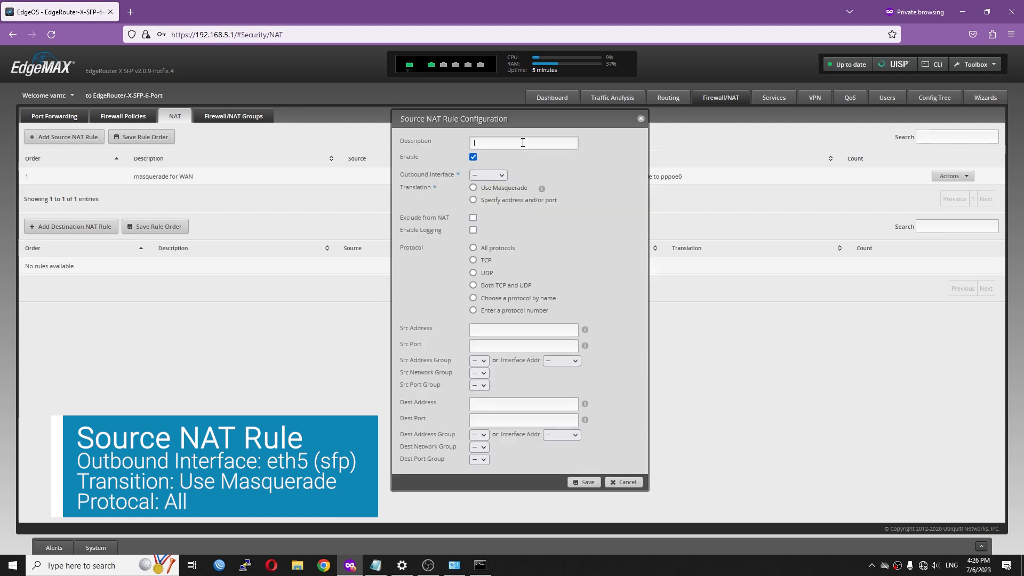
type("sfp")
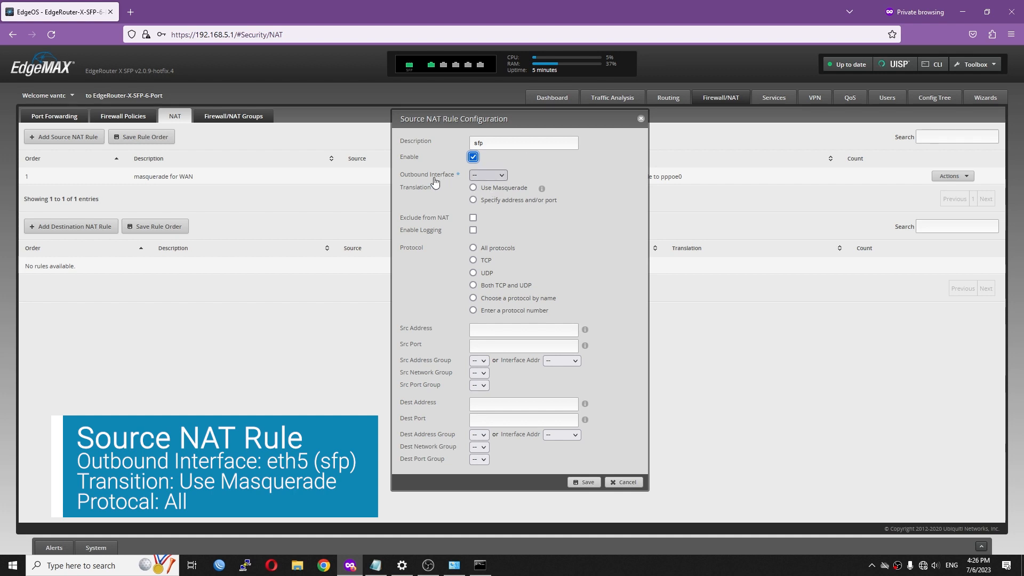
- Set the rule's outbound interface to eth5 with masquerade, then save it
left_click(487, 174)
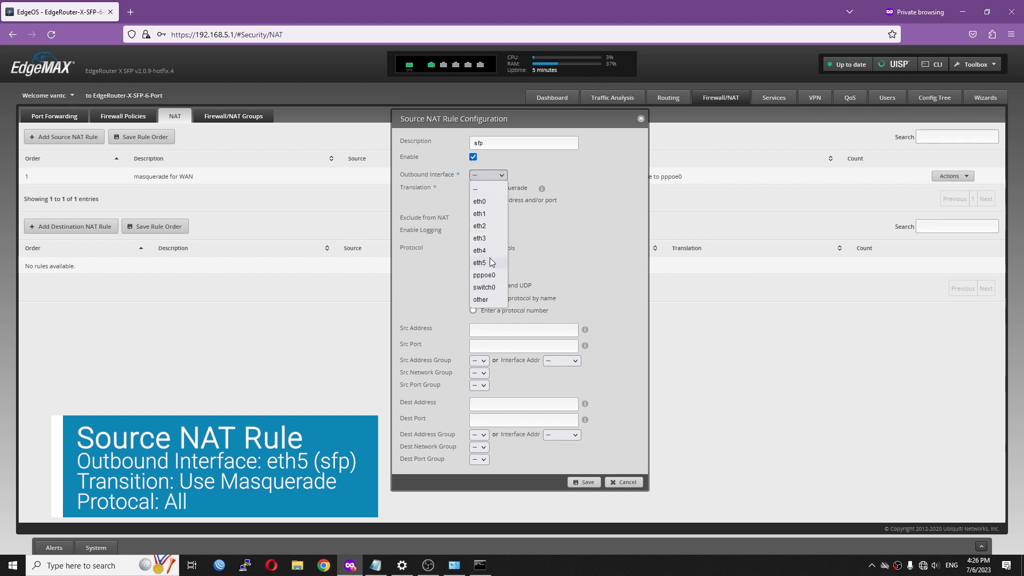
left_click(480, 262)
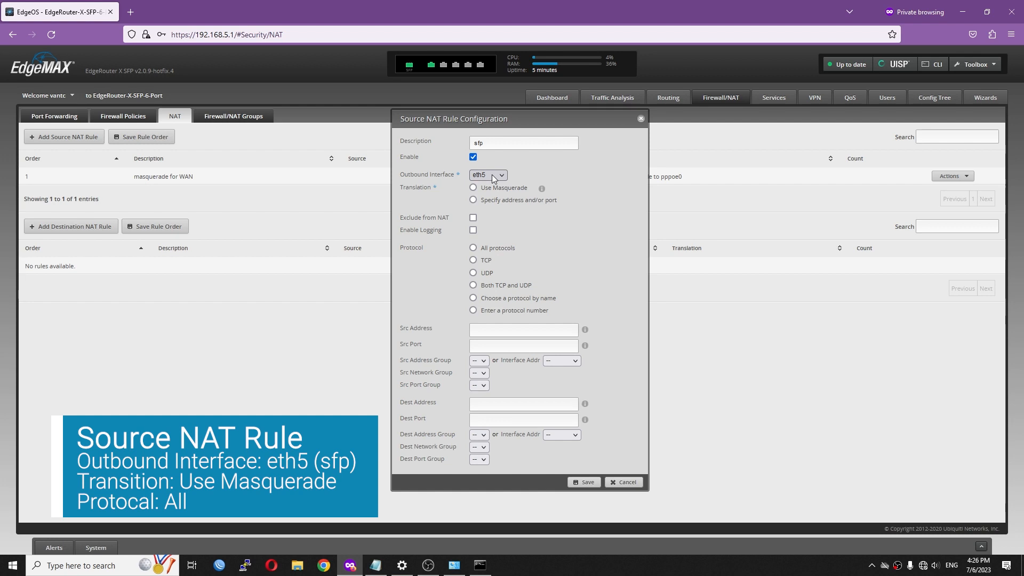
mouse_move(410, 64)
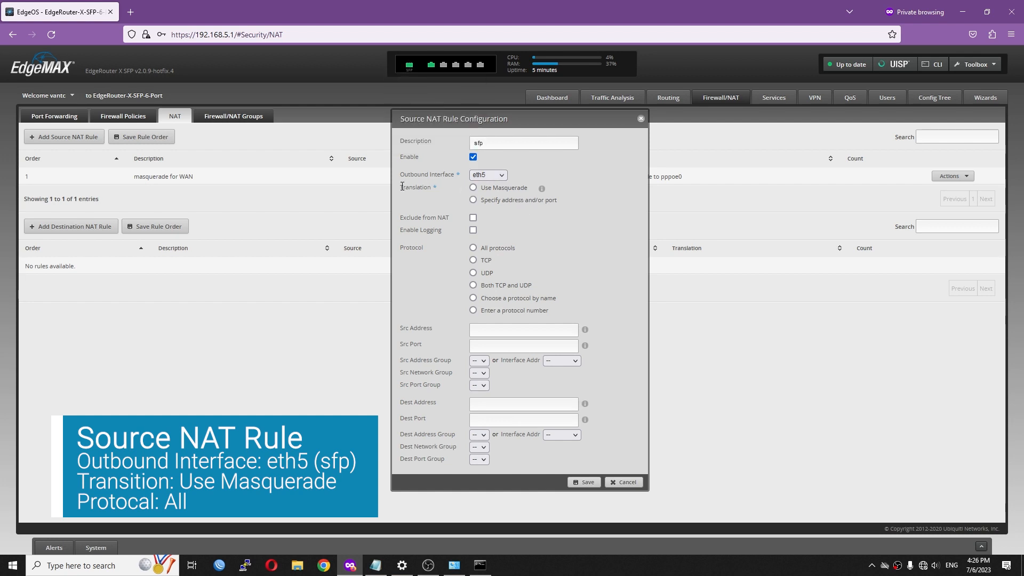
double_click(415, 187)
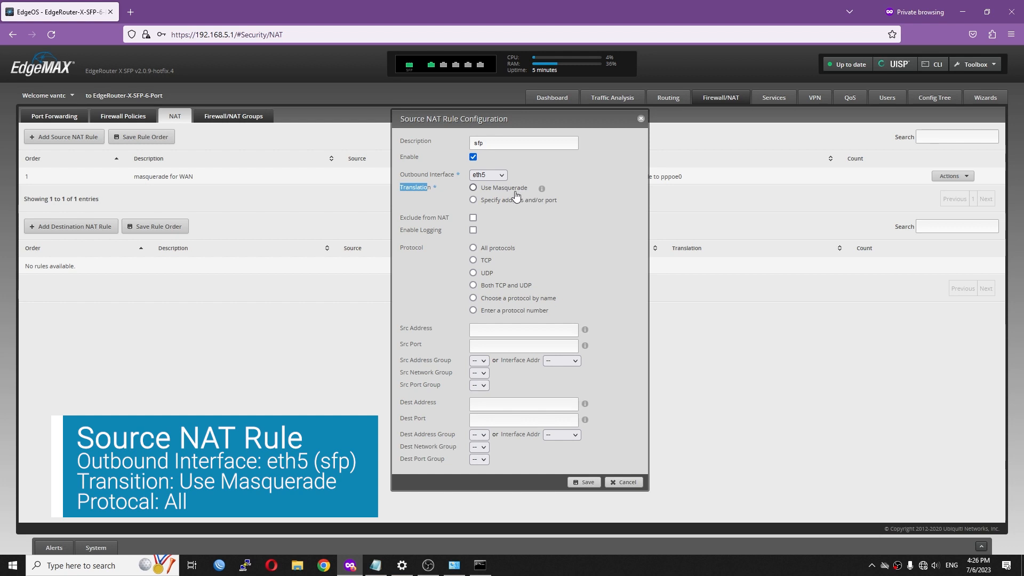
left_click(474, 188)
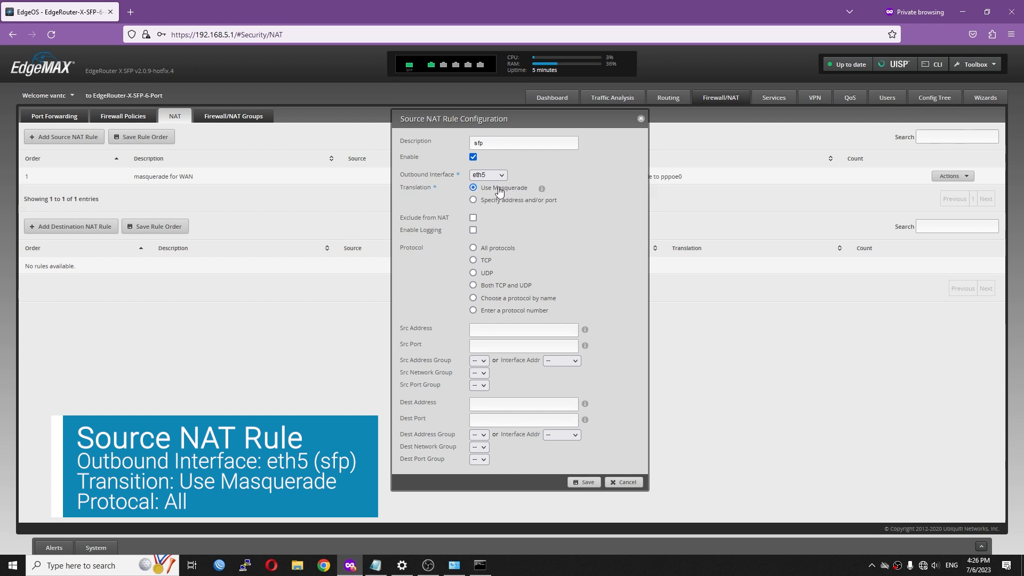
mouse_move(414, 247)
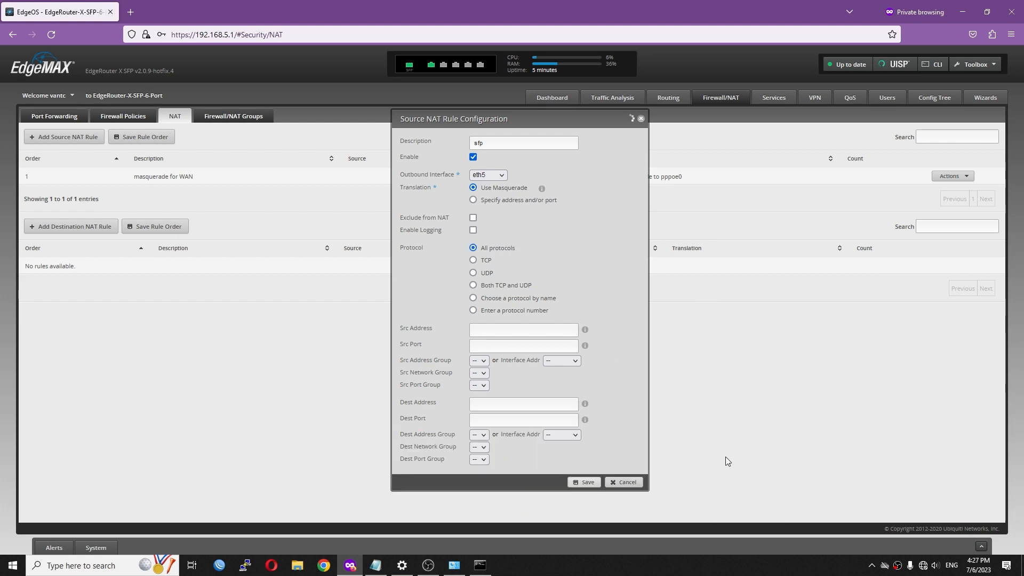
left_click(583, 482)
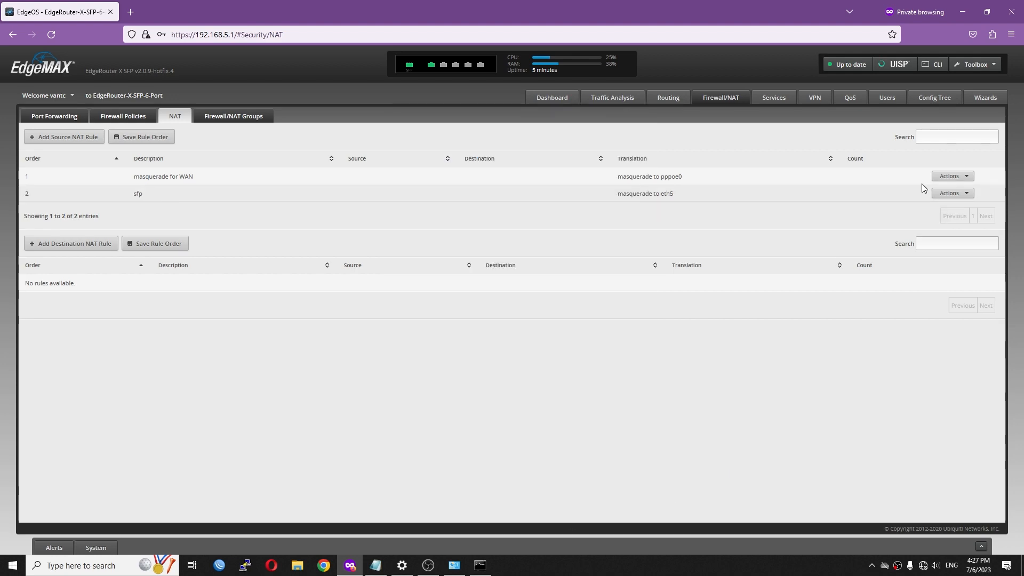
- Return to Command Prompt to see 192.168.1.10 replying to pings with no loss
left_click(480, 569)
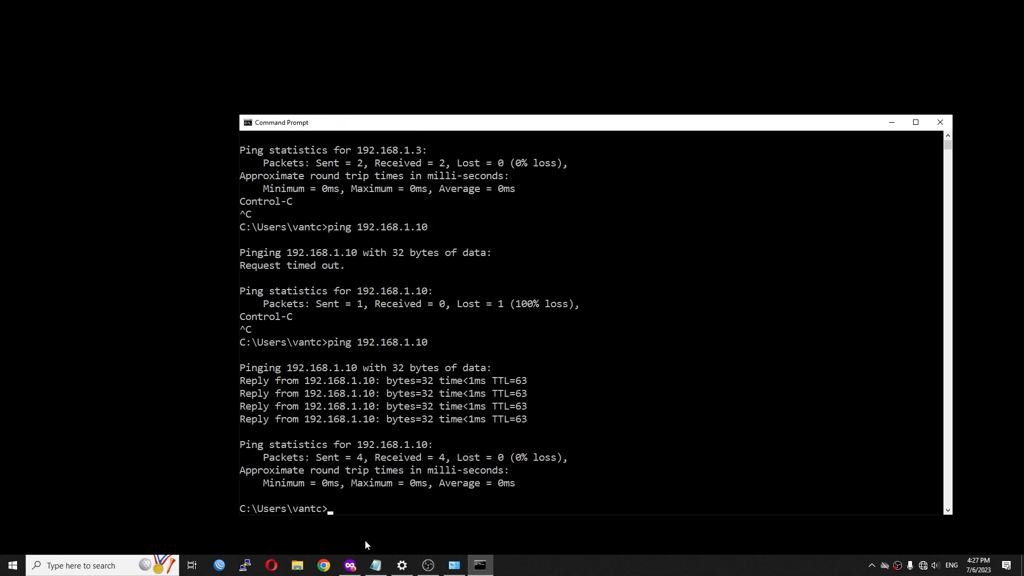
left_click(350, 567)
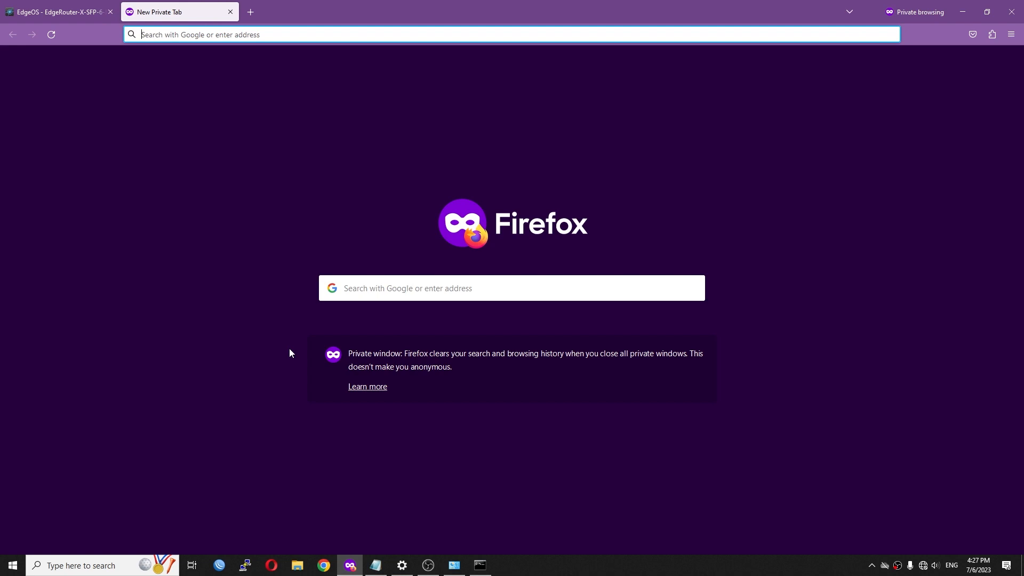
- Log in to the module's web interface at 192.168.42.1 and note model G-010S-A and firmware
type("192.168.42.1/")
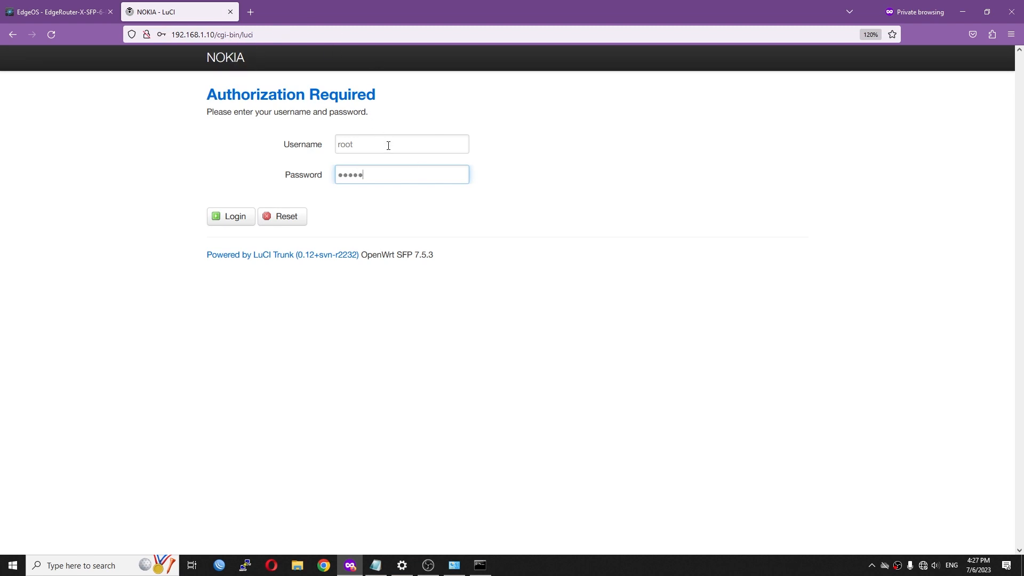
left_click(230, 216)
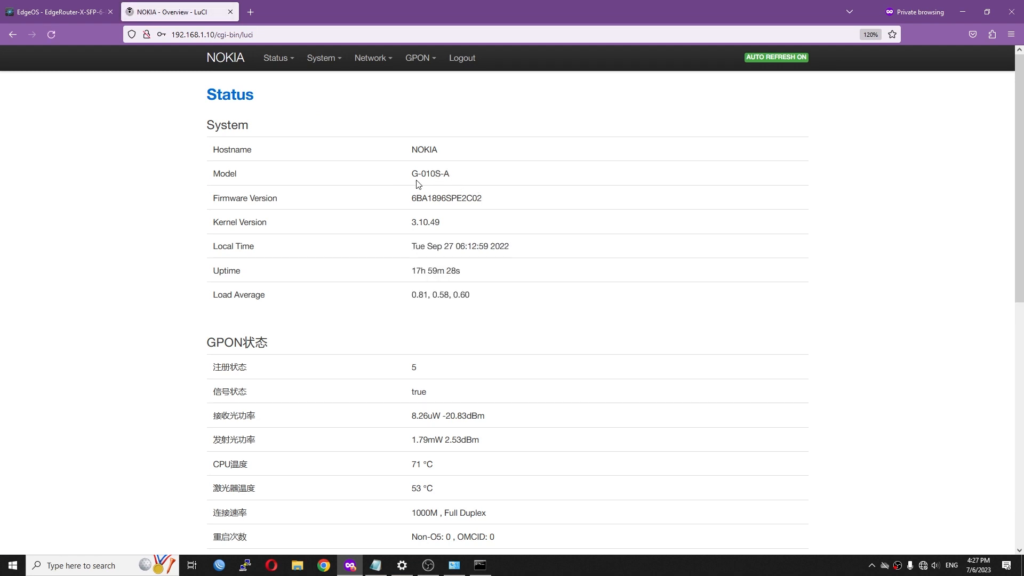
double_click(430, 173)
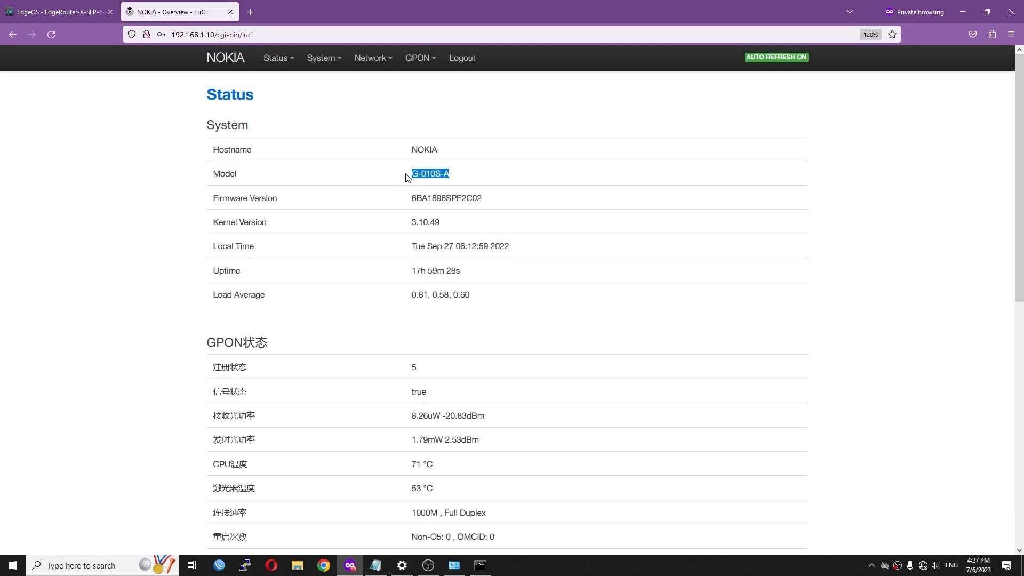
double_click(447, 198)
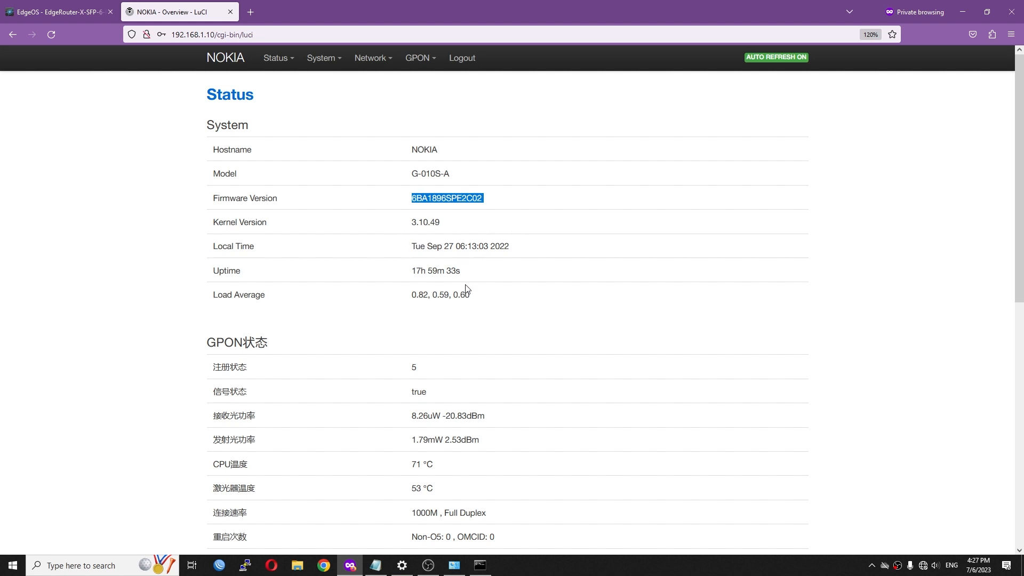
mouse_move(476, 278)
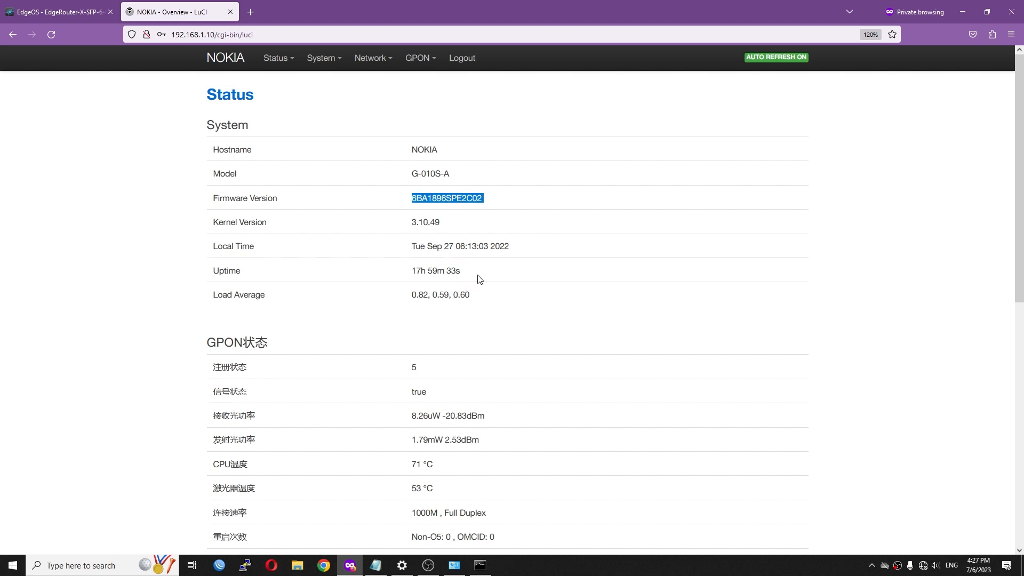
- Read the GPON registration state and go to the GPON module information page
scroll("down", 3)
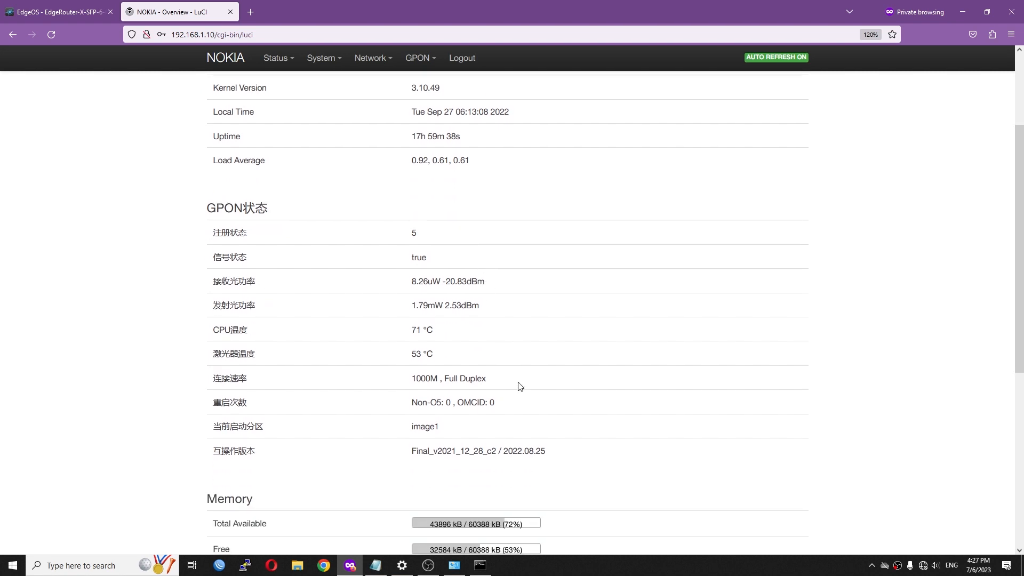
mouse_move(403, 380)
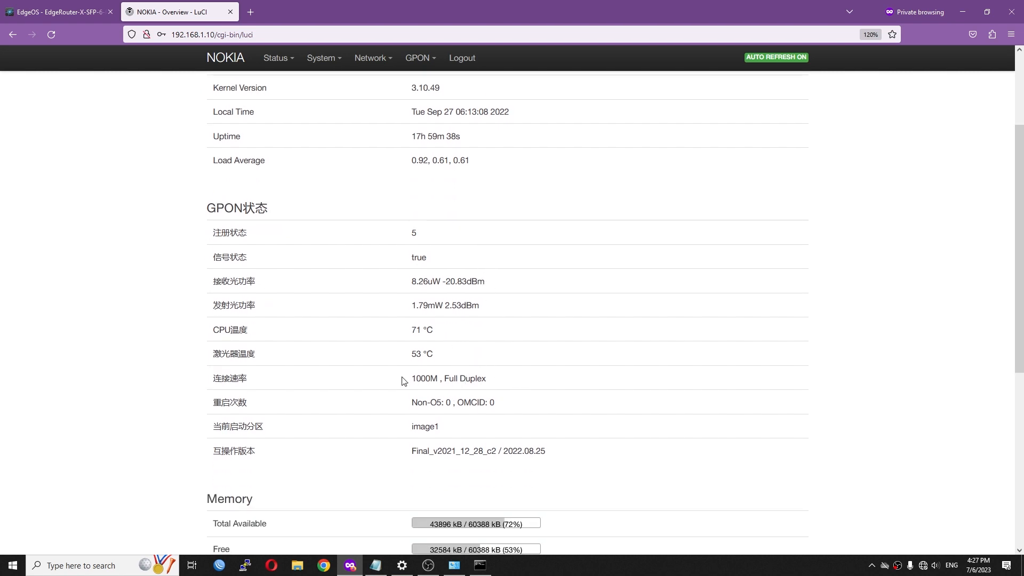
double_click(413, 233)
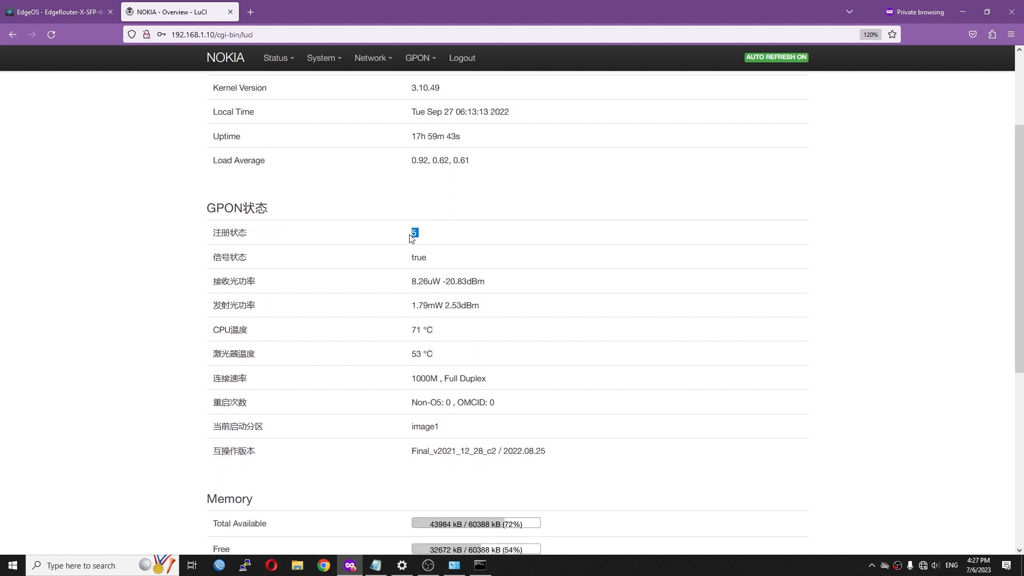
left_click(419, 58)
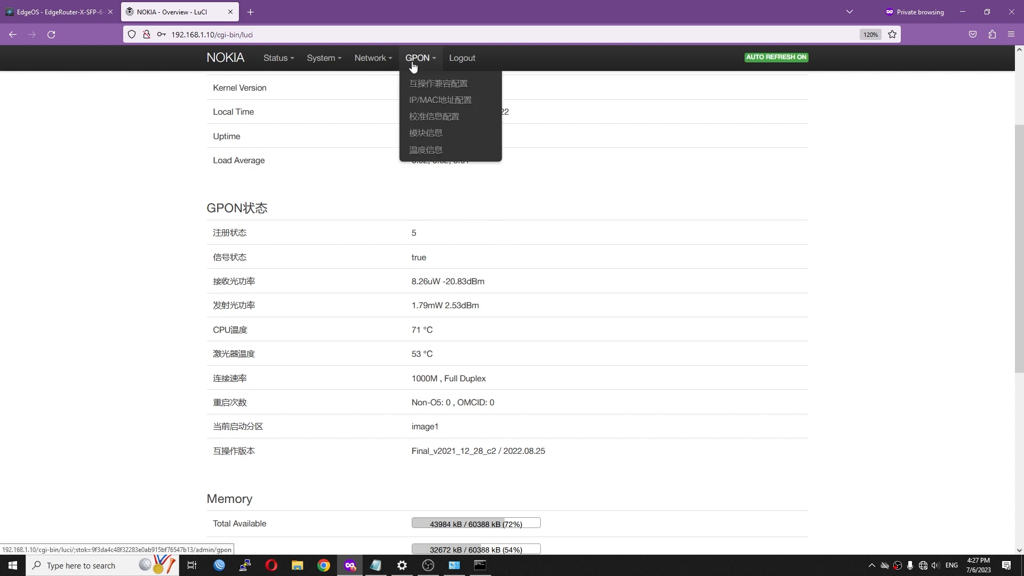
mouse_move(426, 133)
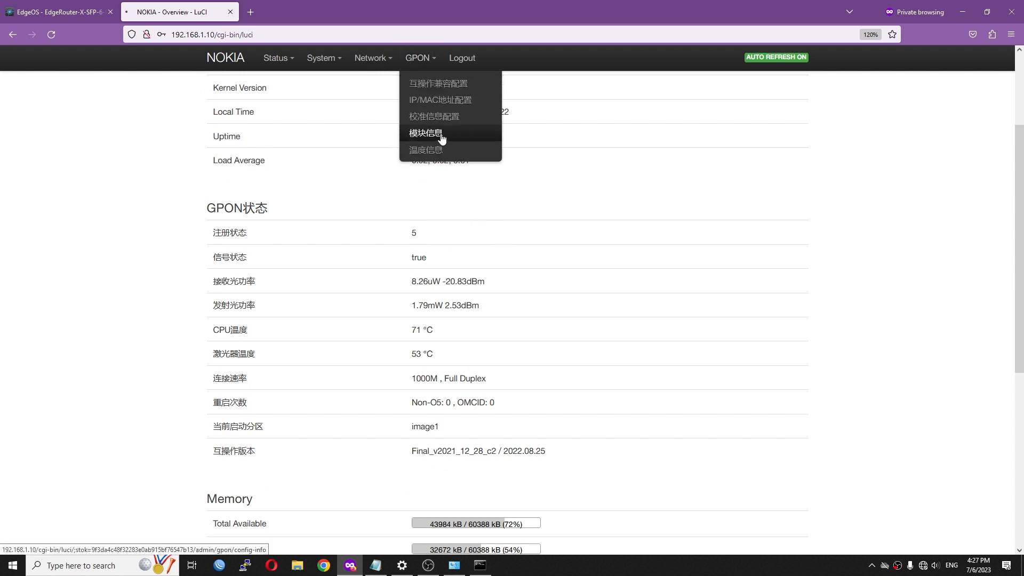
left_click(425, 133)
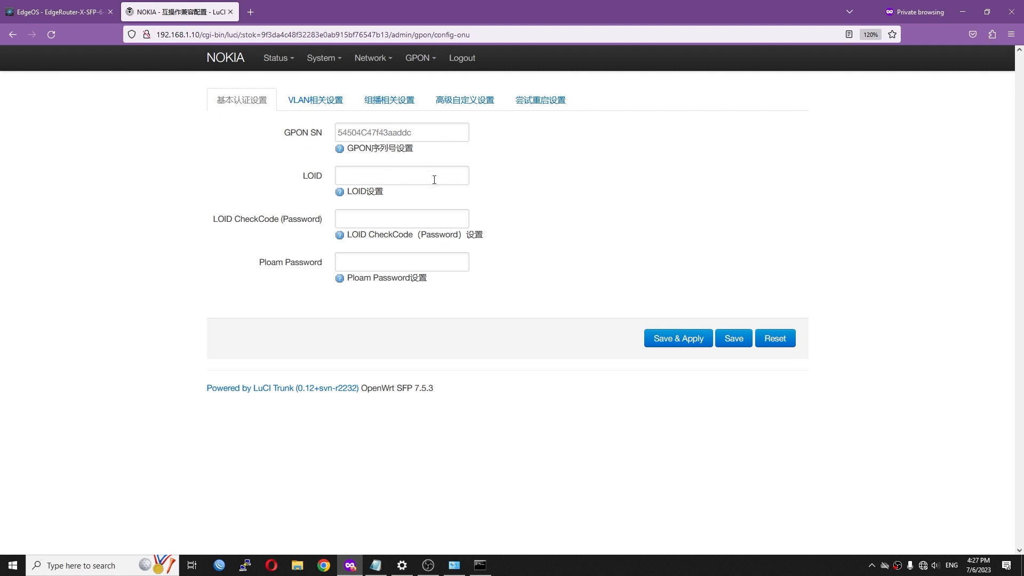
mouse_move(320, 185)
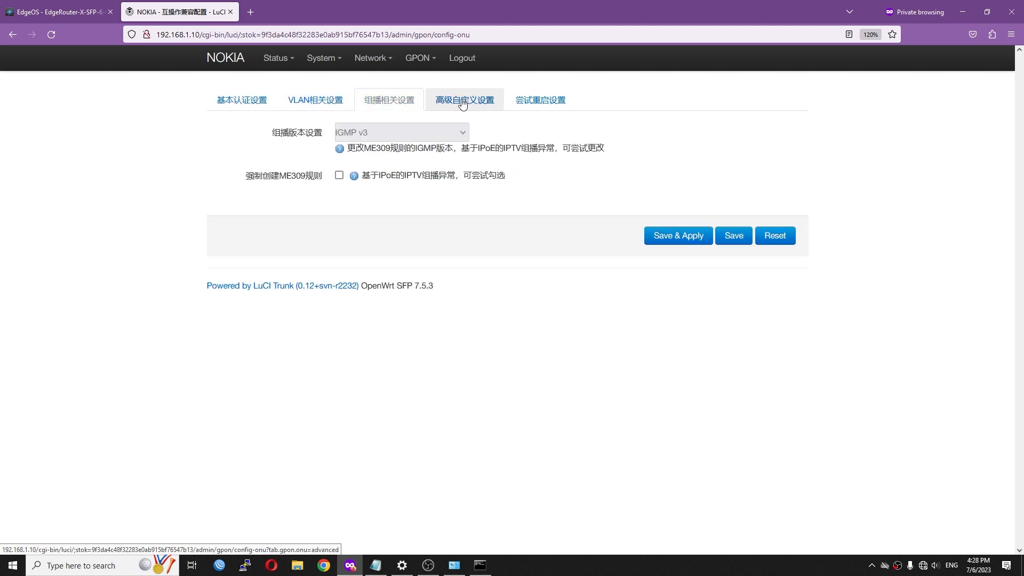
- View the advanced custom tab of the GPON interoperability settings
left_click(241, 99)
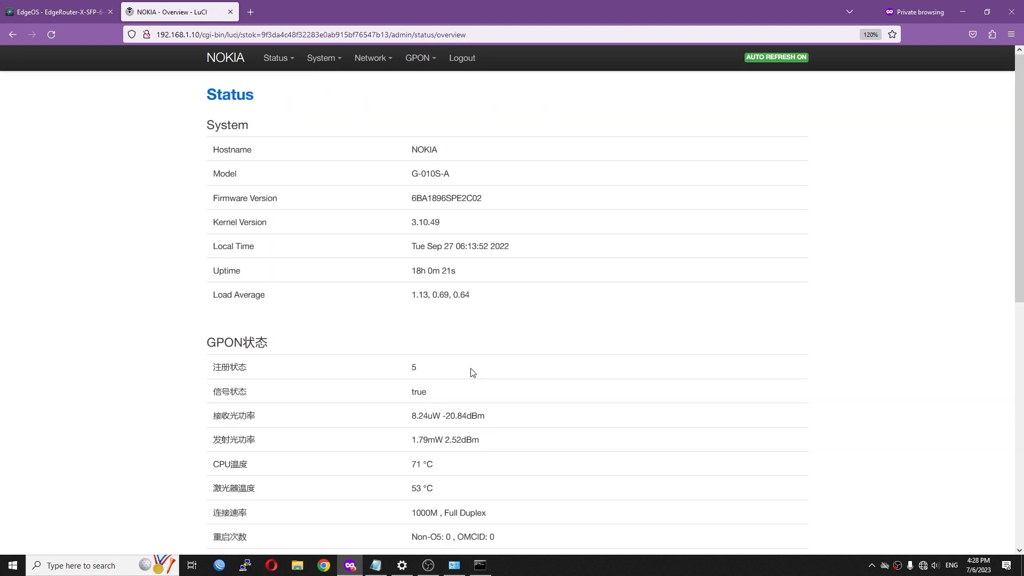
mouse_move(403, 250)
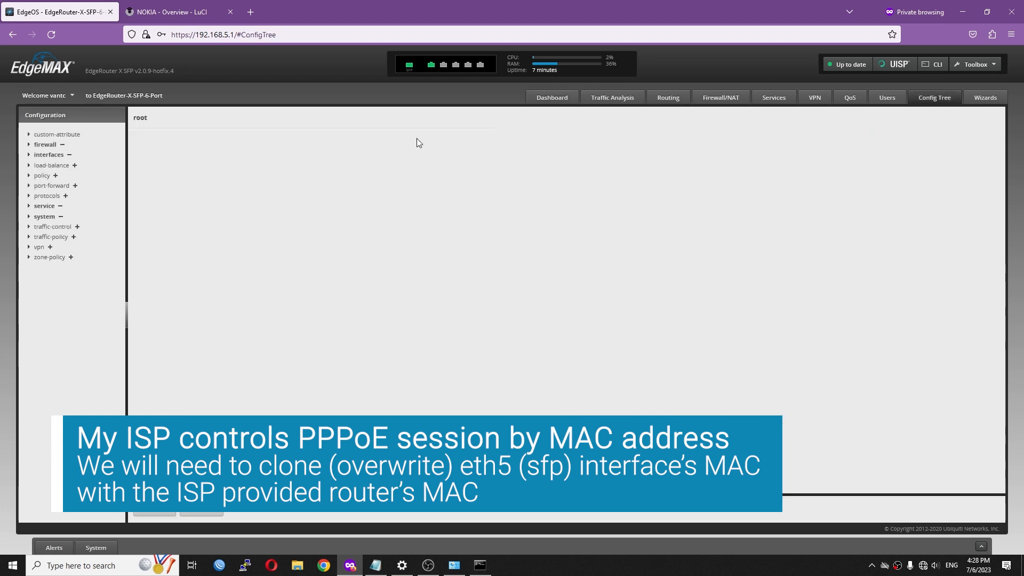
- Set eth5's mac to 32:57:CE:39:71:76 in the Config Tree, preview, and apply
left_click(49, 154)
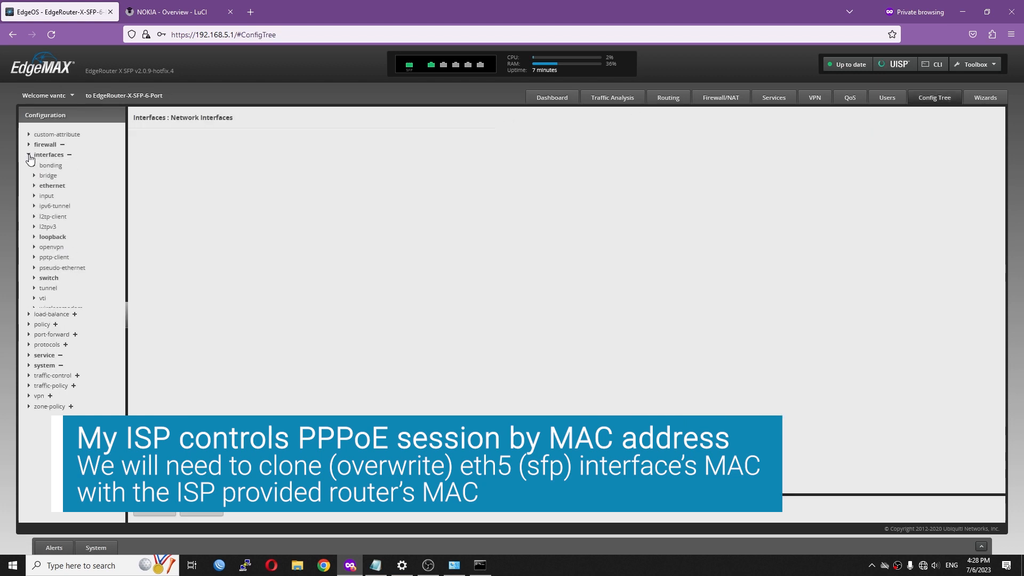
left_click(52, 185)
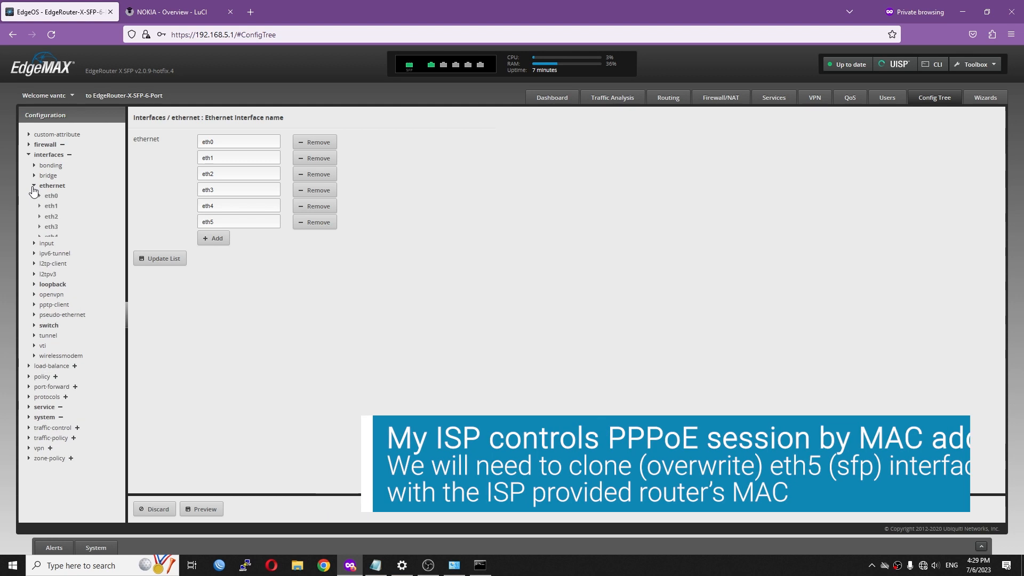
left_click(51, 247)
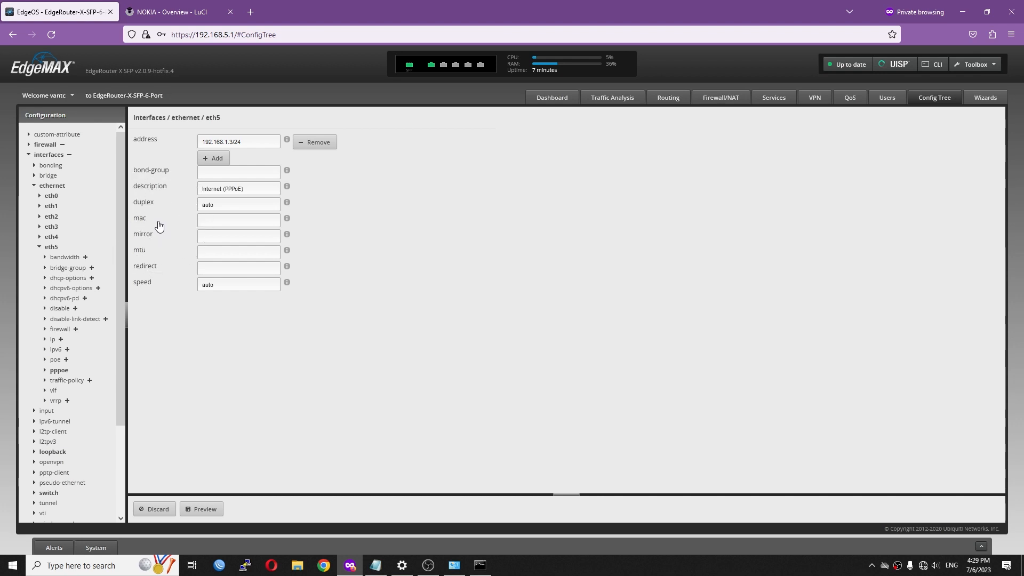
type("32:57:CE:39:71:76")
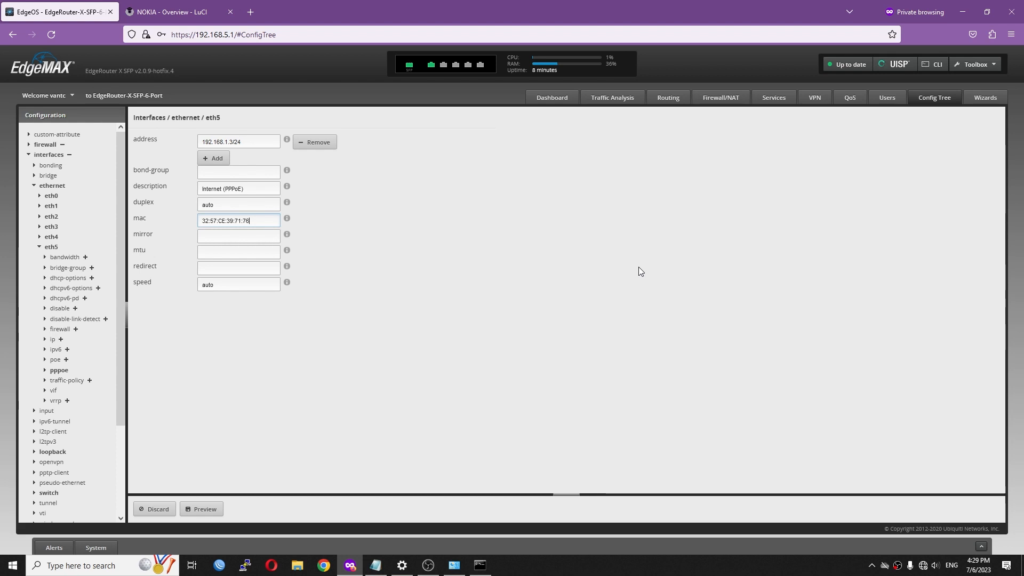
left_click(201, 509)
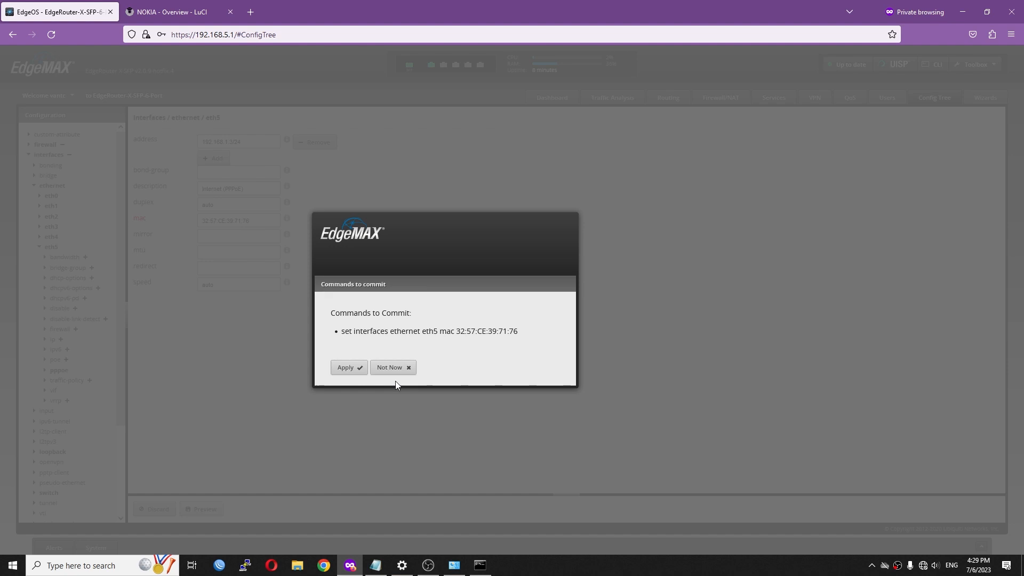
left_click(346, 366)
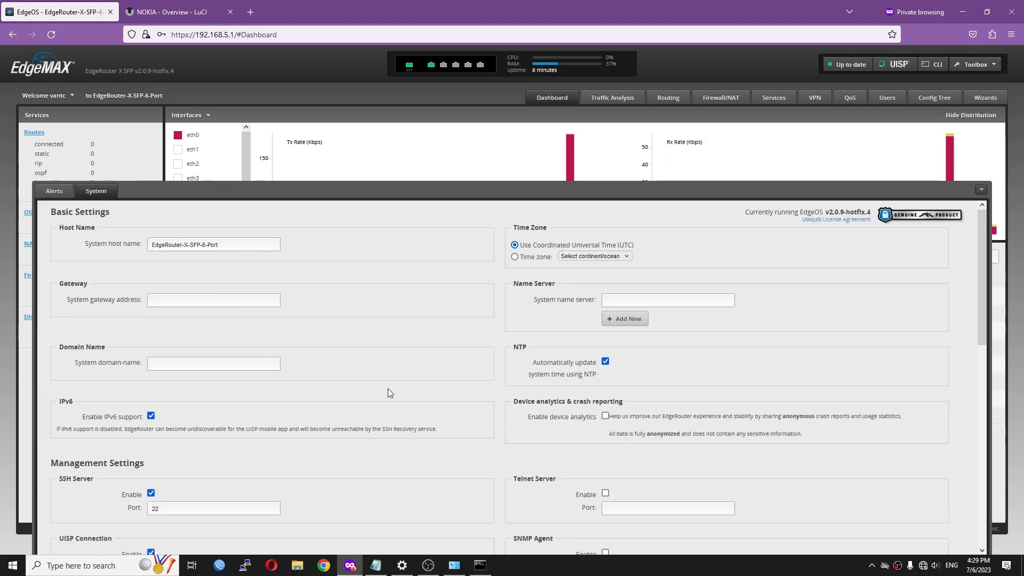
- Find Restart Device in the System panel and confirm restarting the router
scroll("down", 3)
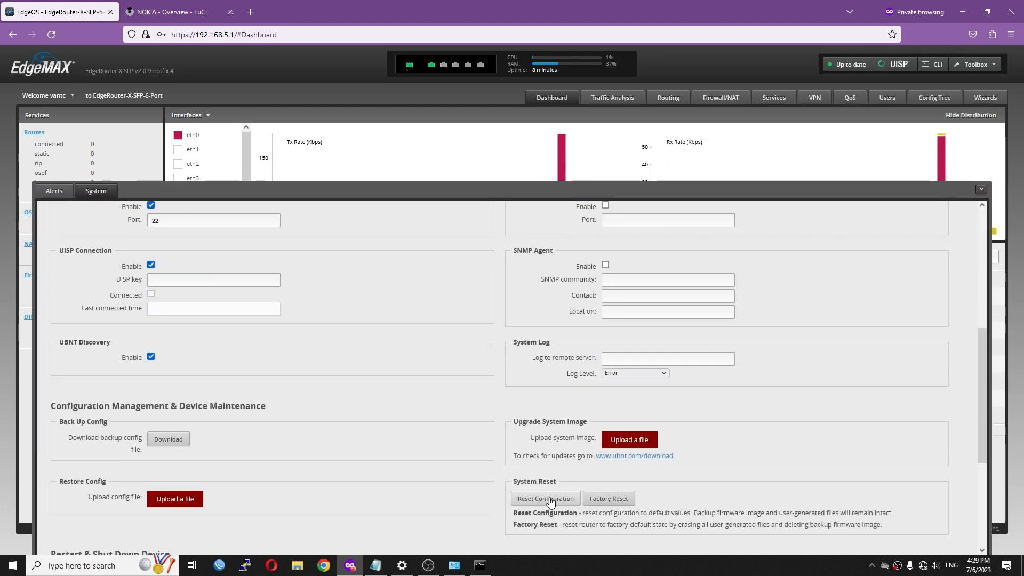
scroll("down", 3)
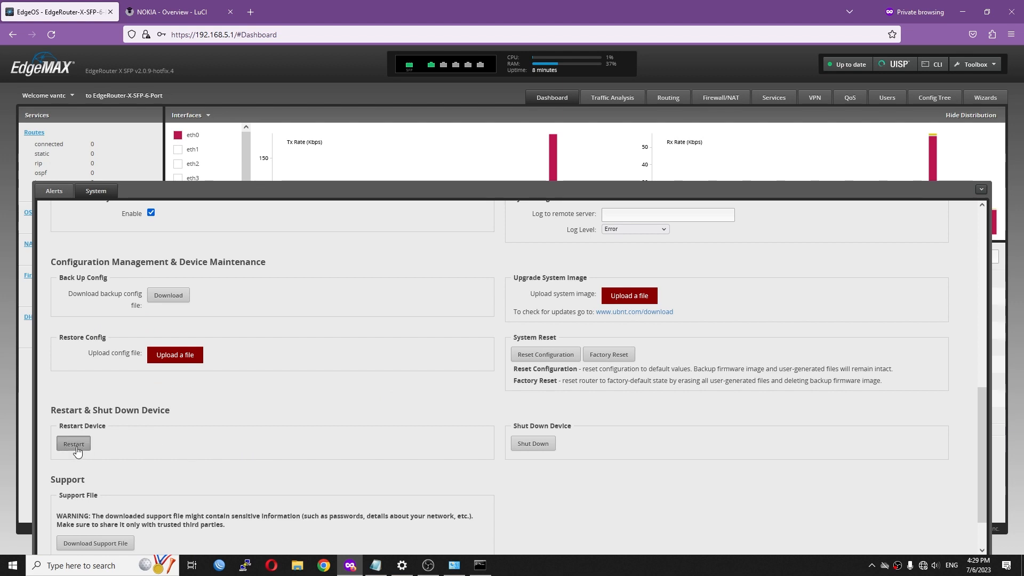
left_click(73, 443)
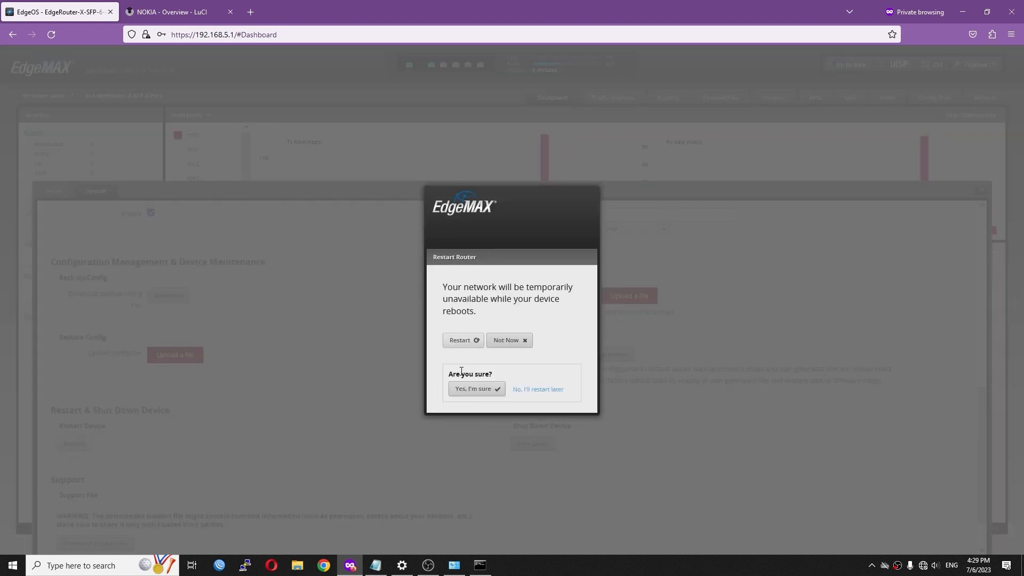
left_click(475, 388)
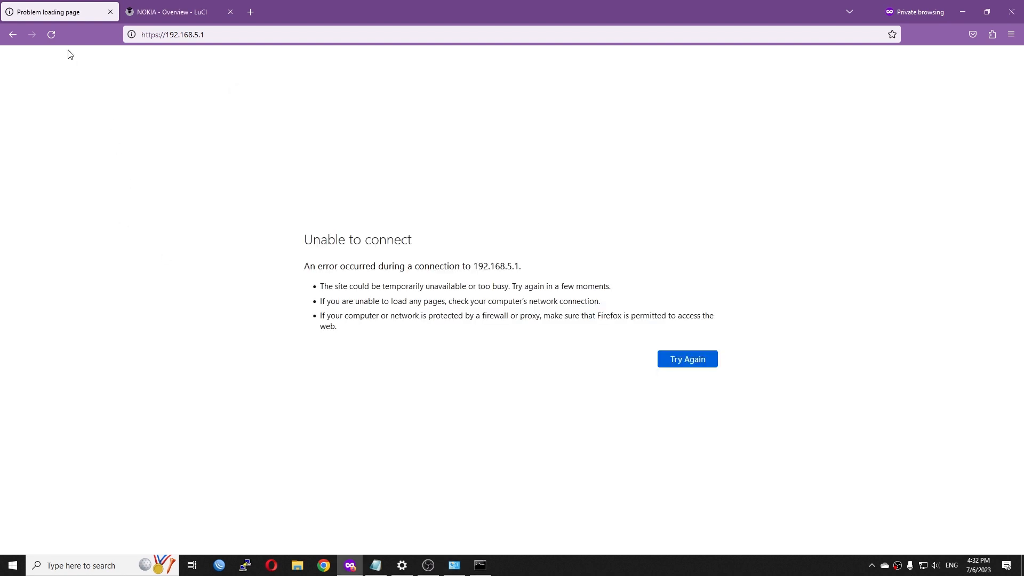
- Reload the router page after the reboot and log in as vantc
left_click(686, 358)
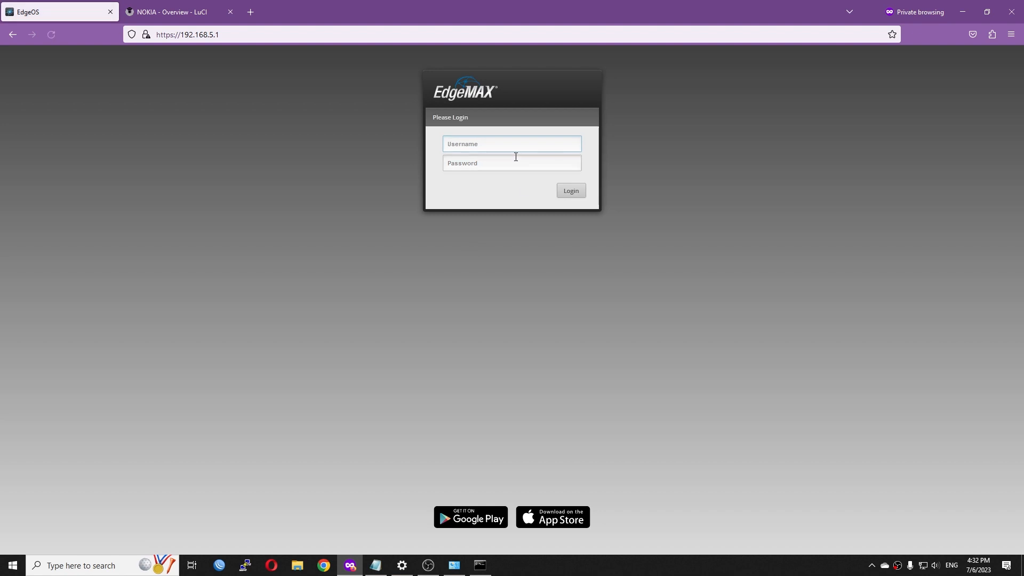
type("vantc")
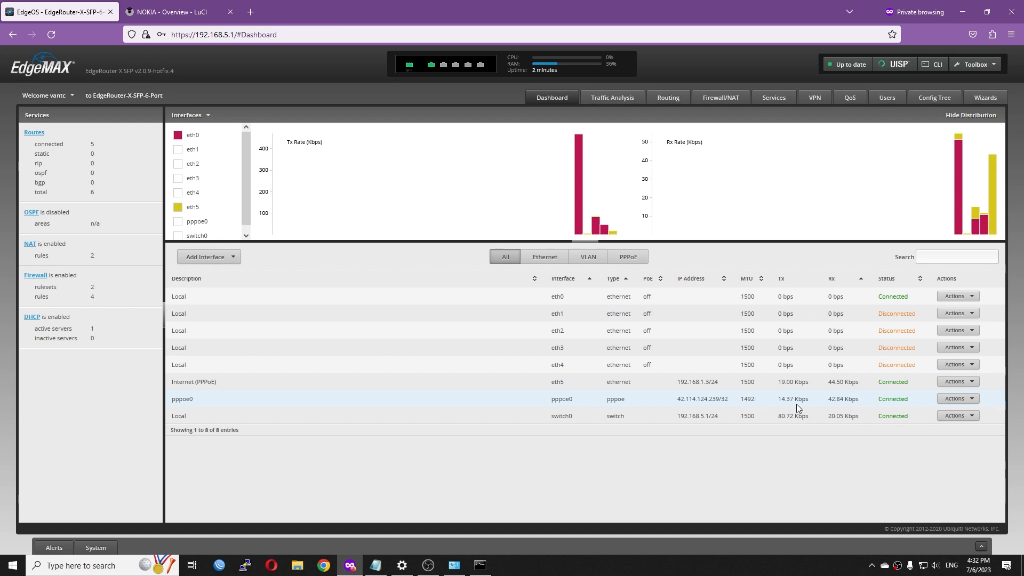
mouse_move(715, 353)
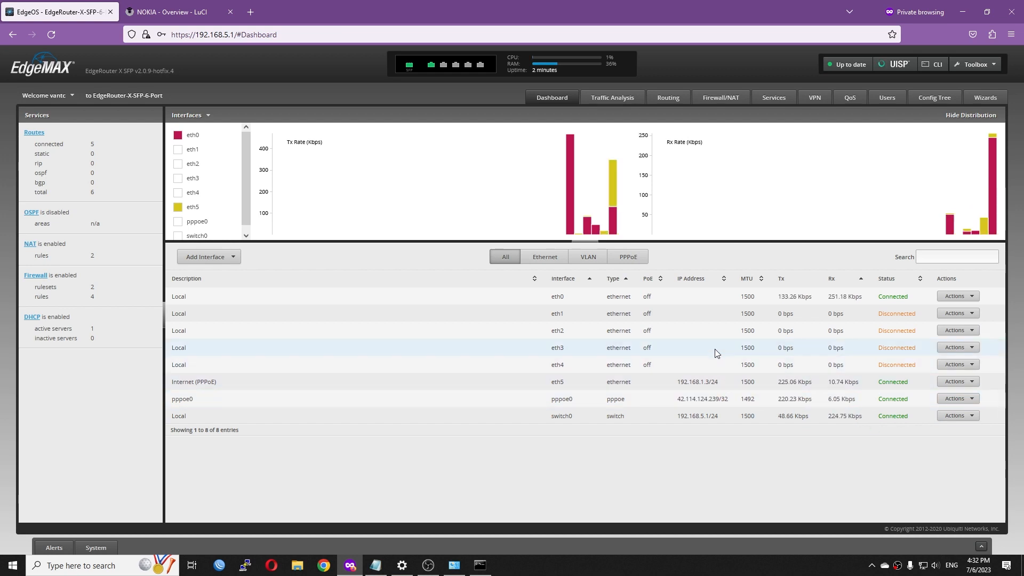
left_click(10, 565)
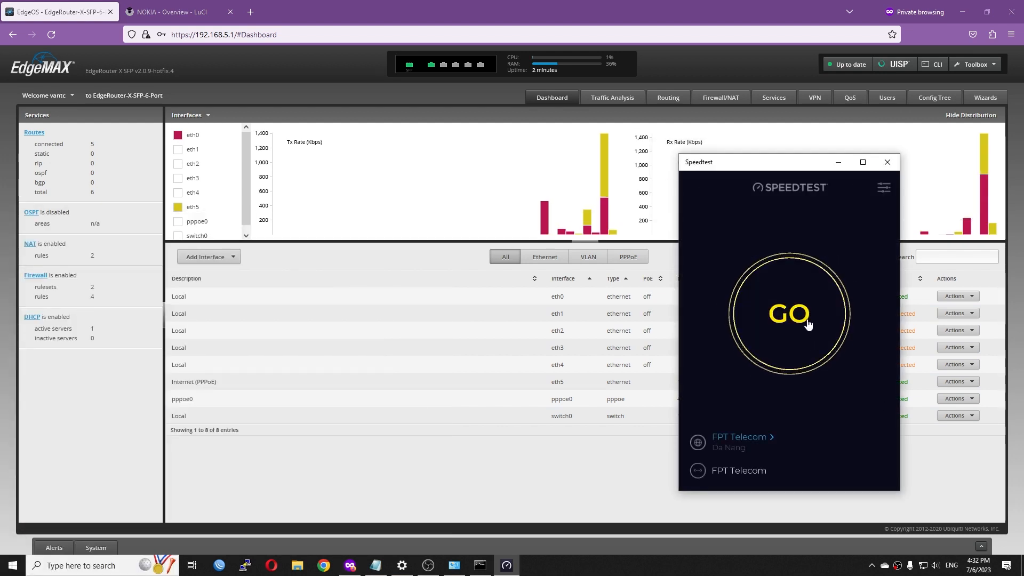
- Run a baseline speed test (1 ms ping, 272.42 Mbps down, 351.78 Mbps up) and return to Firefox
left_click(788, 313)
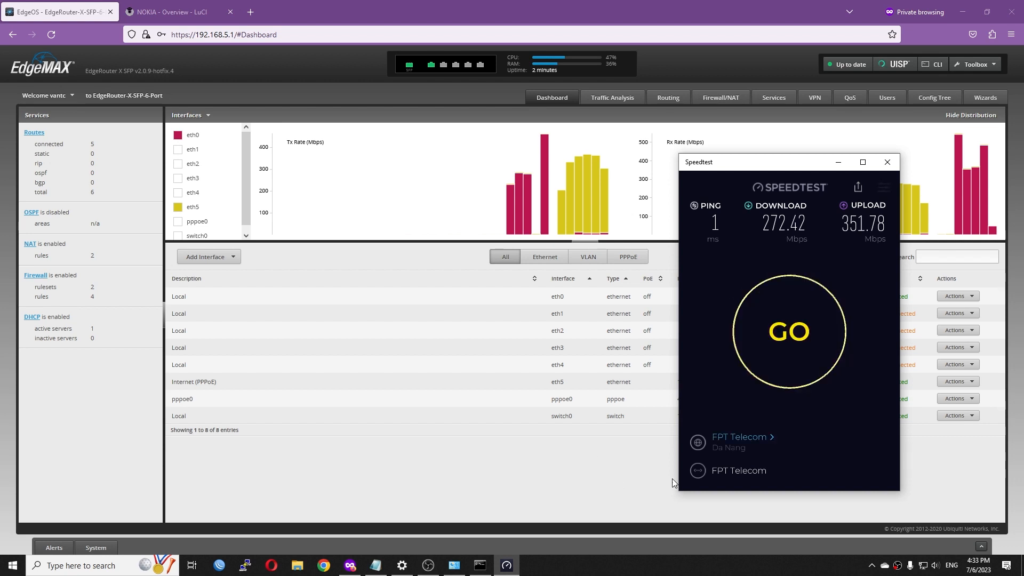
left_click(886, 163)
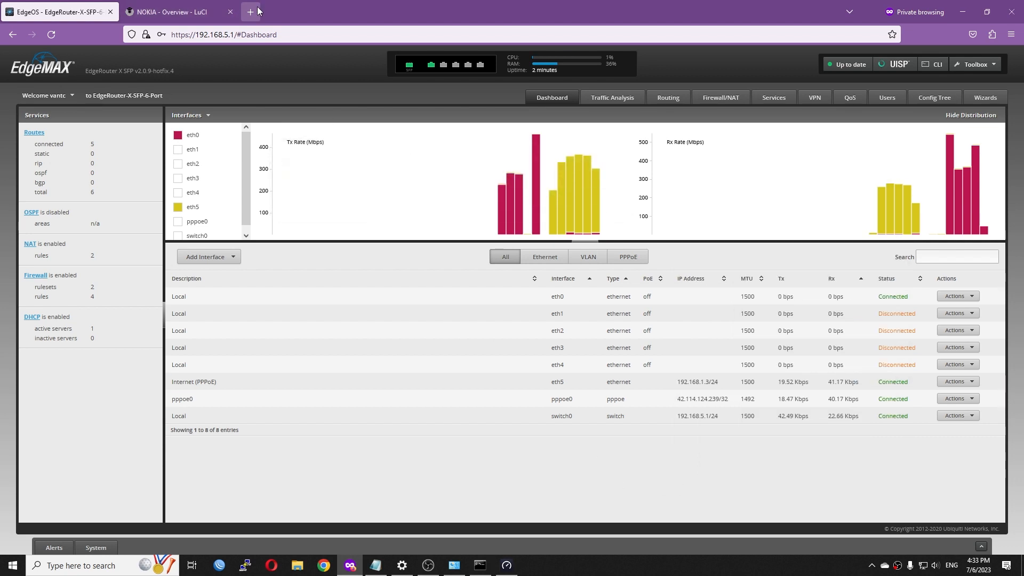
mouse_move(250, 11)
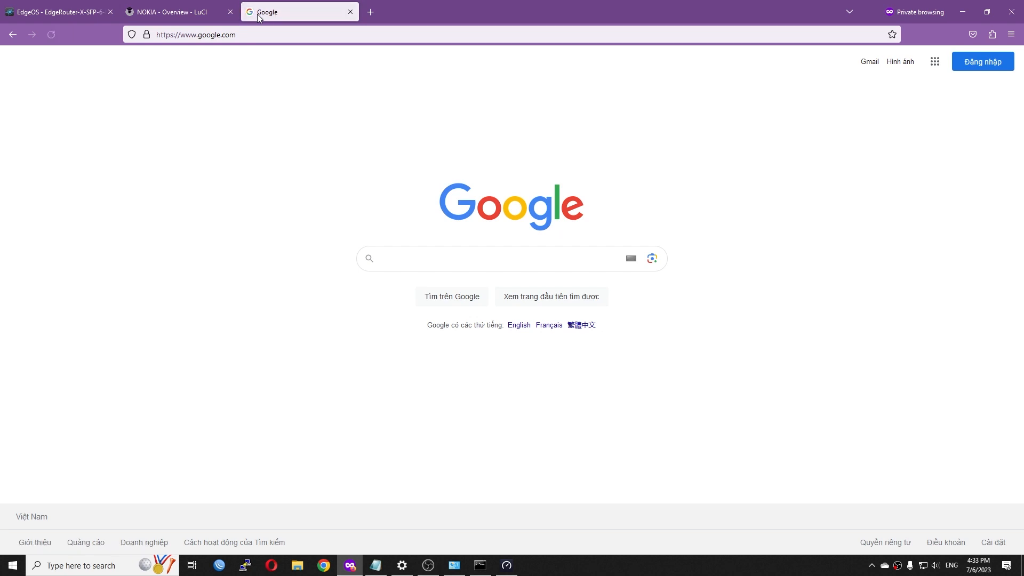
- Google 'edgerouter hardware offload' and open Ubiquiti's EdgeRouter Hardware Offloading article
type("edgerouter hard")
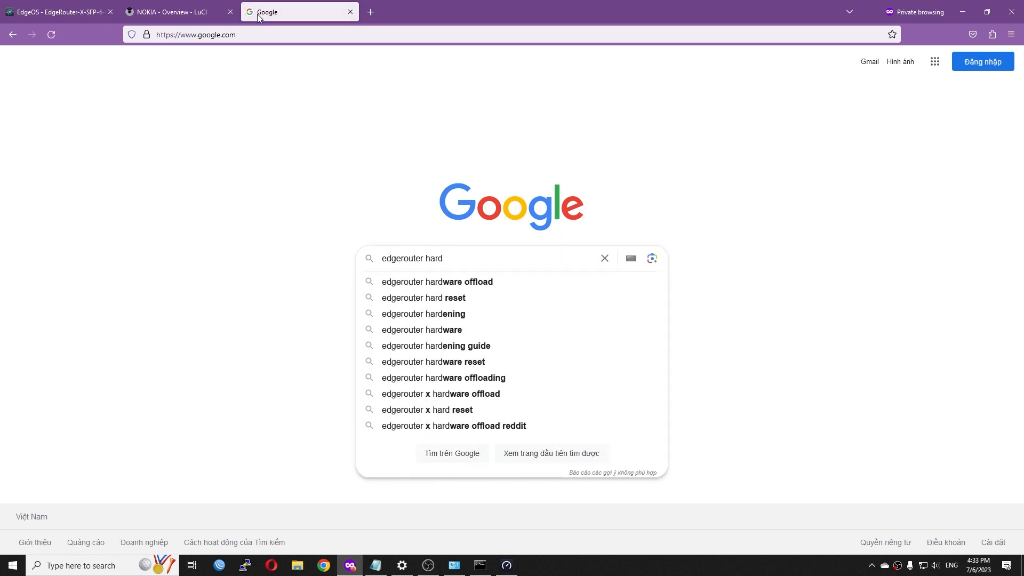
left_click(436, 281)
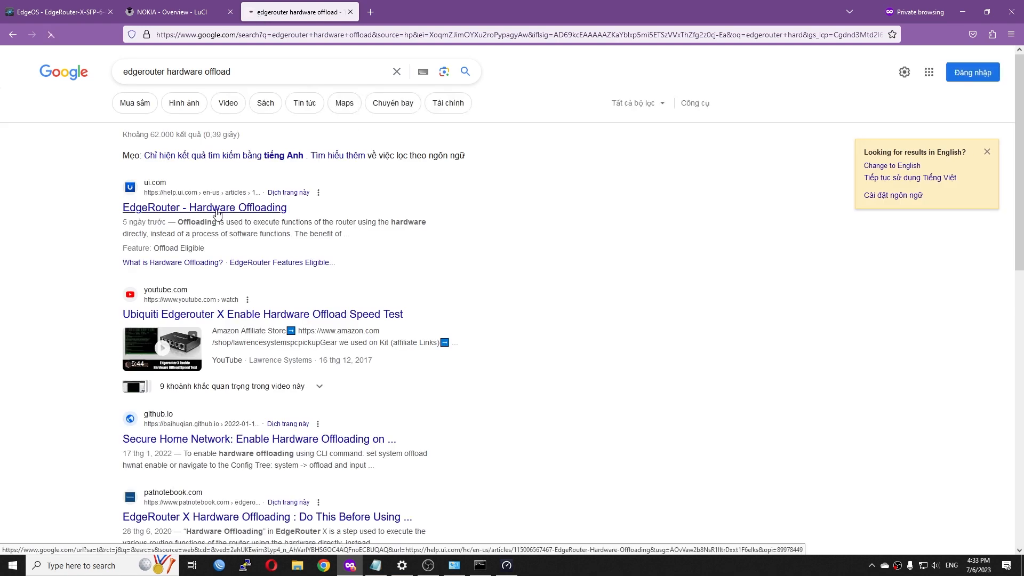
left_click(203, 207)
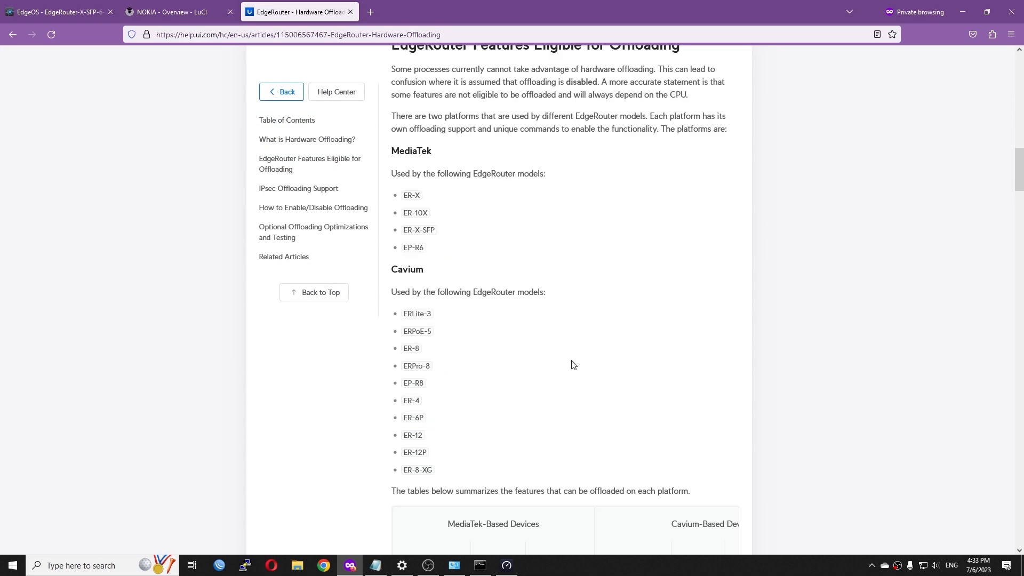
- Scroll the article to the MediaTek configure/set/commit offload commands for the ER-X
scroll("down", 3)
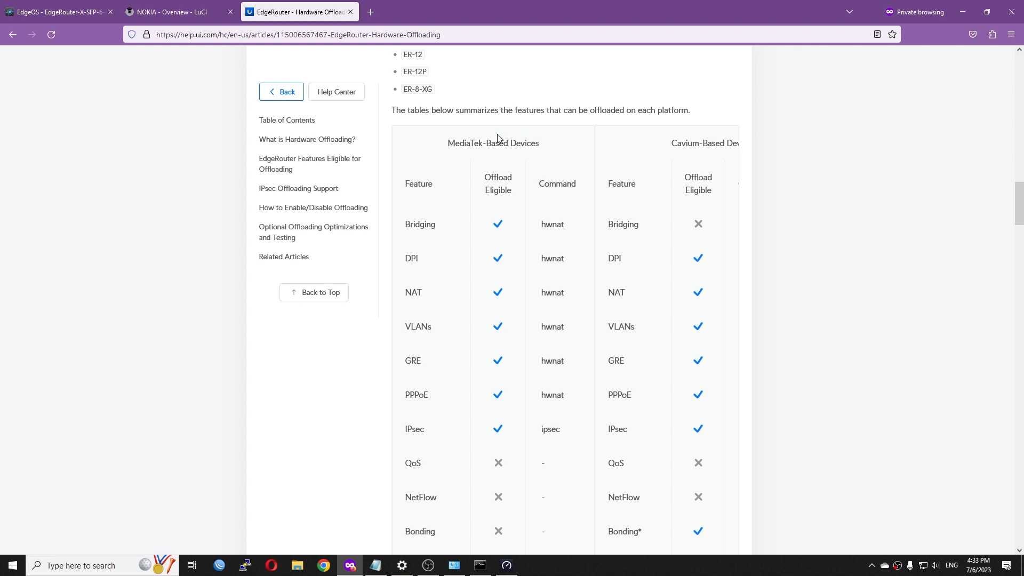
mouse_move(448, 183)
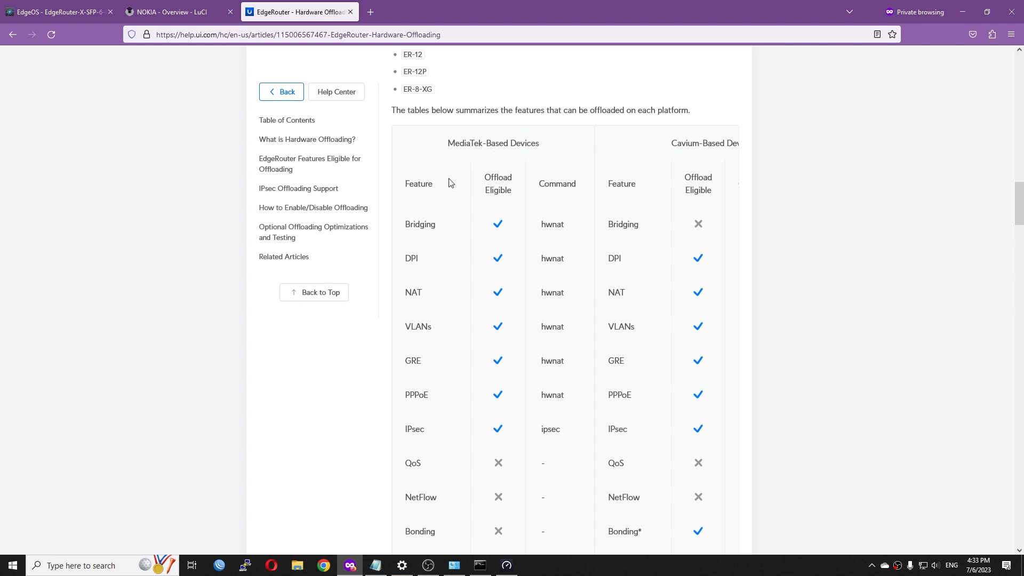
scroll("down", 3)
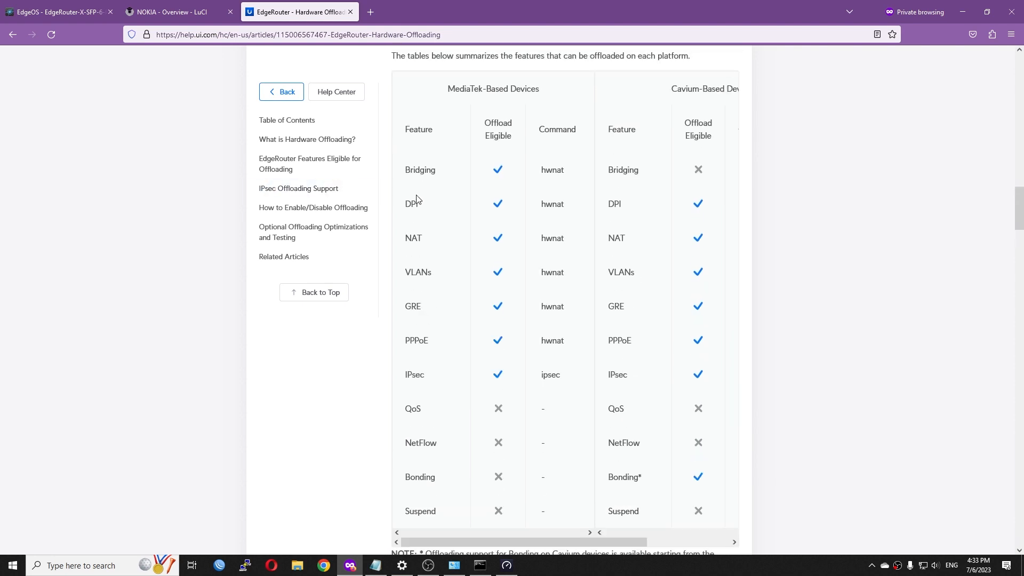
mouse_move(435, 303)
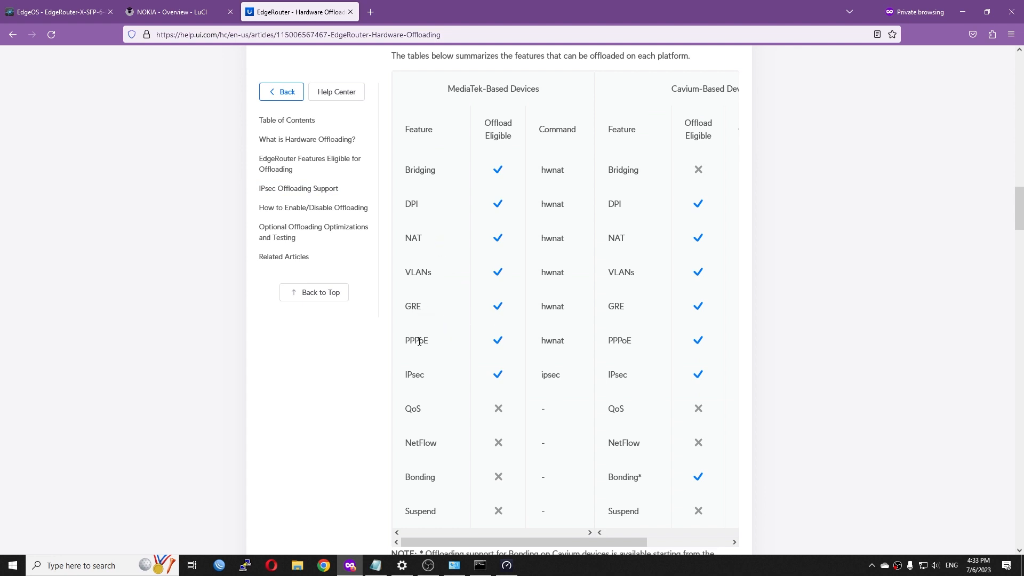
scroll("down", 3)
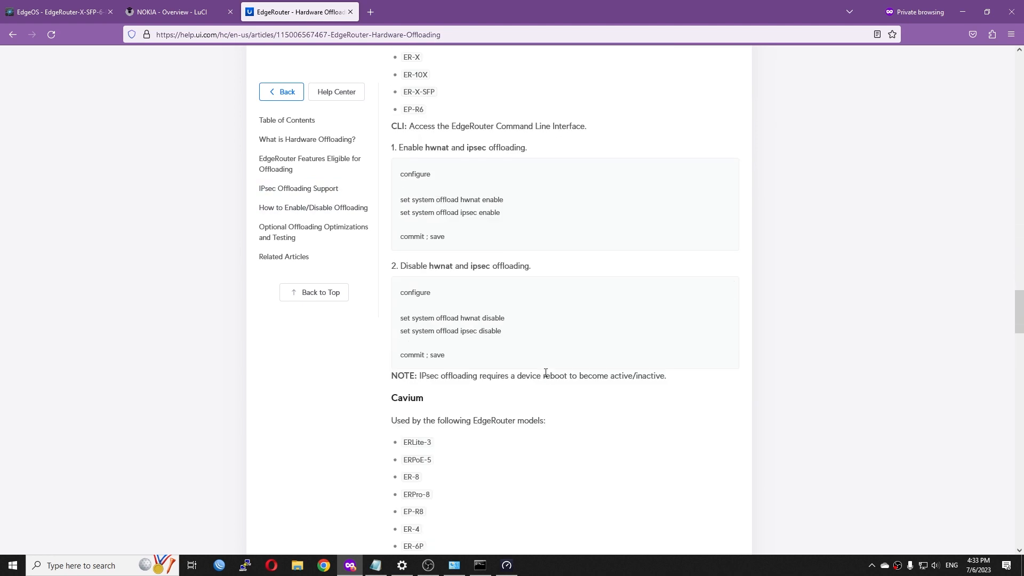
scroll("up", 3)
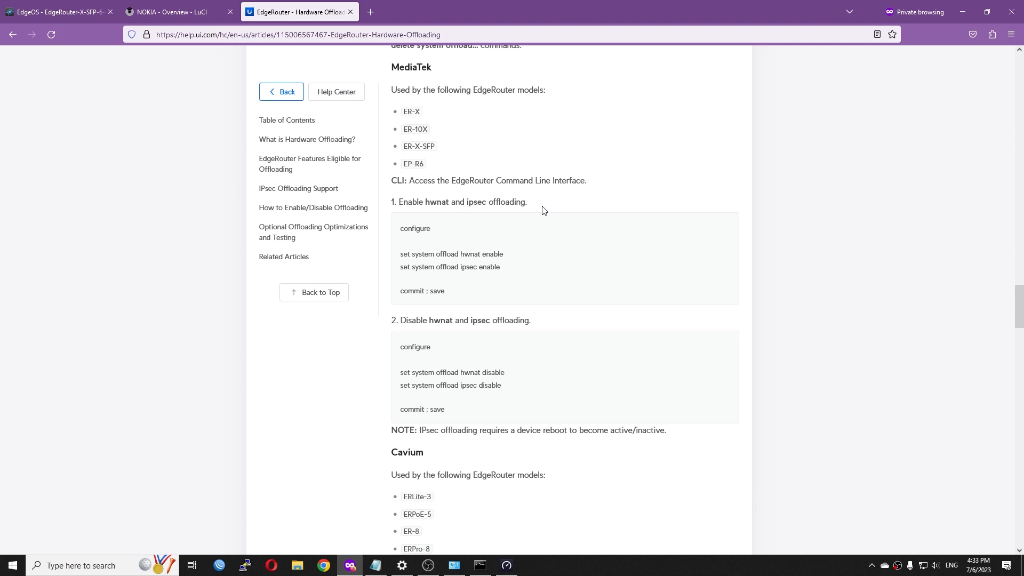
mouse_move(535, 208)
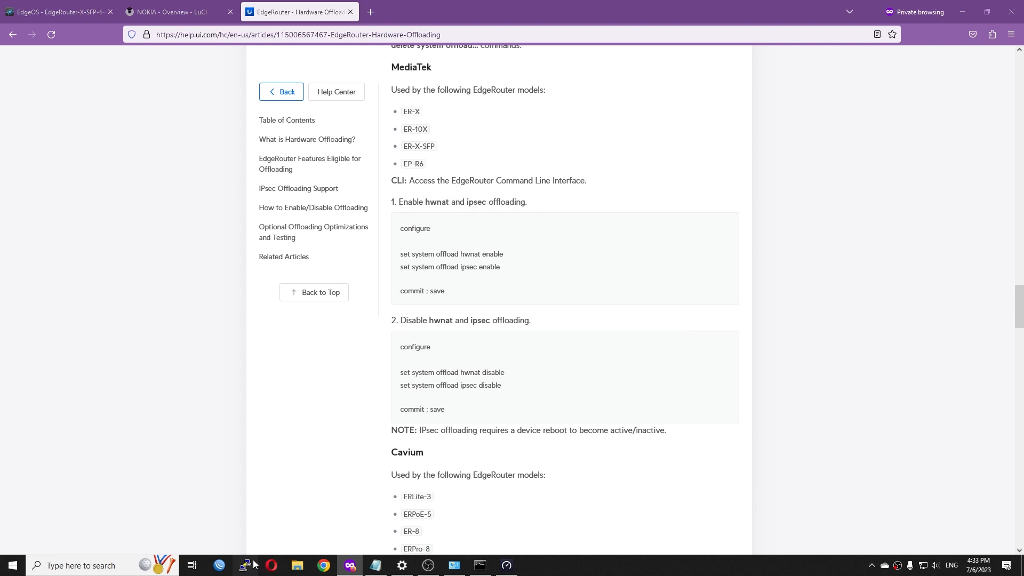
- SSH into 192.168.5.1 with PuTTY and log in as vantc
left_click(246, 570)
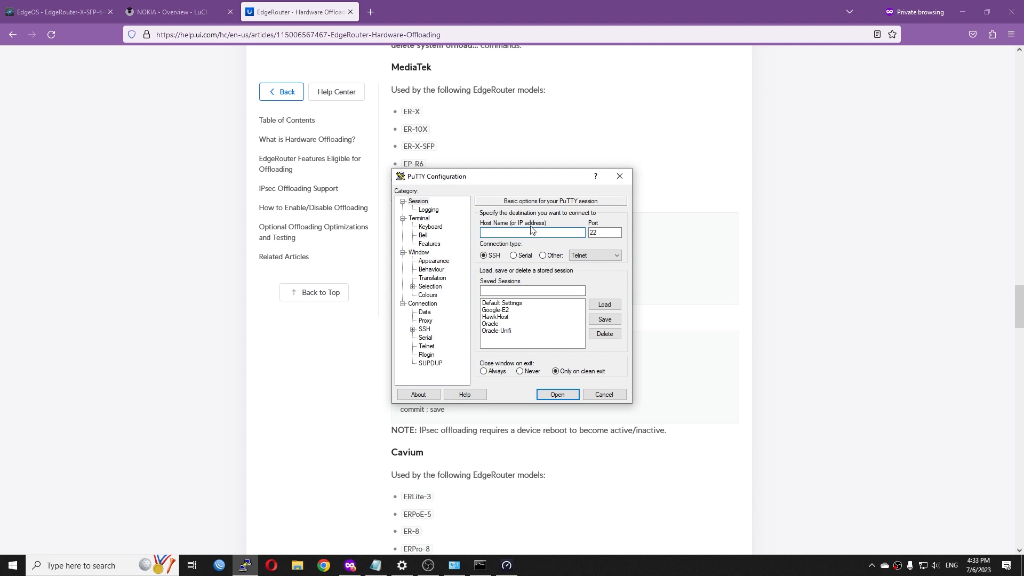
type("192.168.5.1")
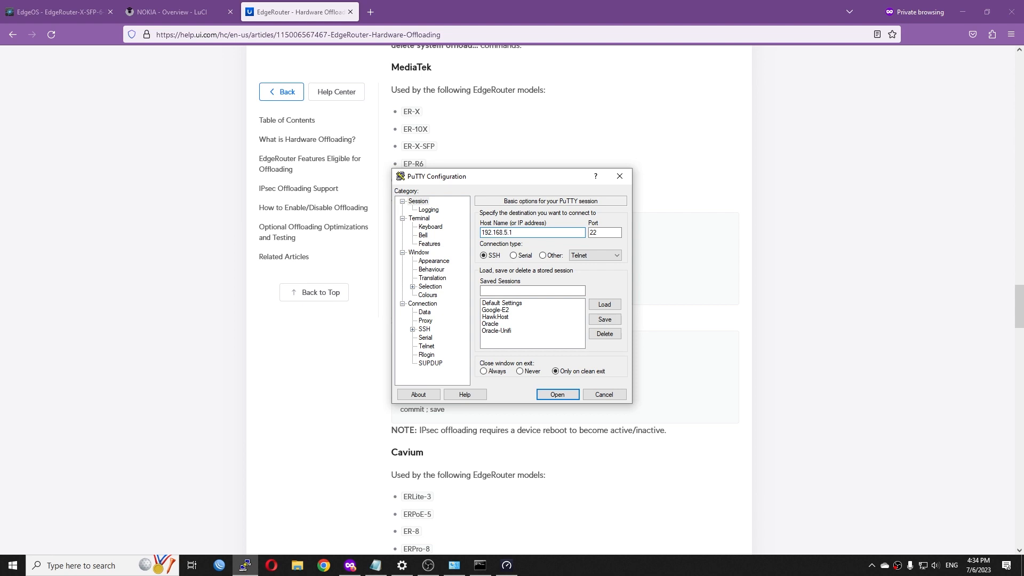
mouse_move(465, 181)
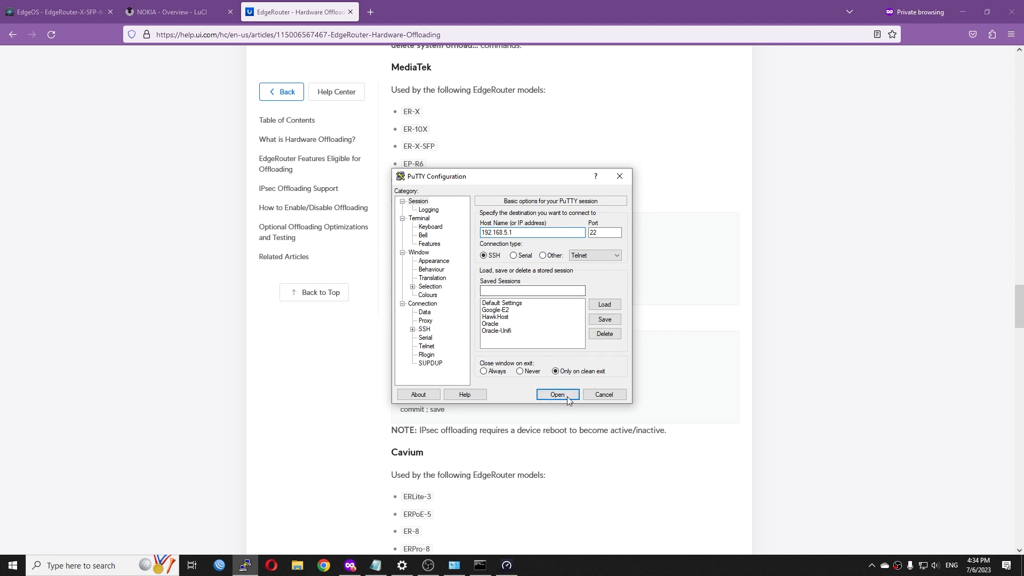
left_click(555, 394)
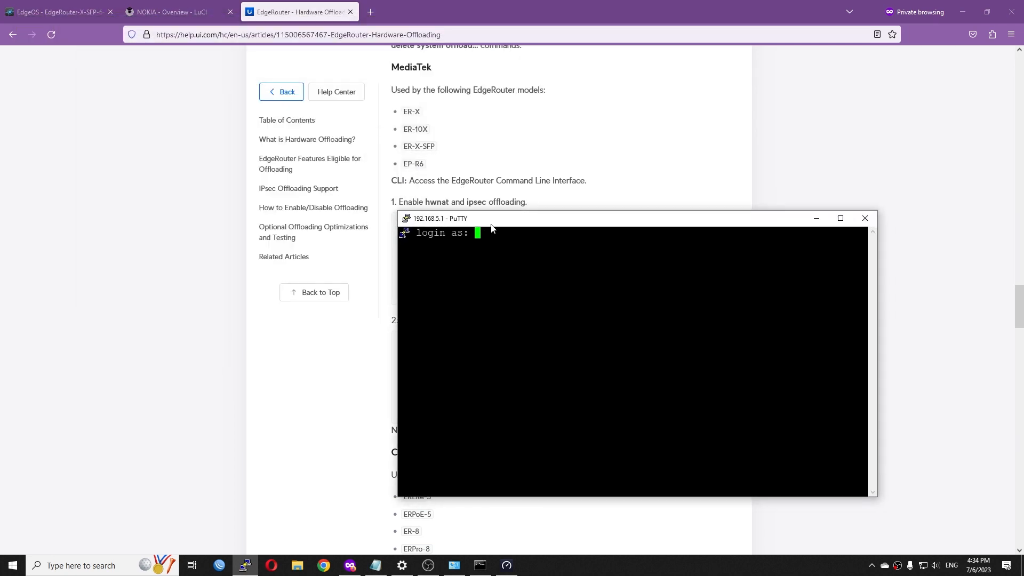
type("vantc")
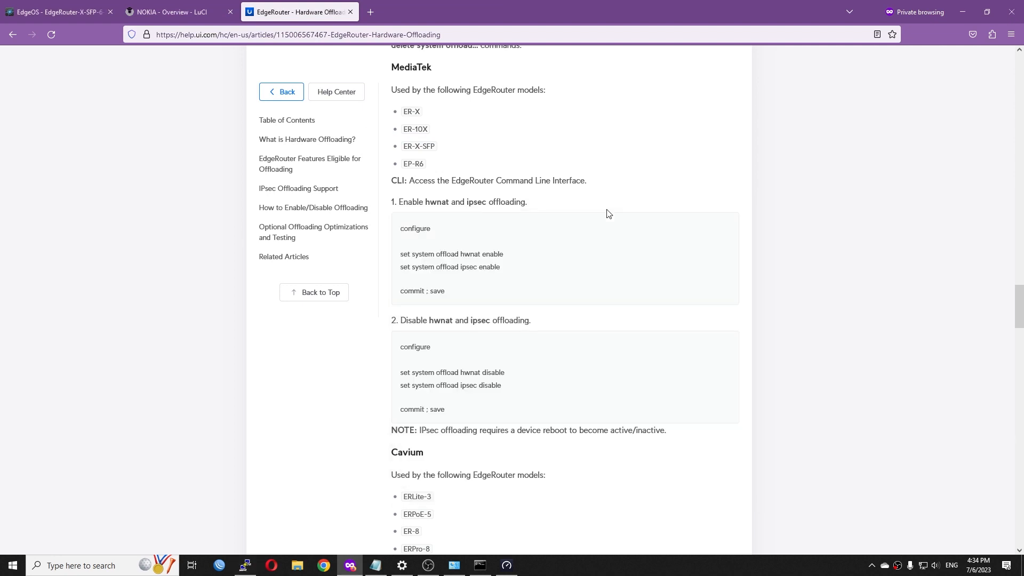
- Position the PuTTY terminal beside the article's offload commands
left_click(245, 565)
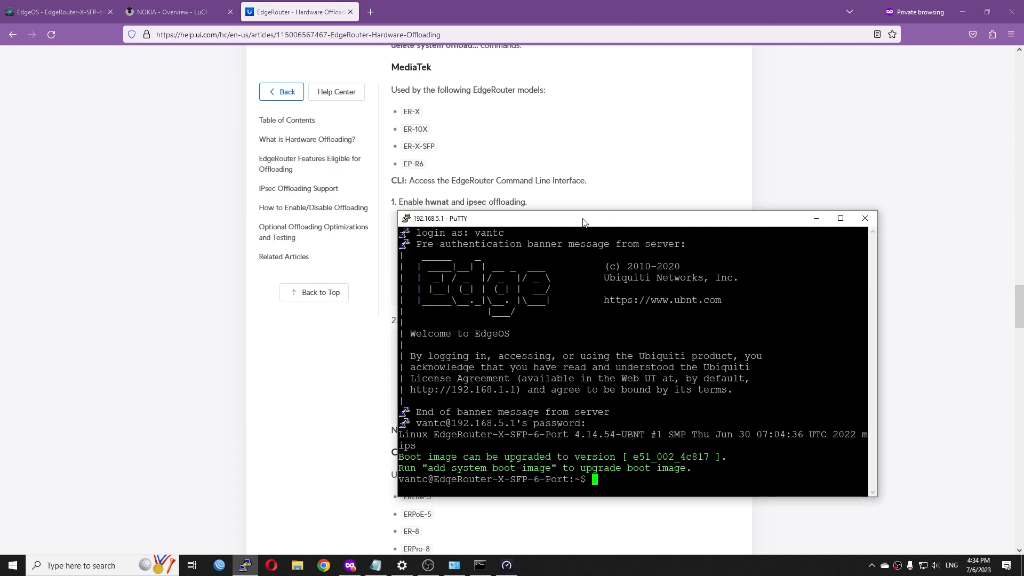
left_click_drag(582, 218, 580, 163)
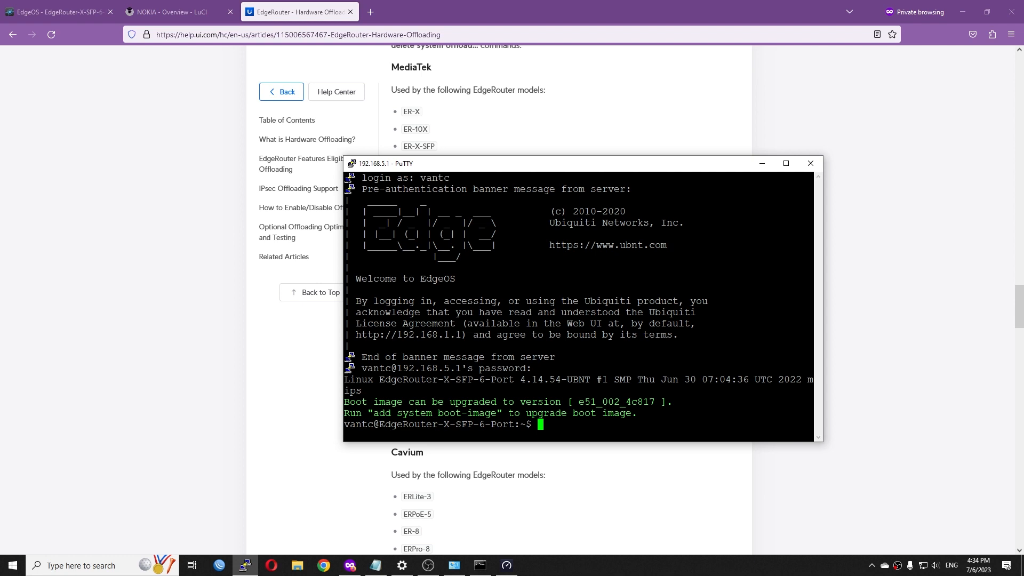
left_click(809, 163)
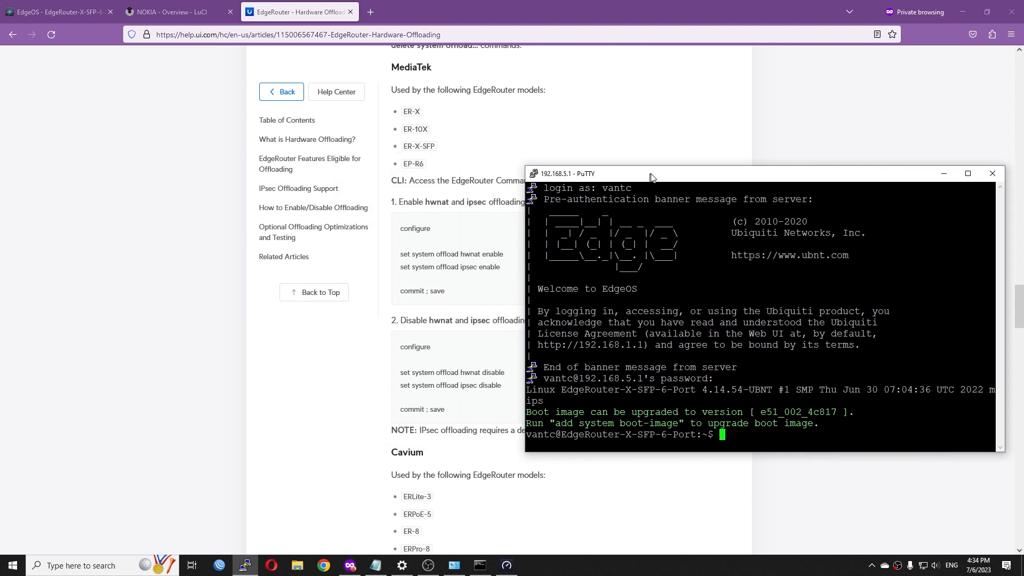
left_click_drag(651, 174, 645, 87)
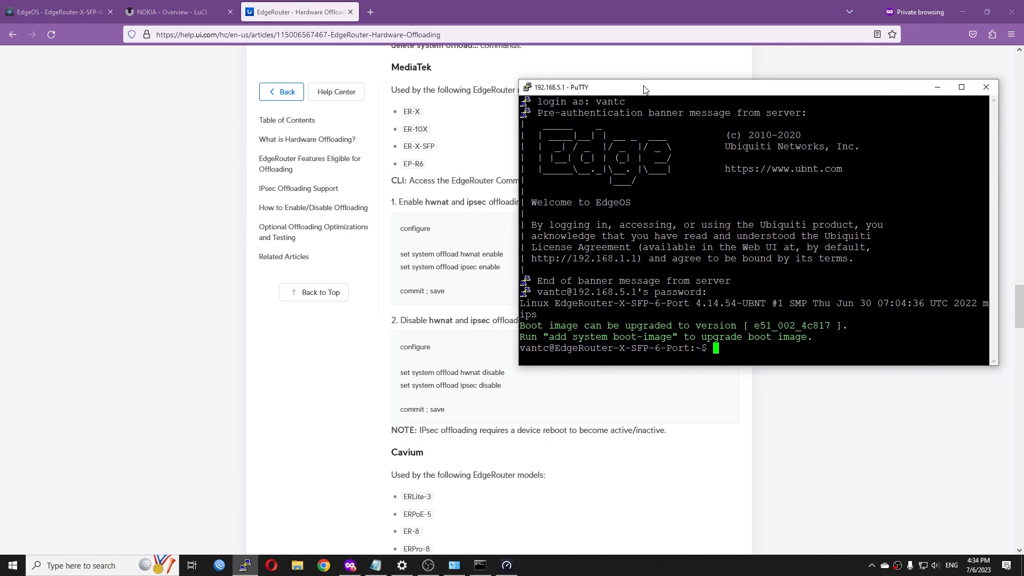
- Enable hwnat and ipsec offload in configure mode, commit, save, exit and reboot
type("configure")
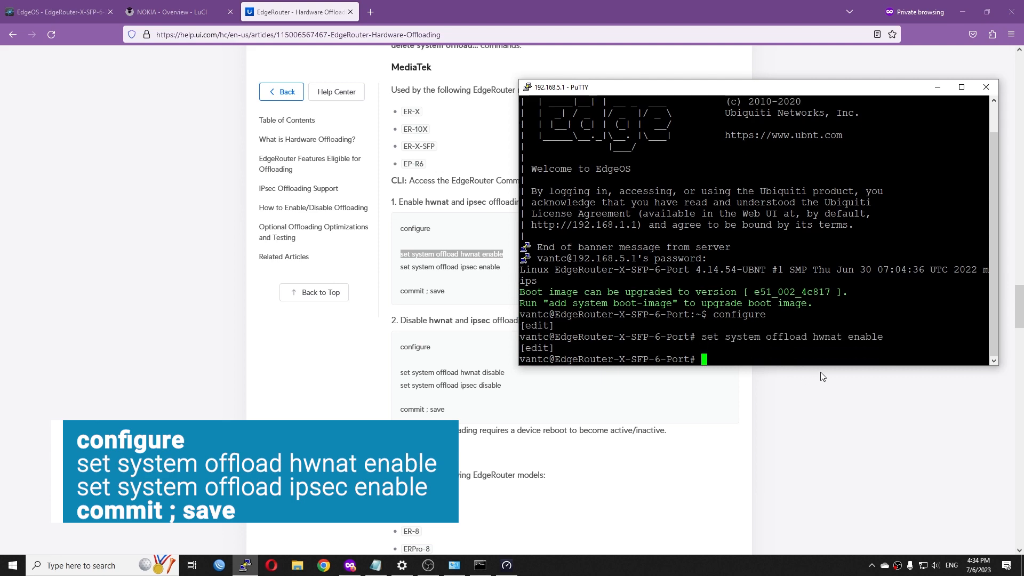
left_click(298, 188)
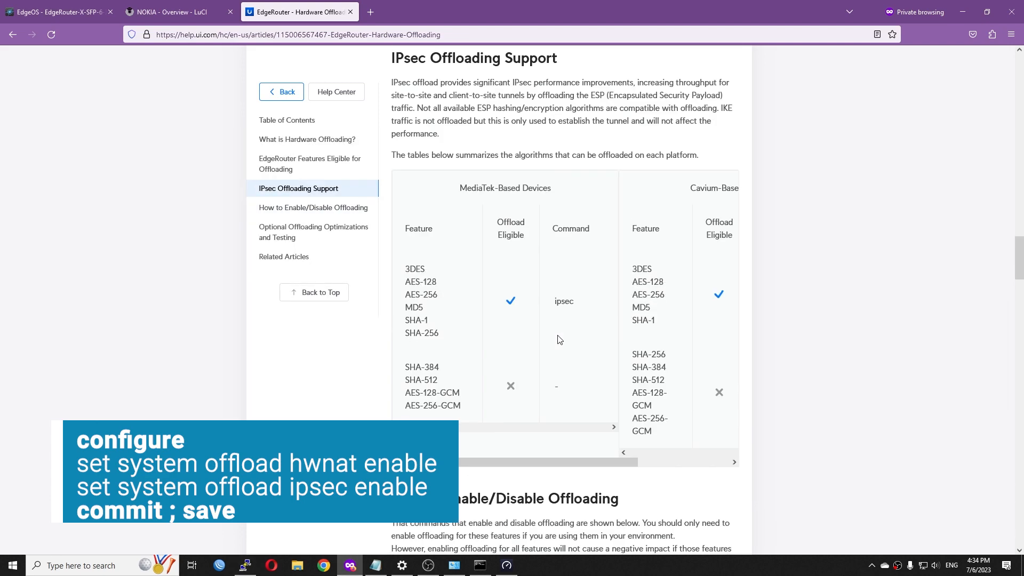
scroll("down", 3)
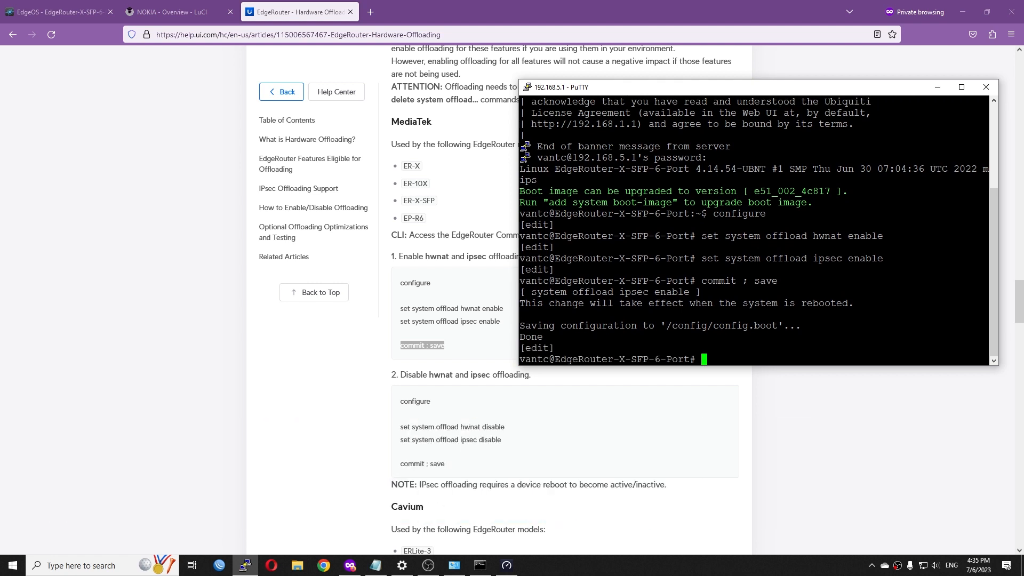
type("exit")
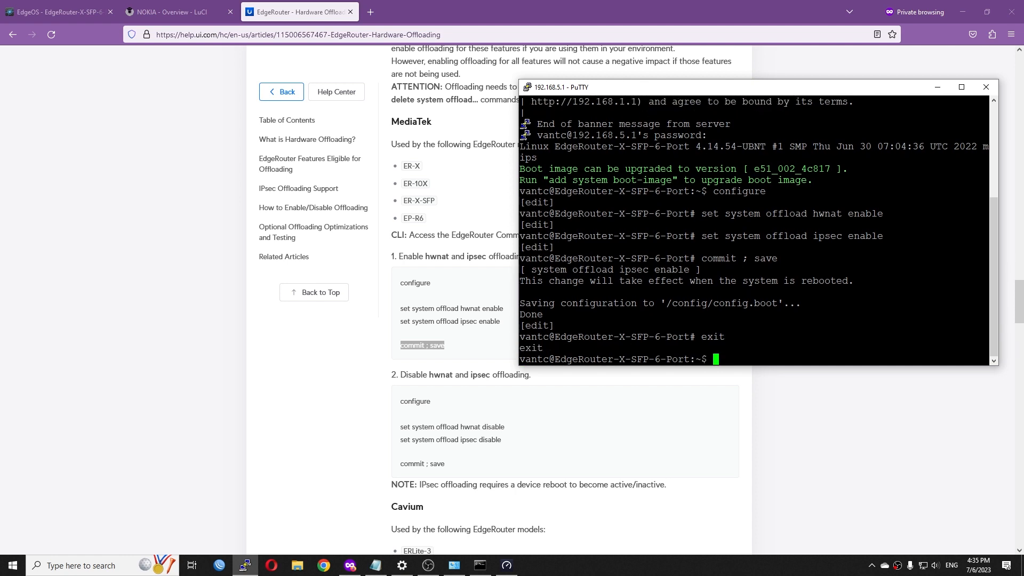
type("reb")
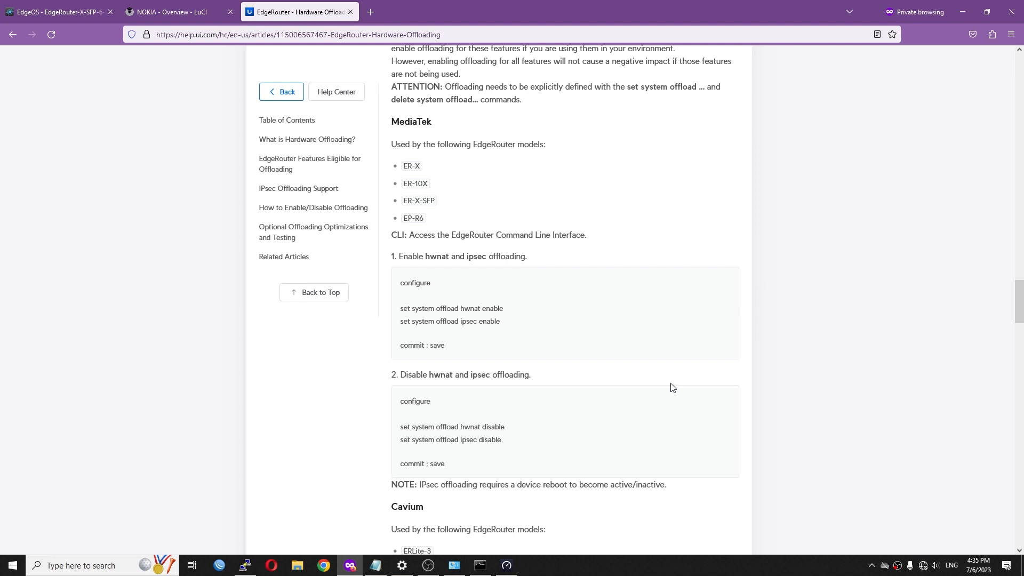
- Reload the timed-out EdgeOS session, log back in, and hide the traffic graphs
left_click(59, 12)
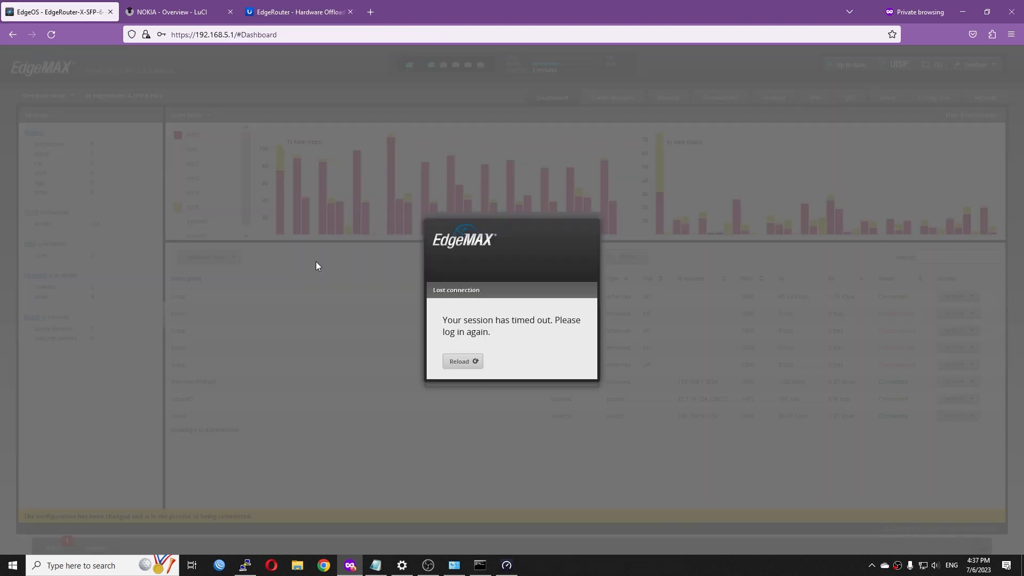
left_click(50, 35)
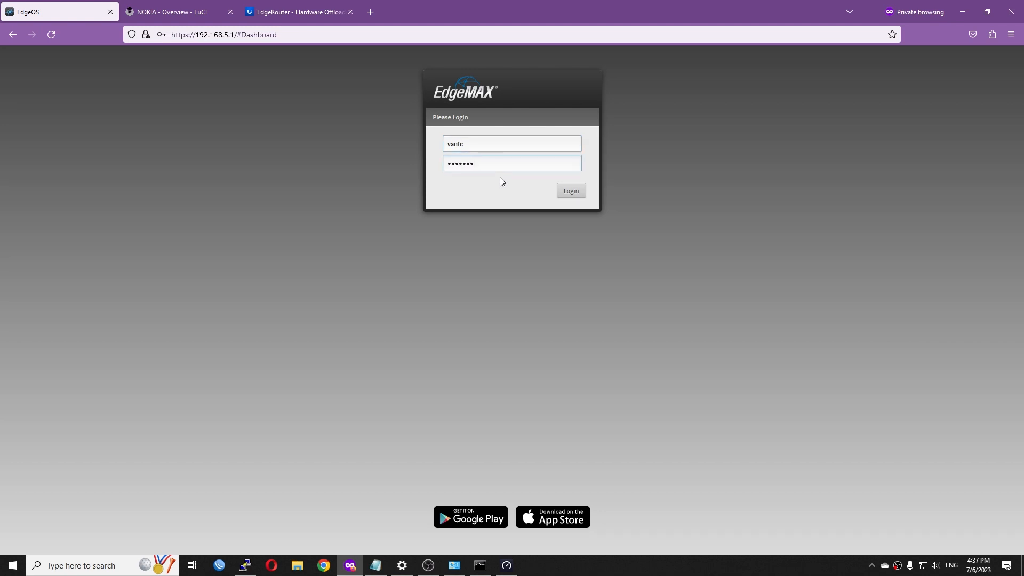
left_click(569, 190)
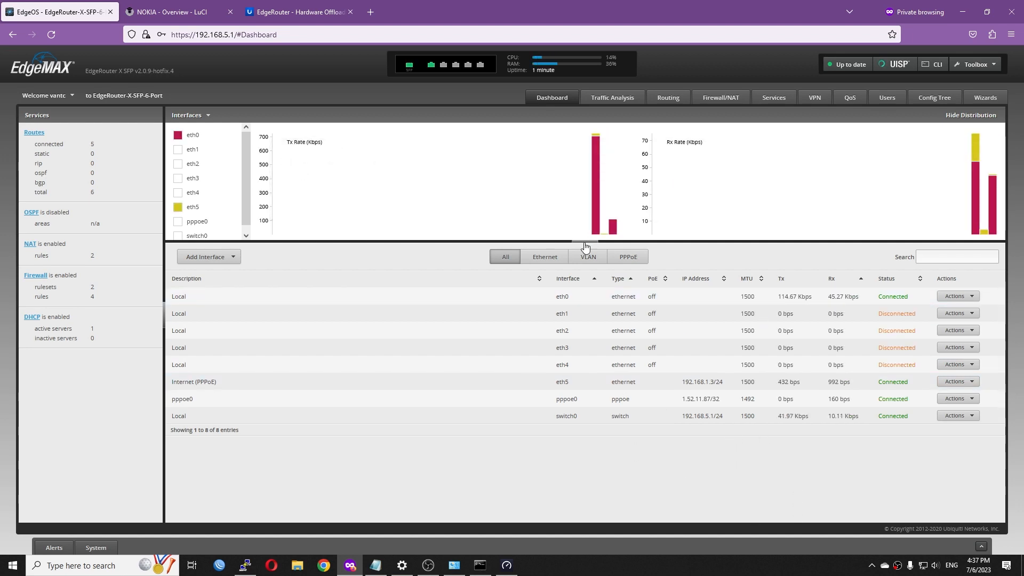
mouse_move(608, 252)
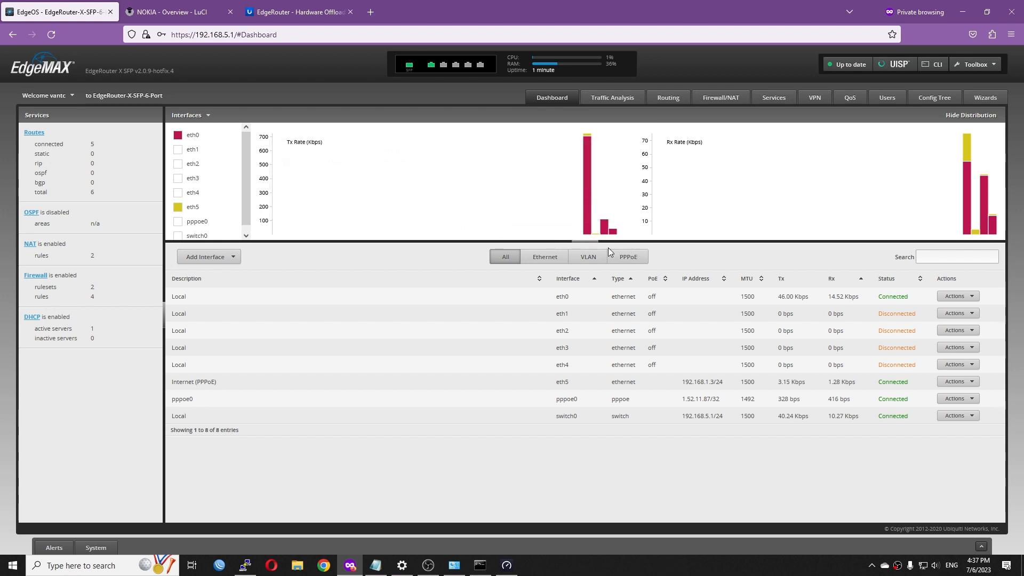
left_click(969, 115)
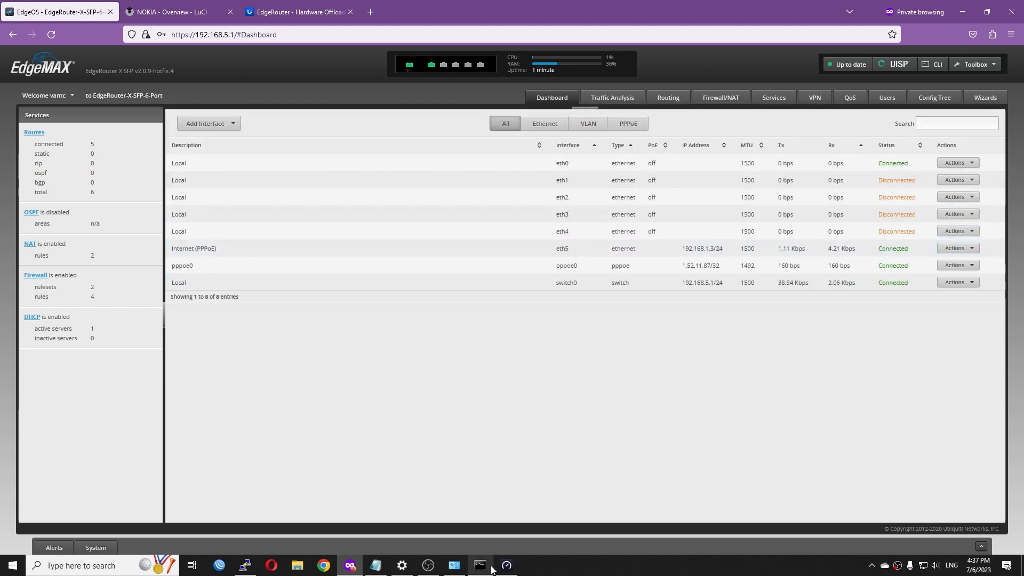
- Run the Speedtest again with offloading on, download climbing past 900 Mbps
left_click(479, 565)
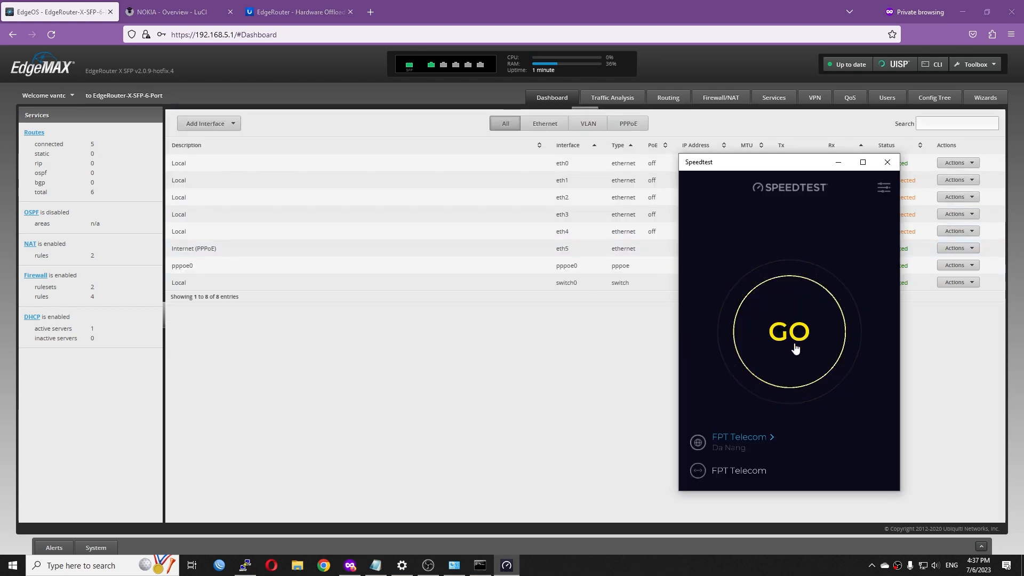
left_click(887, 162)
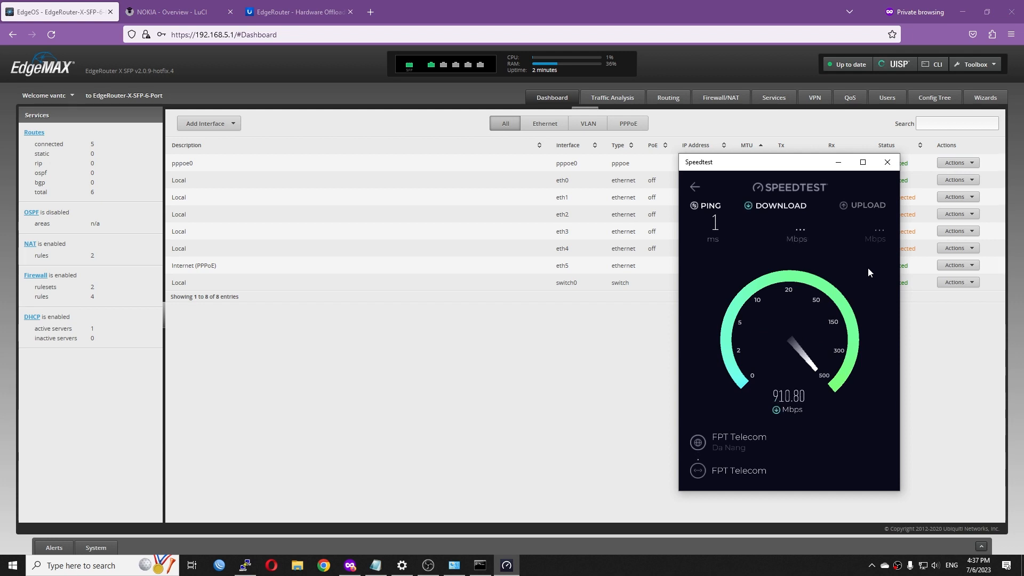
mouse_move(797, 409)
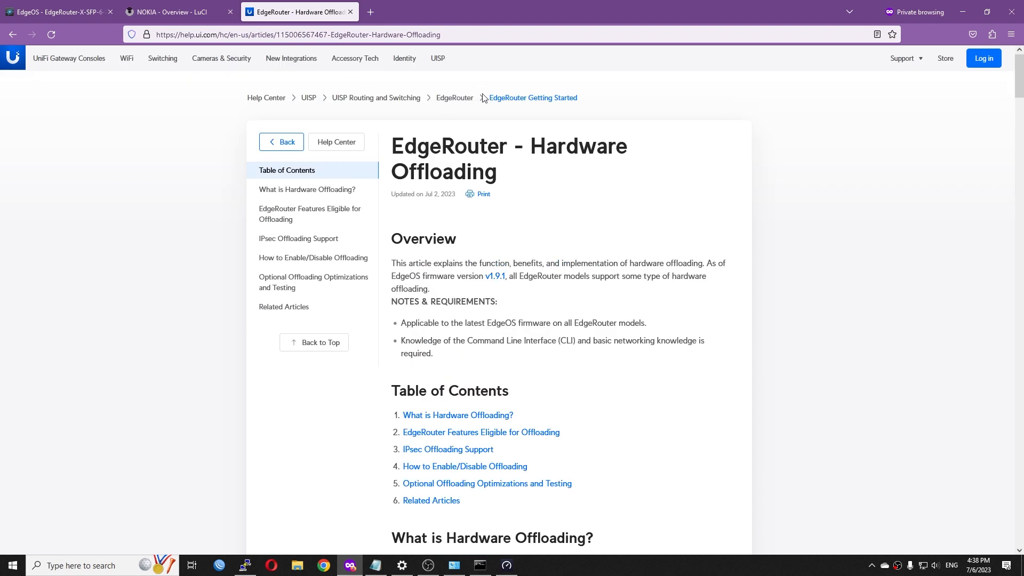
- Browse the EdgeRouter Getting Started article list, then return to the EdgeOS dashboard
left_click(454, 97)
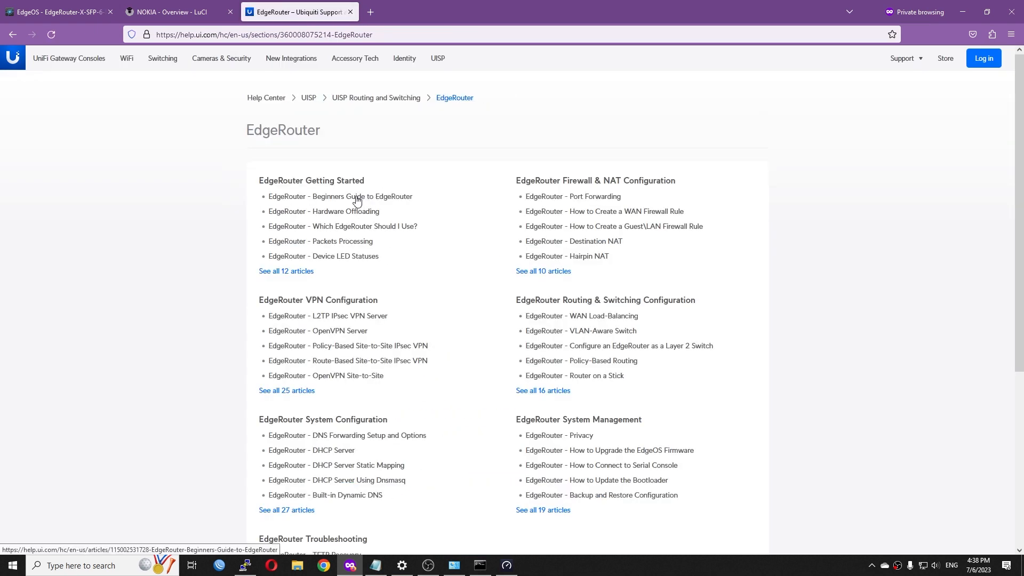
mouse_move(347, 213)
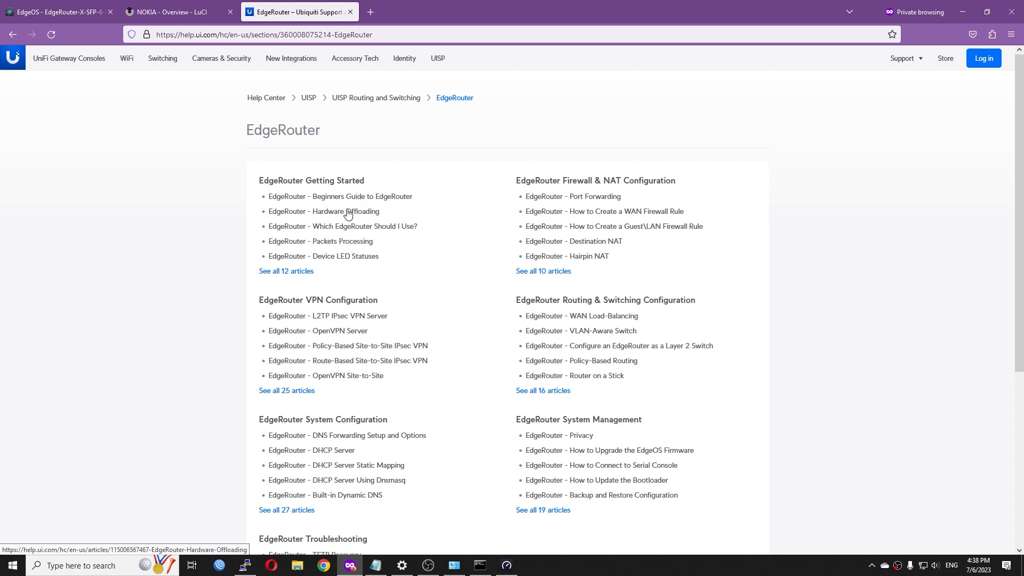
mouse_move(401, 326)
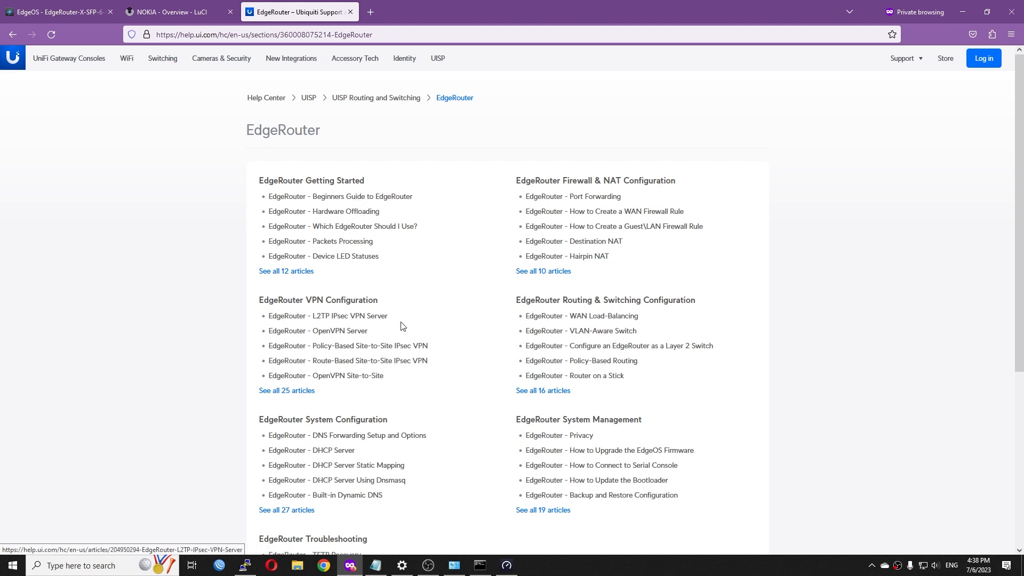
scroll("down", 3)
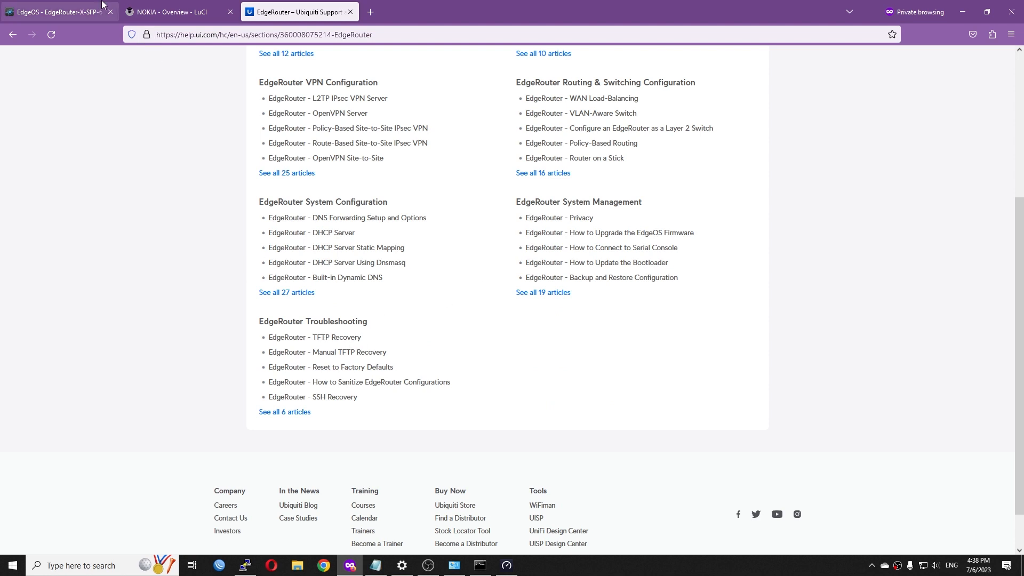
left_click(55, 12)
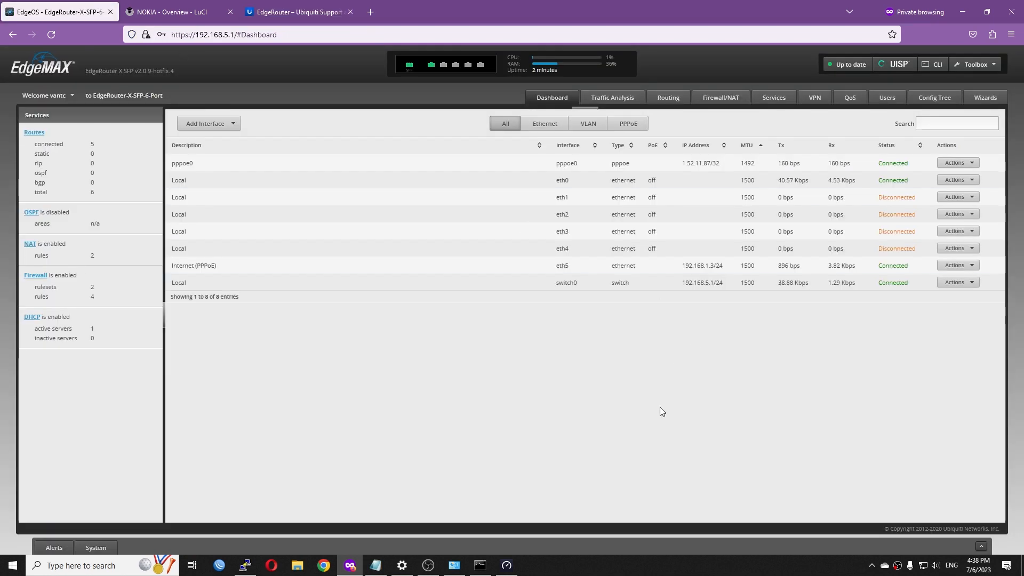